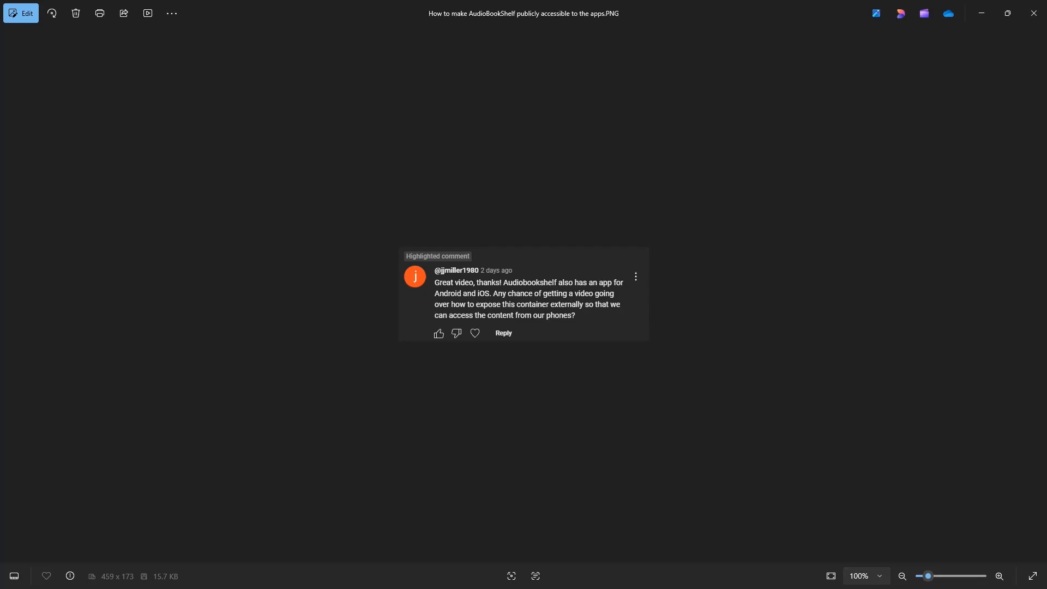
pyautogui.moveTo(286, 310)
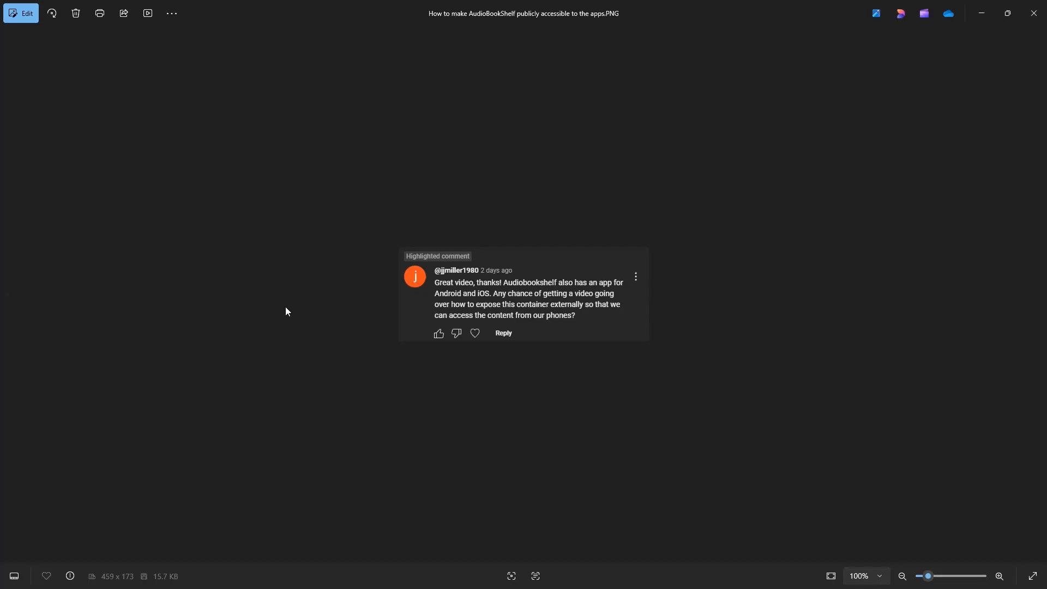
pyautogui.moveTo(494, 204)
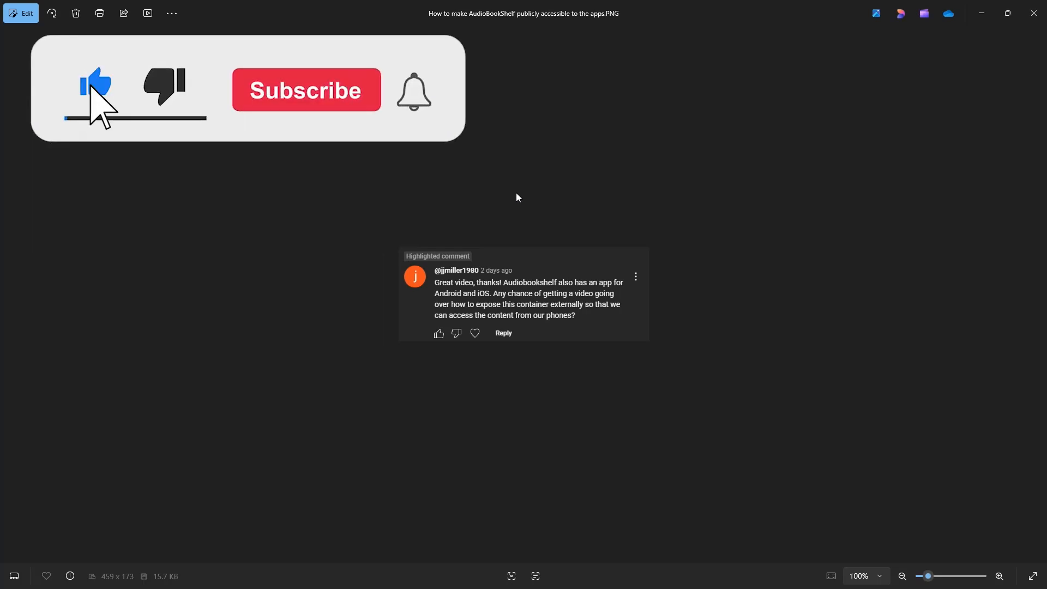
# - Bring Container Manager forward showing the audio_book_shelf project with AudioBookShelf running
pyautogui.click(1000, 576)
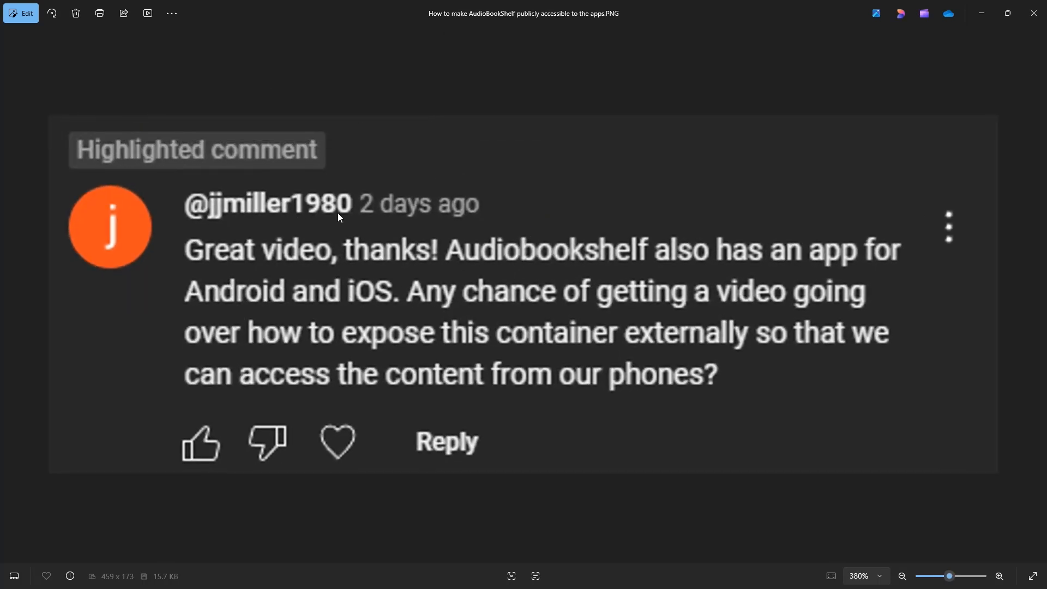
pyautogui.moveTo(449, 230)
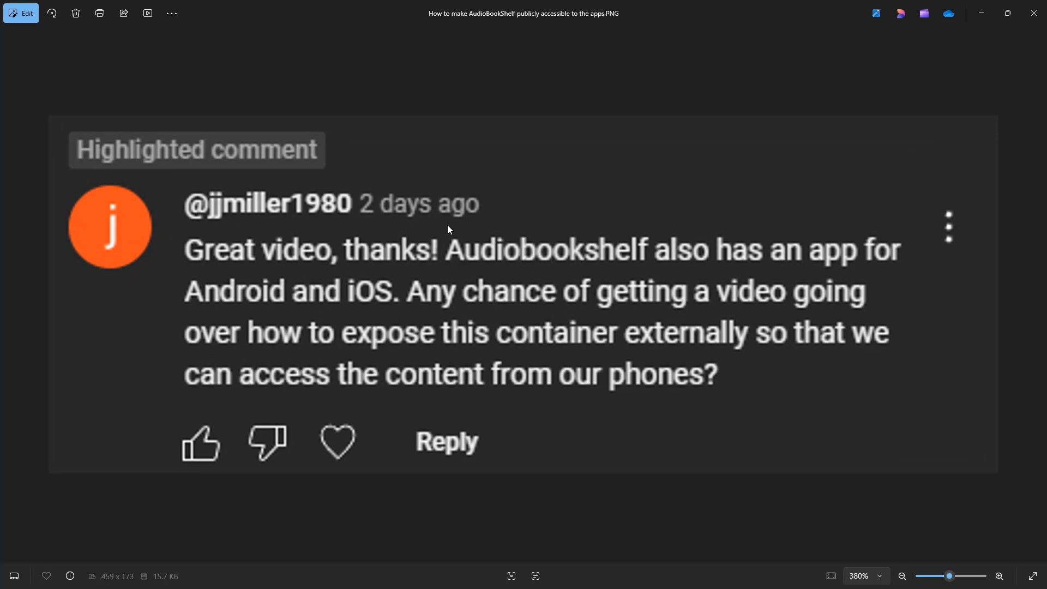
pyautogui.moveTo(545, 199)
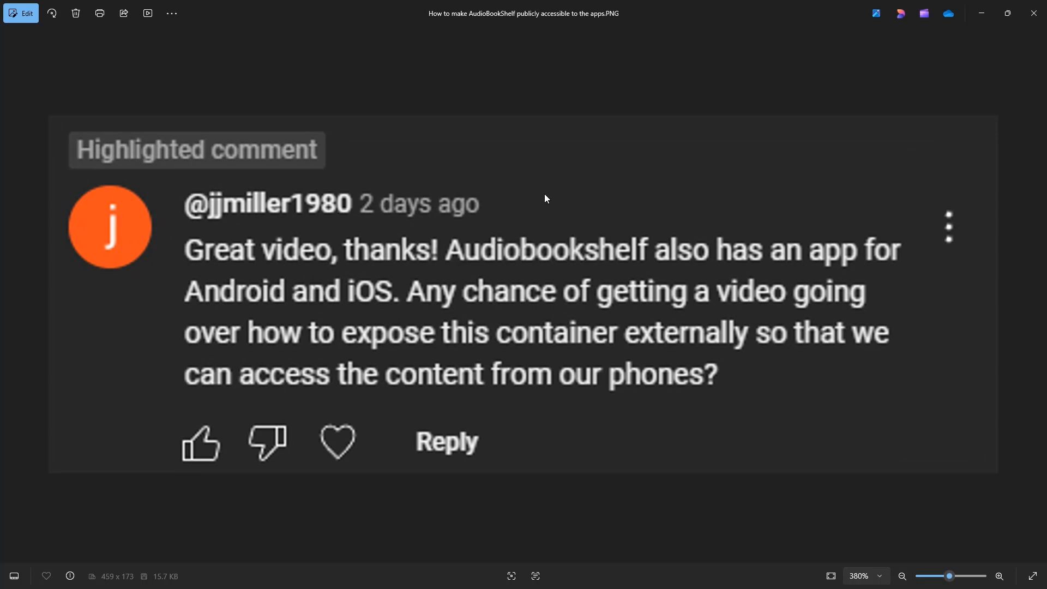
pyautogui.moveTo(459, 235)
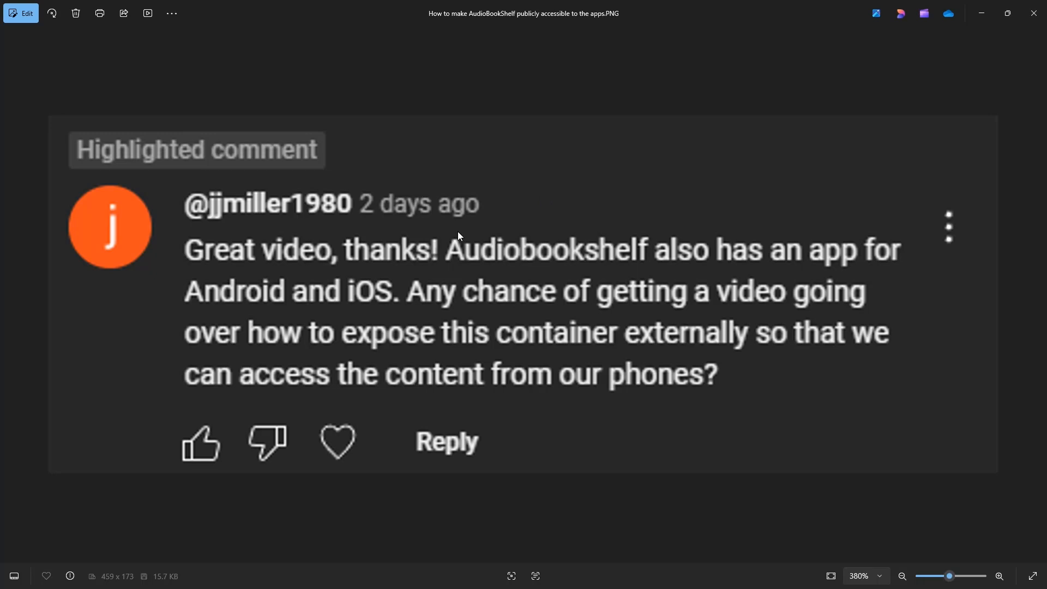
pyautogui.moveTo(522, 269)
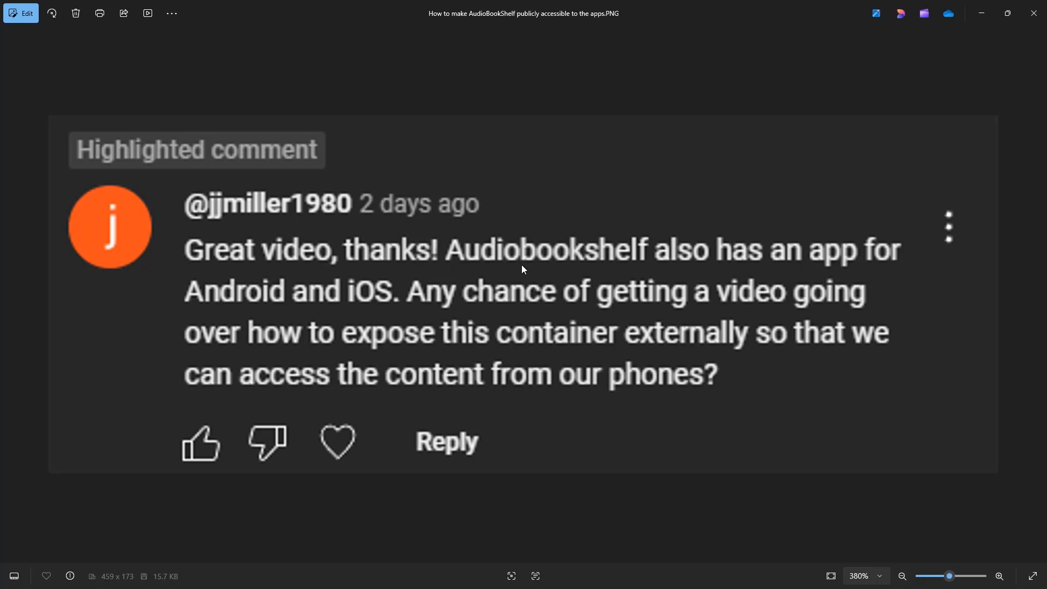
pyautogui.moveTo(253, 305)
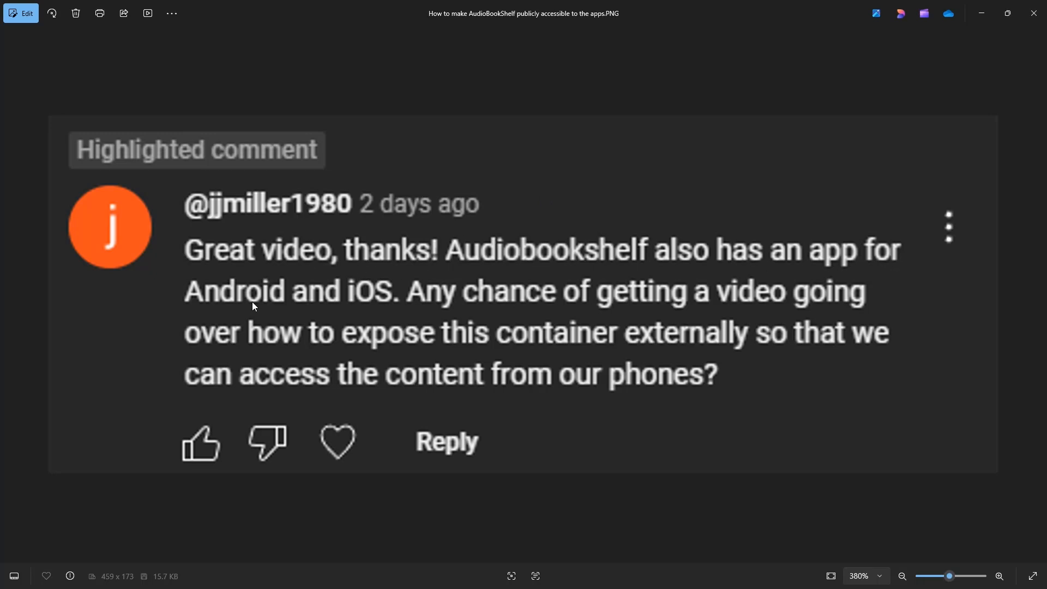
pyautogui.moveTo(532, 301)
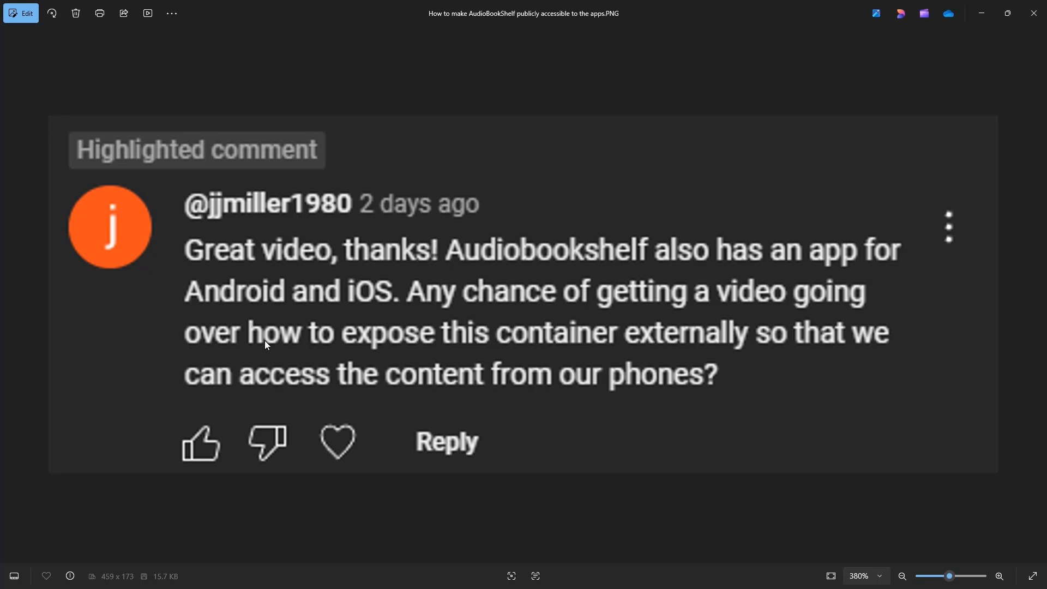
pyautogui.moveTo(751, 346)
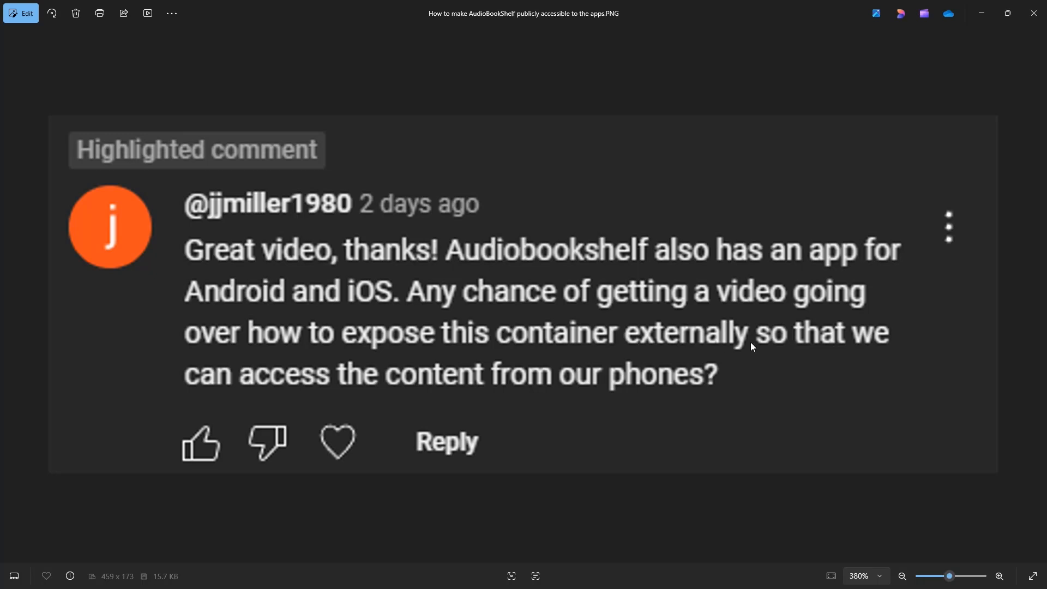
pyautogui.moveTo(453, 386)
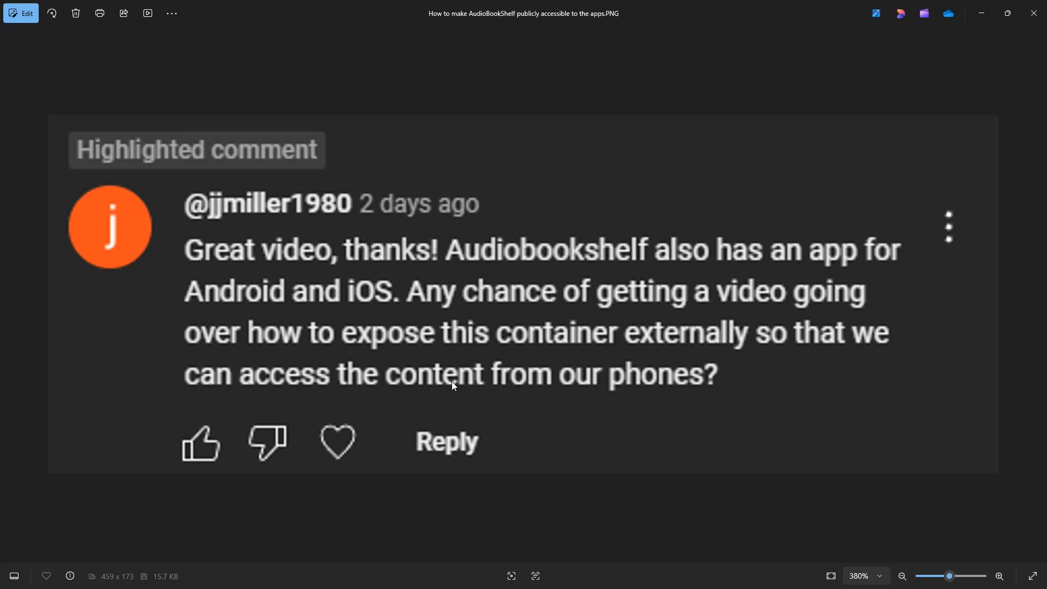
pyautogui.moveTo(484, 242)
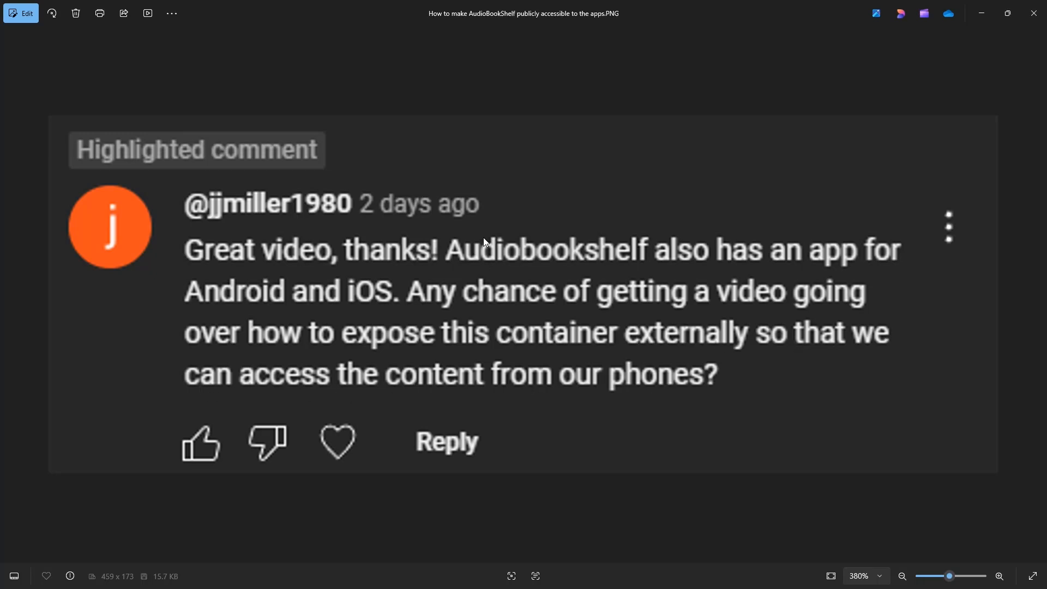
pyautogui.click(902, 576)
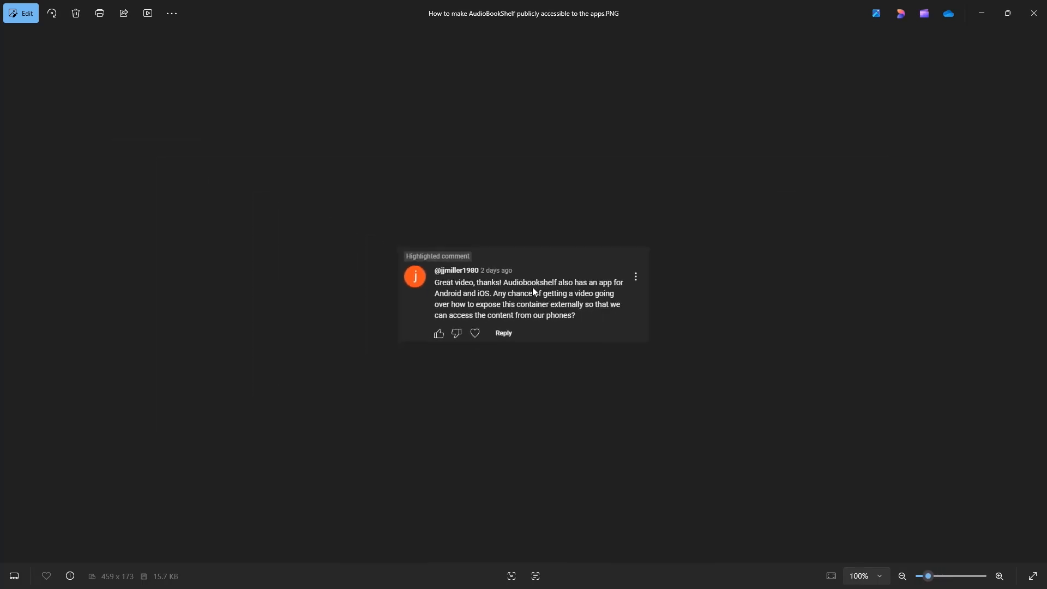
pyautogui.moveTo(533, 298)
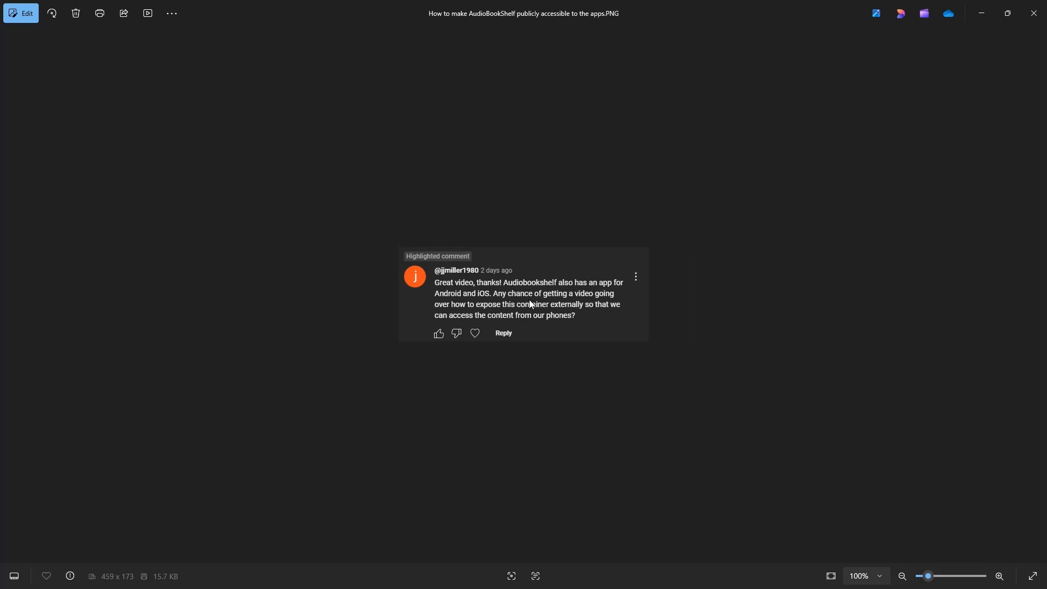
pyautogui.moveTo(531, 299)
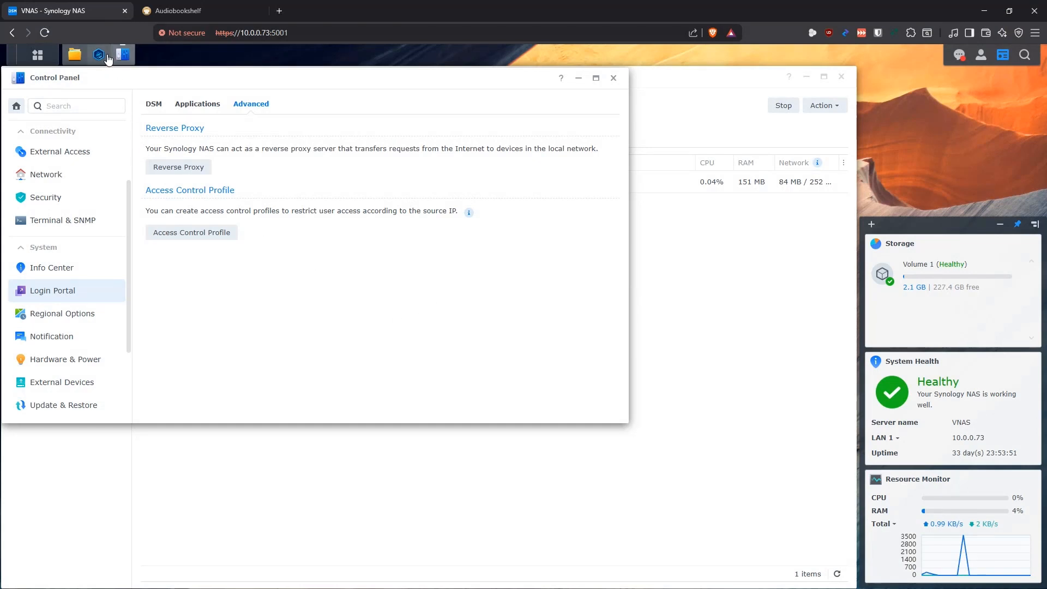
pyautogui.click(98, 54)
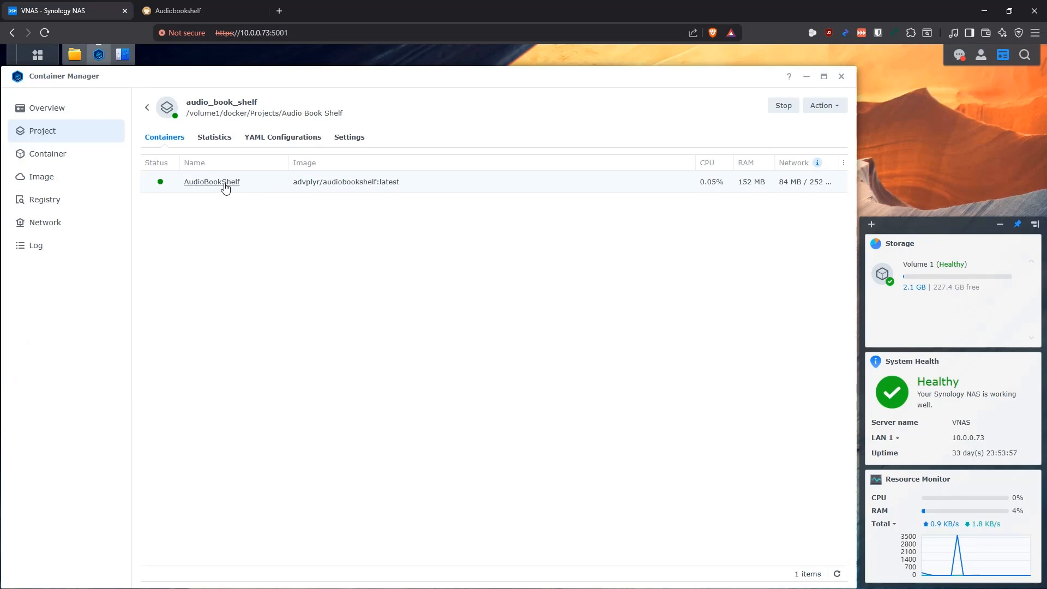
pyautogui.moveTo(236, 179)
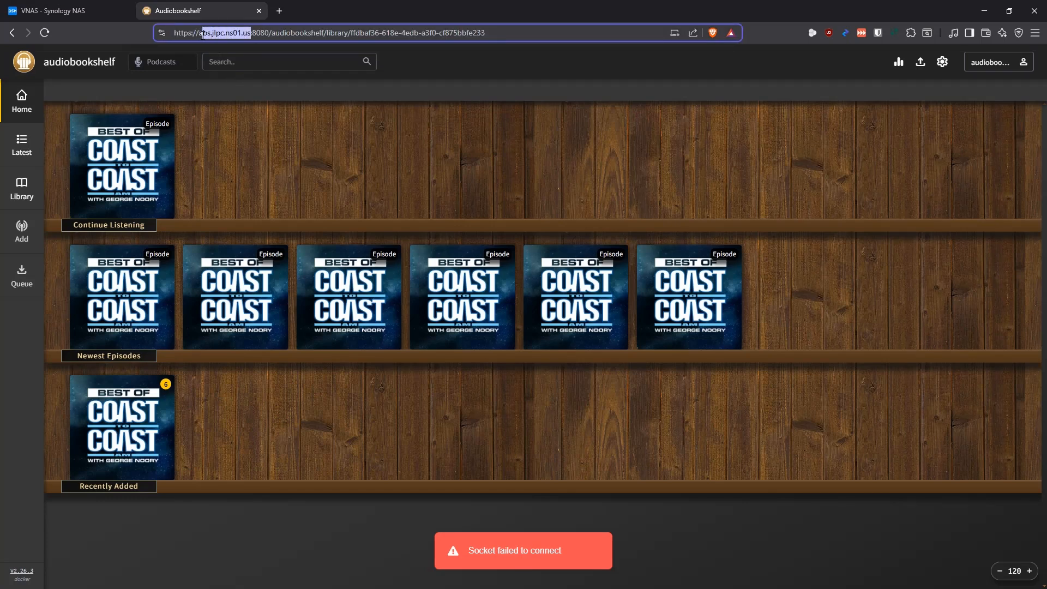
pyautogui.moveTo(281, 150)
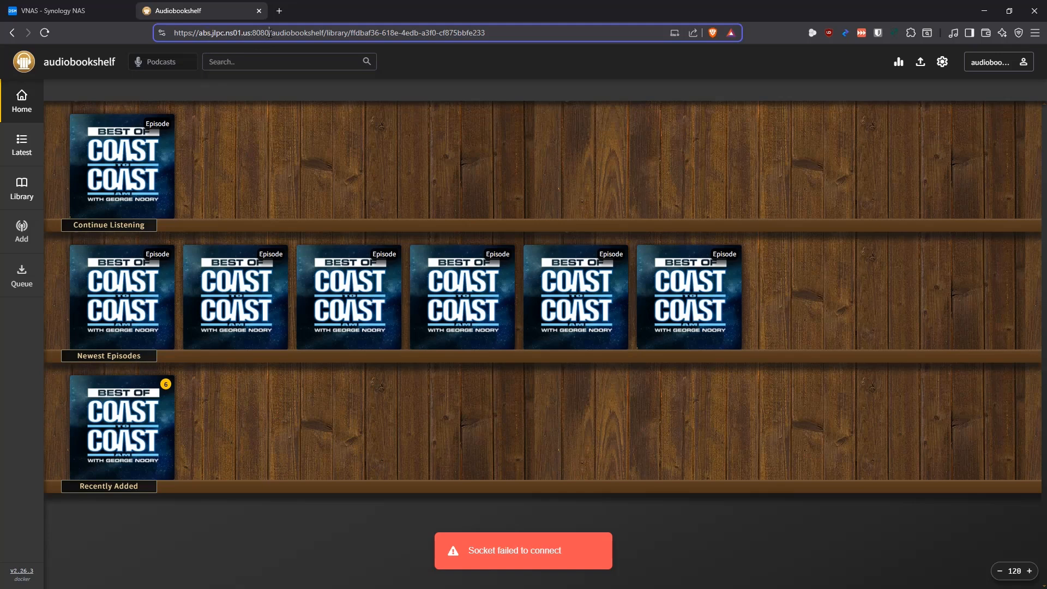
pyautogui.doubleClick(259, 32)
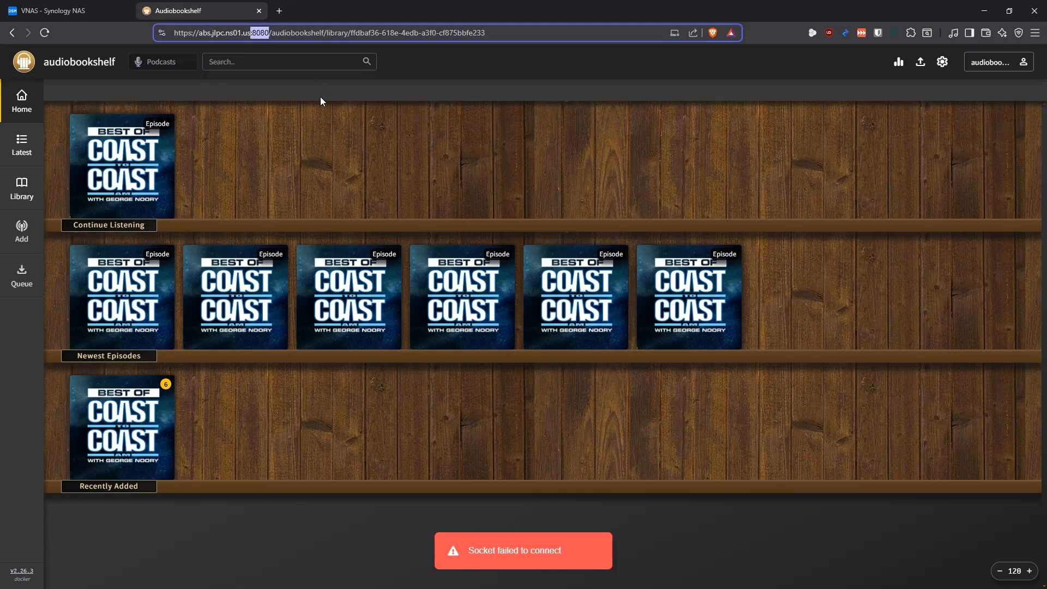
pyautogui.moveTo(364, 109)
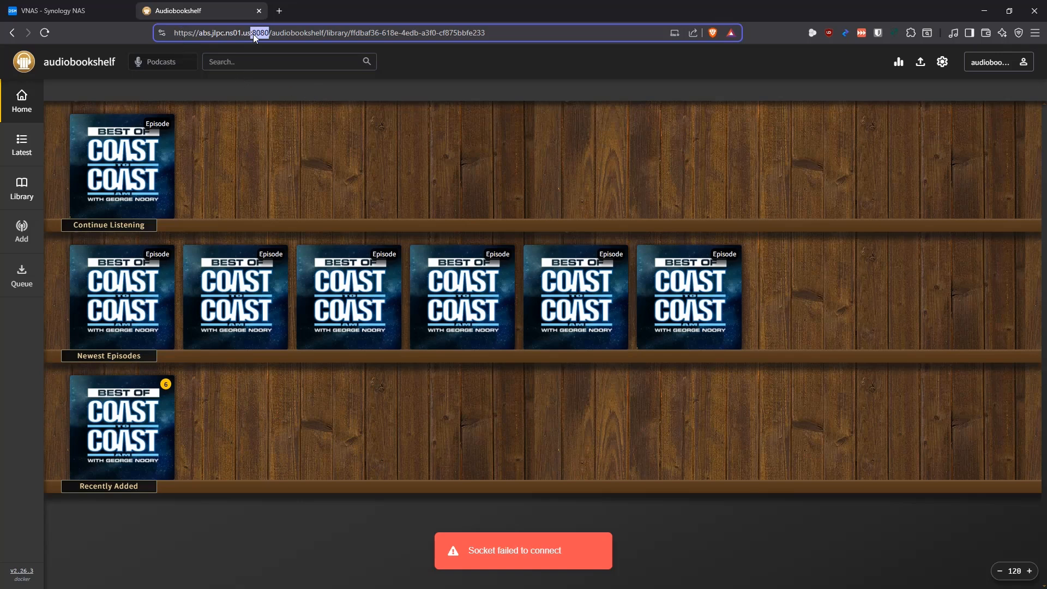
pyautogui.moveTo(79, 13)
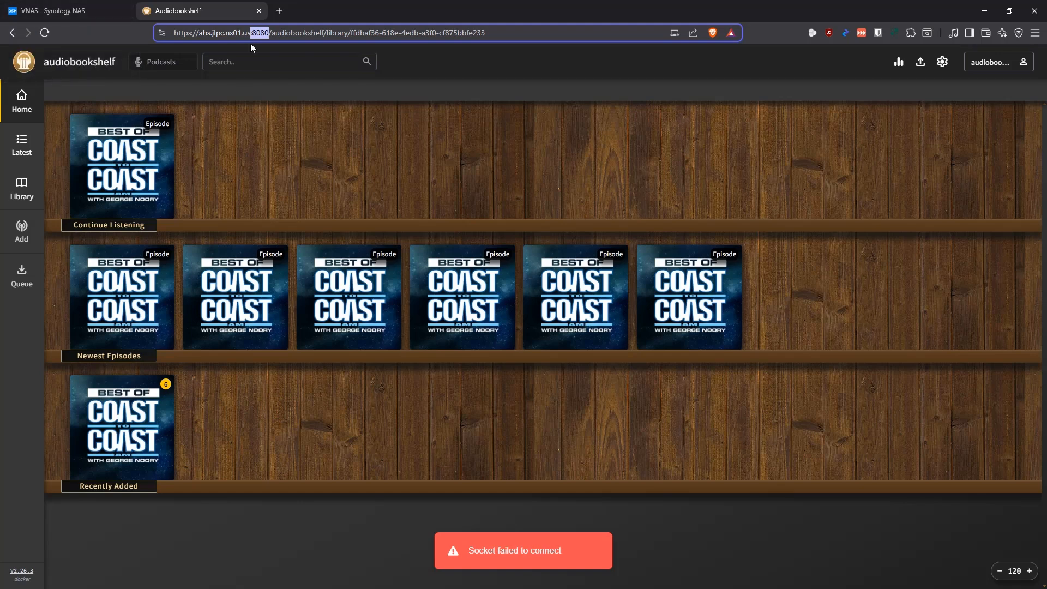
pyautogui.click(278, 11)
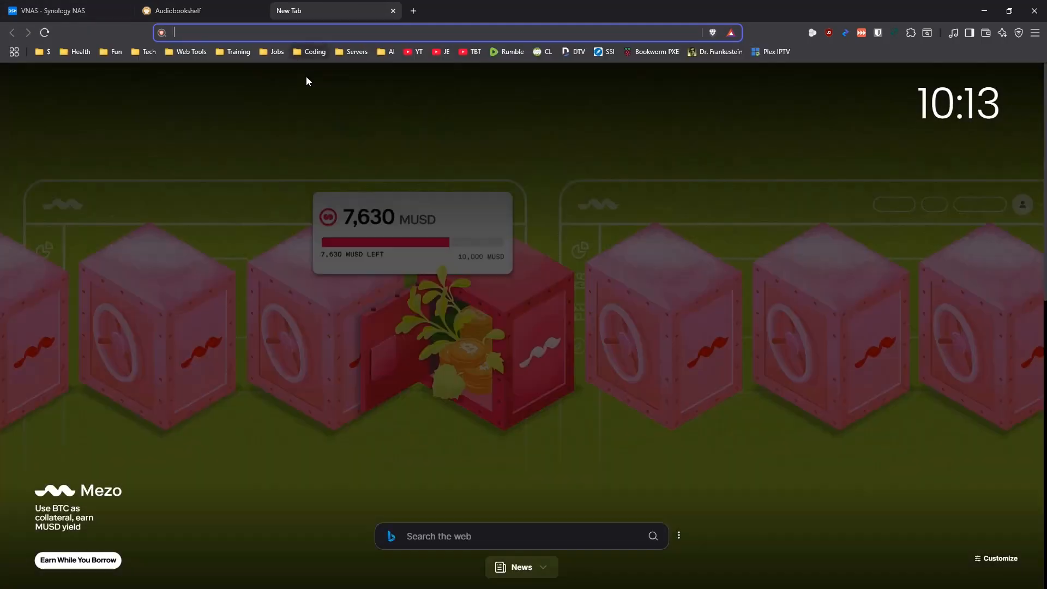
pyautogui.write('10.0.0.73:50')
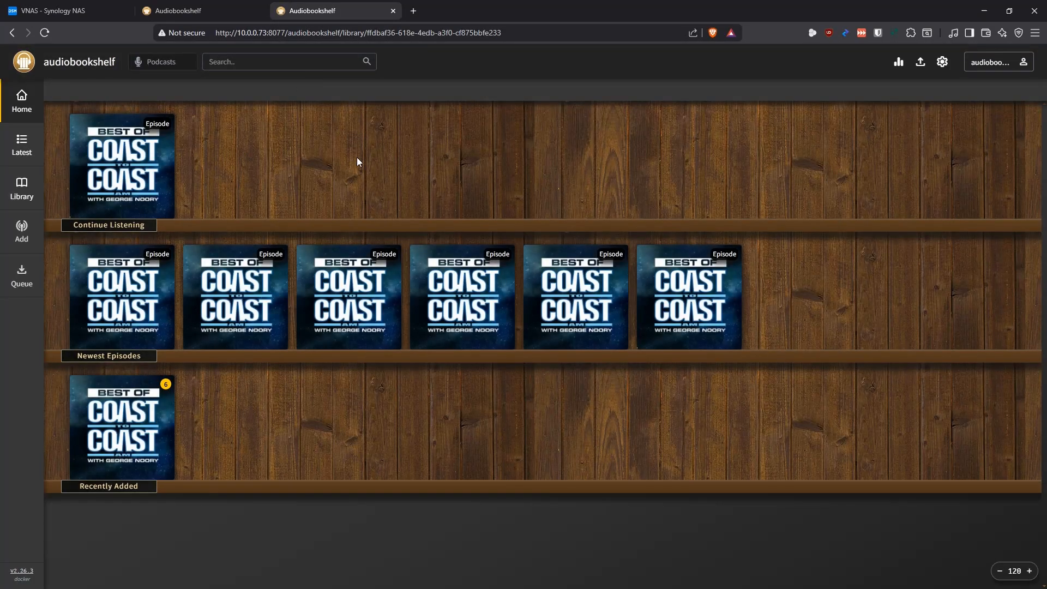
pyautogui.moveTo(304, 121)
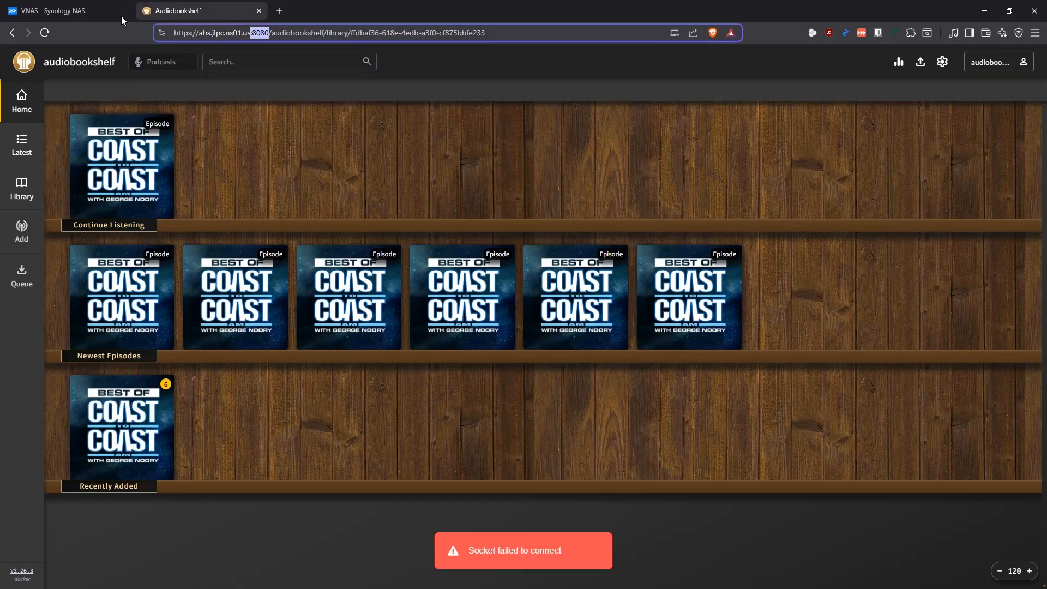
# - Return to the DSM desktop and bring Control Panel's Login Portal Advanced settings forward
pyautogui.click(57, 11)
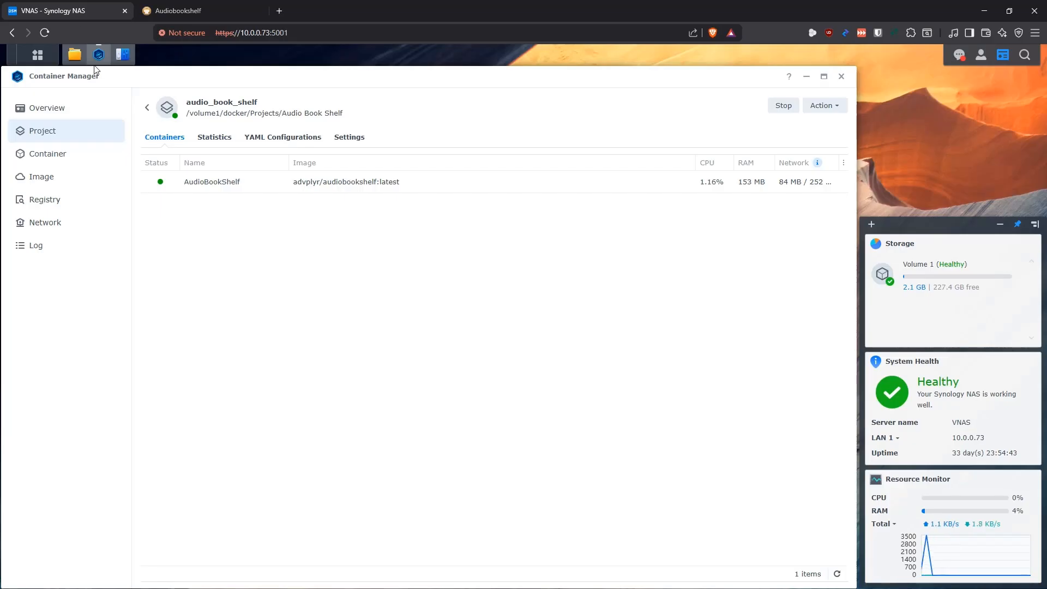
pyautogui.moveTo(244, 241)
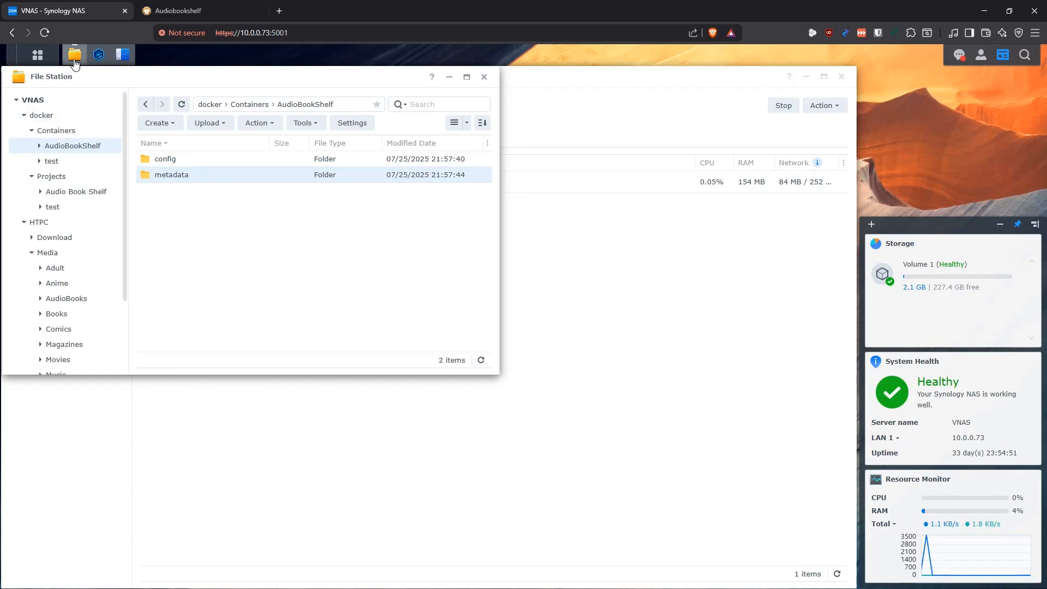
pyautogui.click(122, 55)
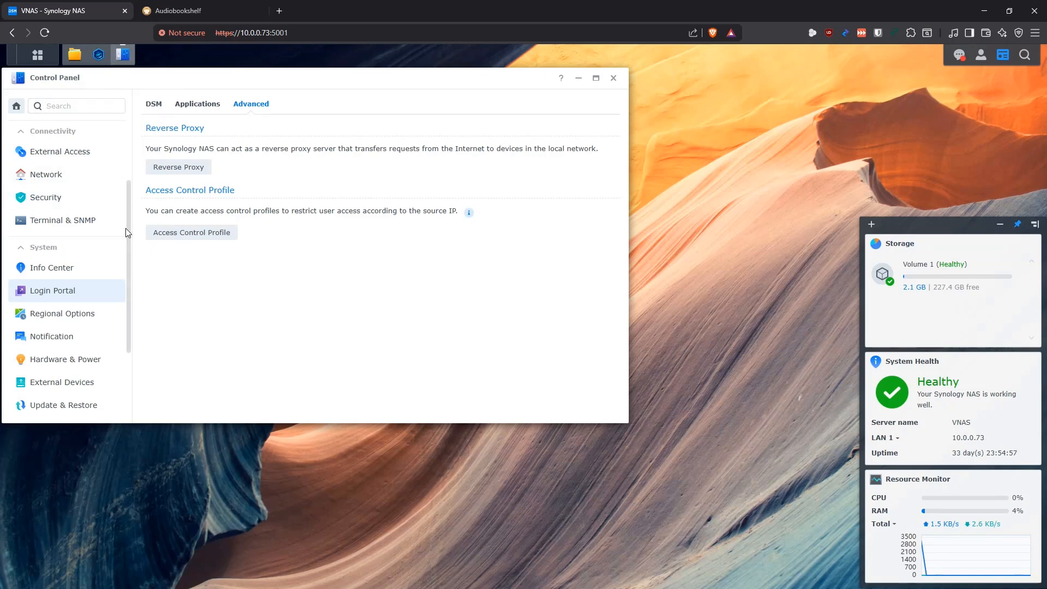
# - Show the Reverse Proxy rule list with the single ABS rule from Login Portal > Advanced
pyautogui.click(153, 103)
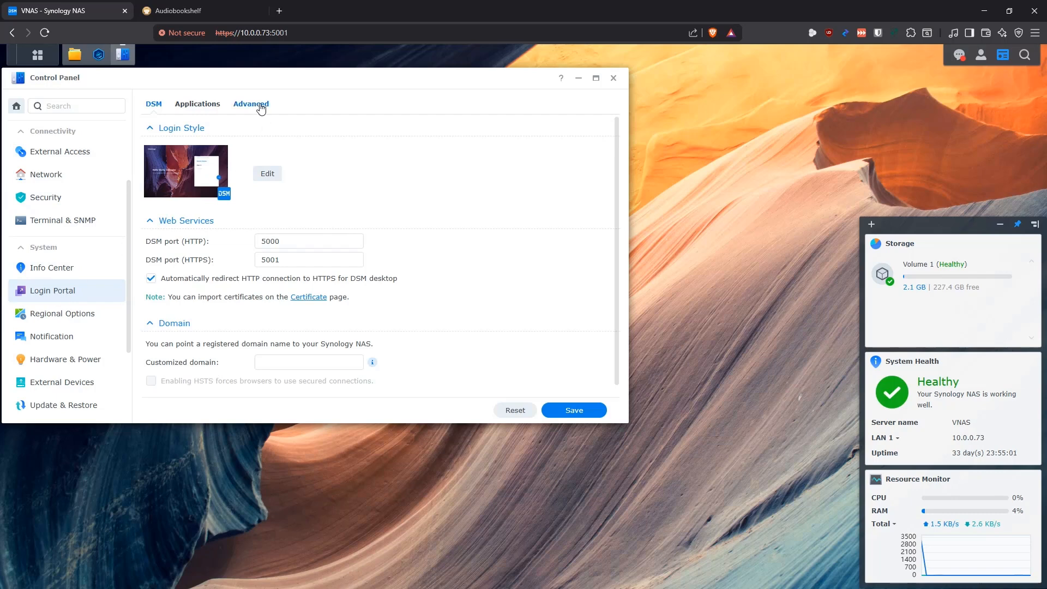
pyautogui.click(251, 103)
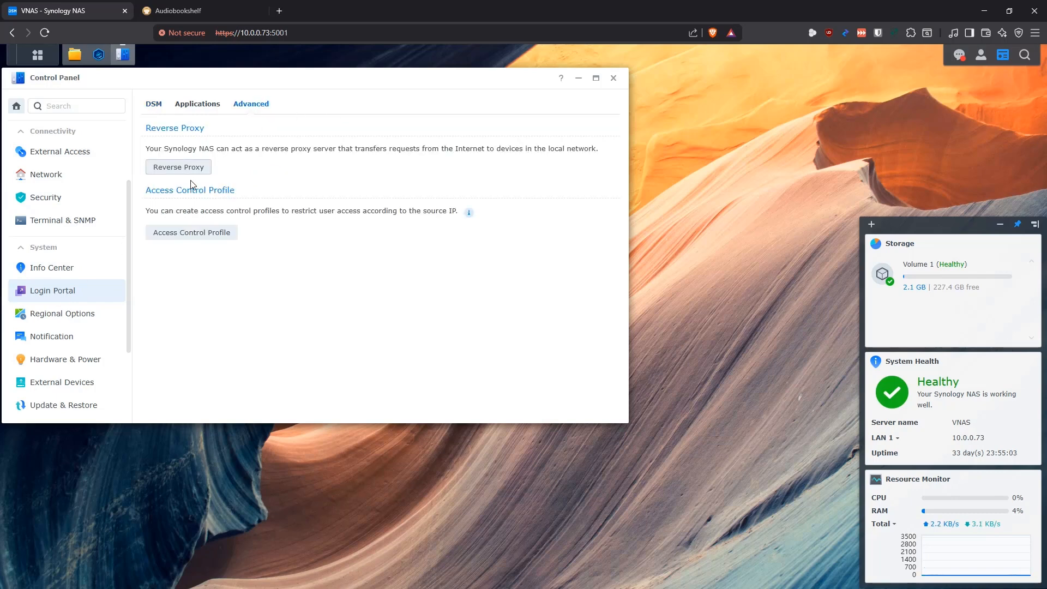
pyautogui.click(177, 167)
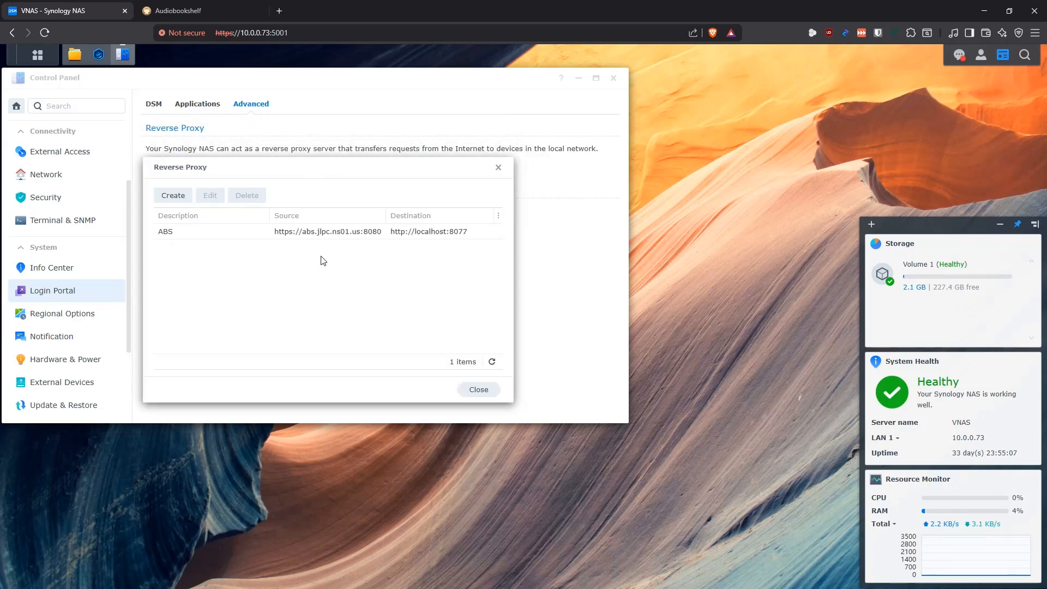
pyautogui.moveTo(327, 260)
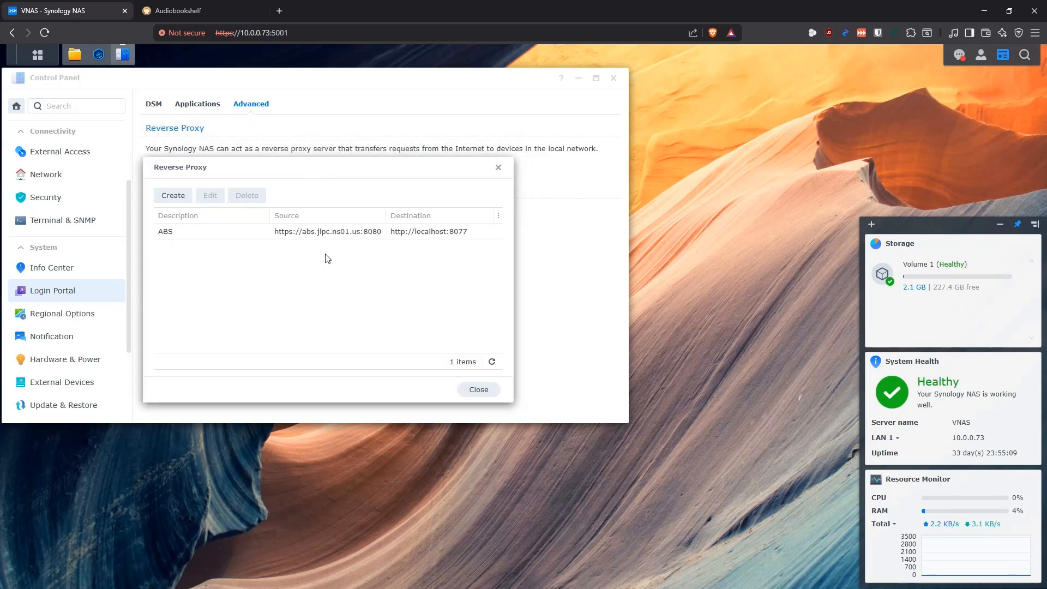
pyautogui.moveTo(316, 284)
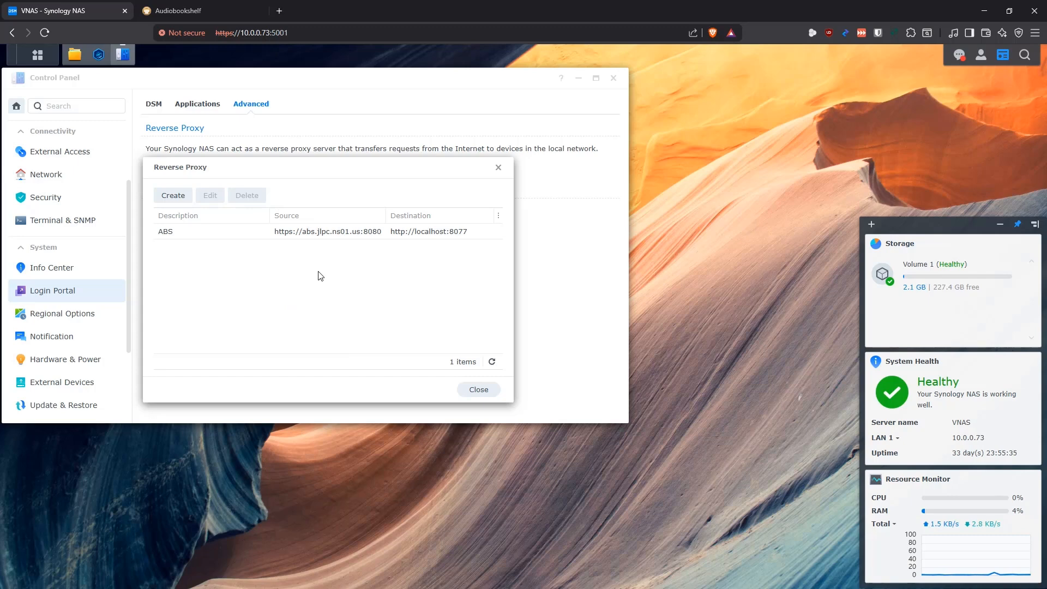
pyautogui.moveTo(230, 186)
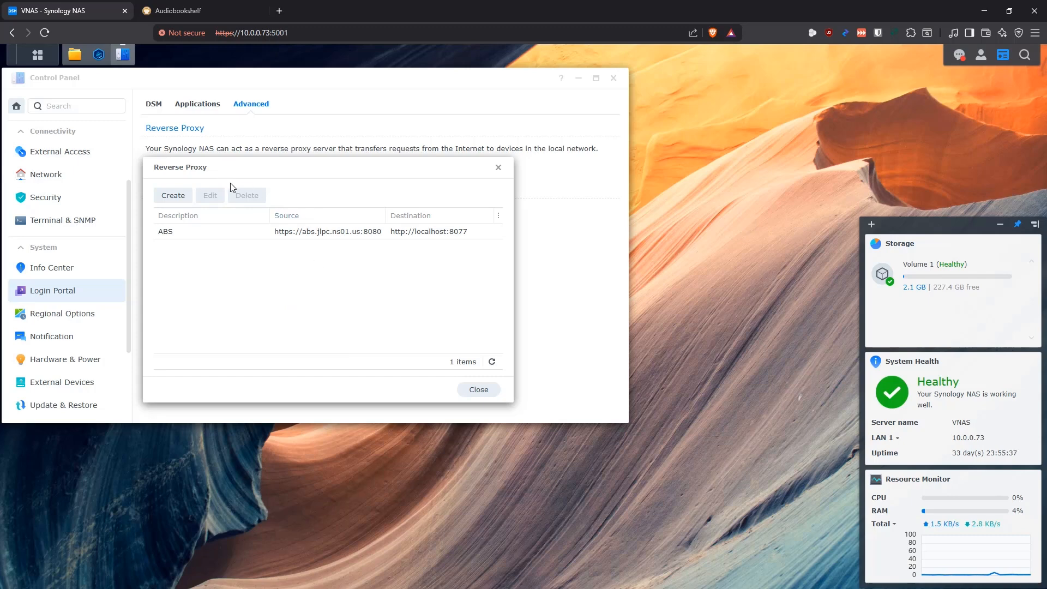
# - Edit the ABS rule and review its name and HTTPS source hostname abs.jlpc.ns01.us
pyautogui.click(173, 195)
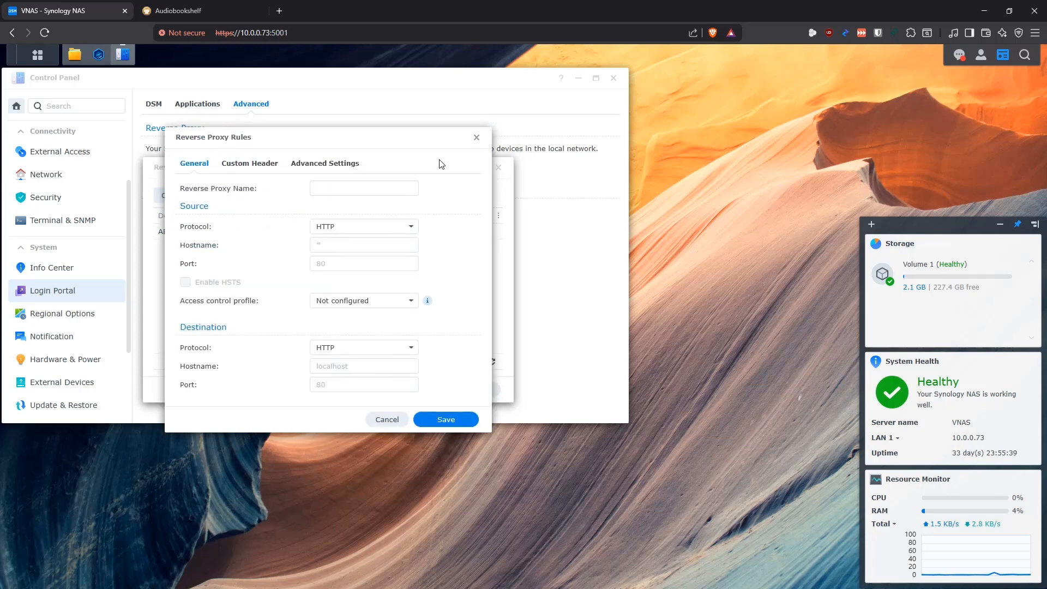
pyautogui.click(386, 419)
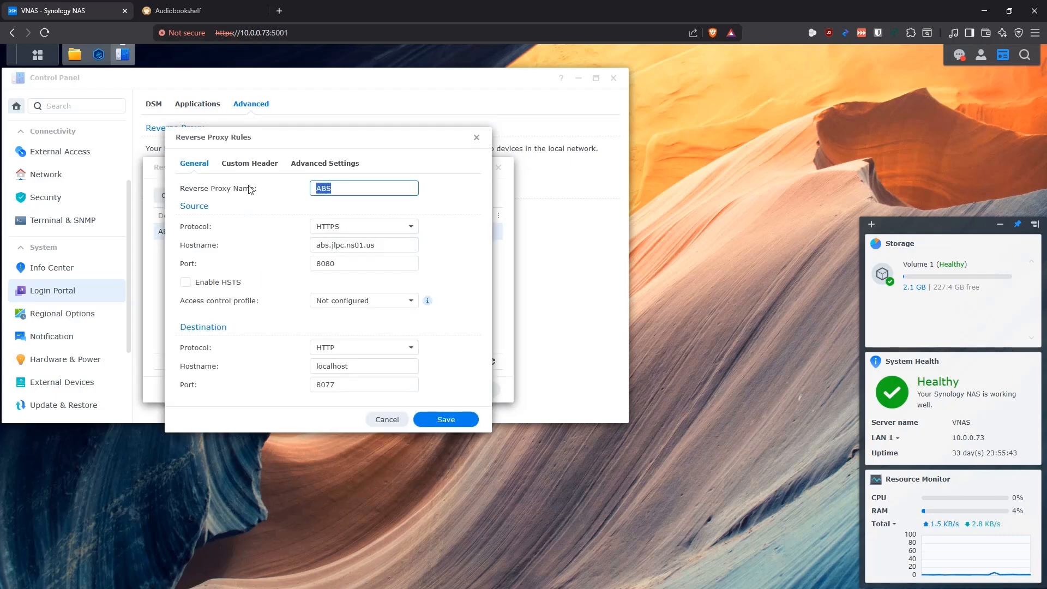
pyautogui.click(364, 188)
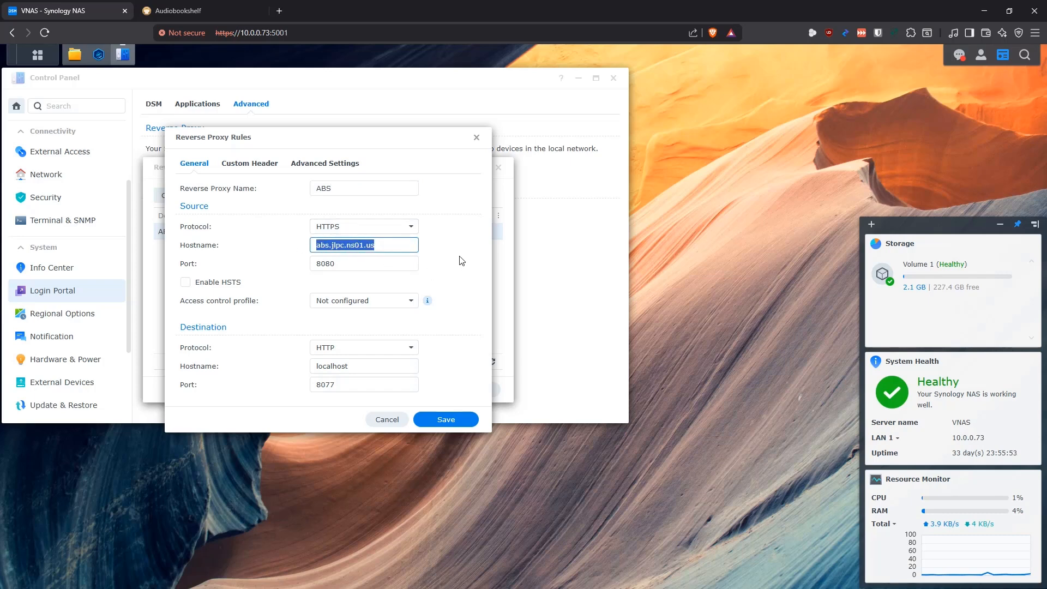
pyautogui.click(393, 245)
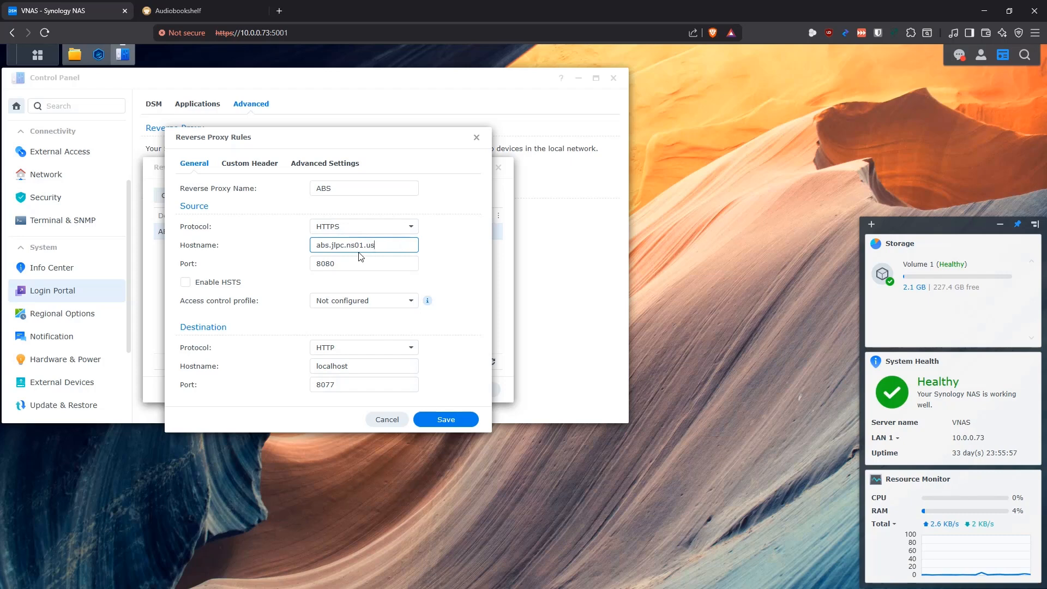
pyautogui.doubleClick(334, 246)
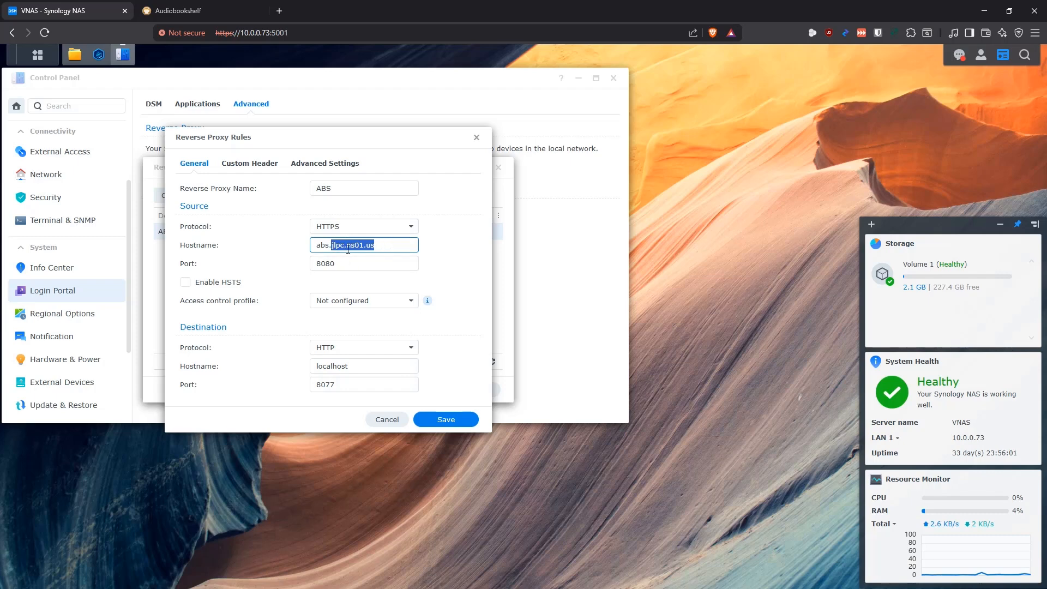
pyautogui.click(314, 245)
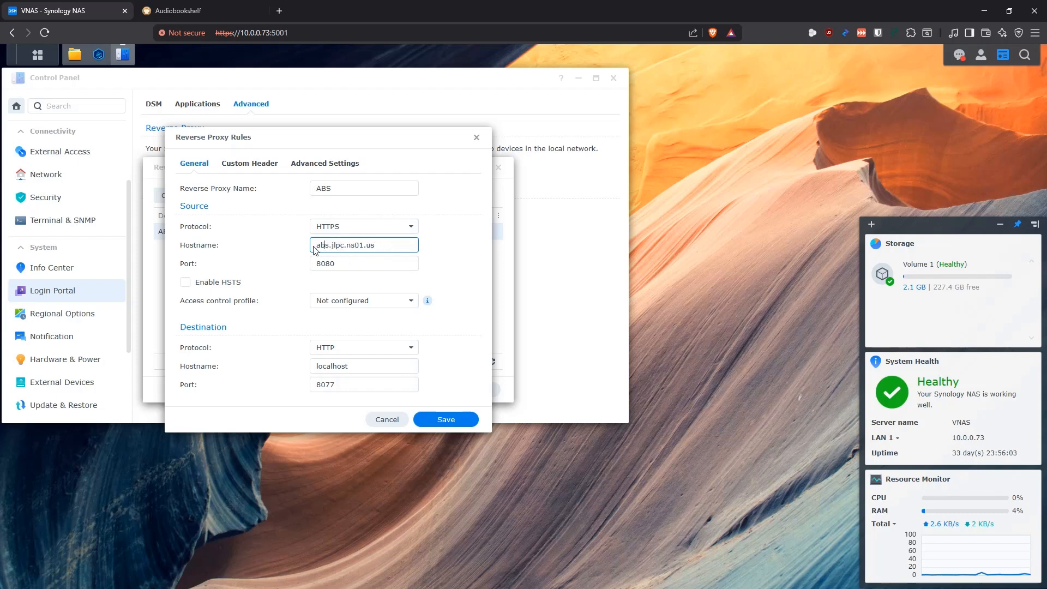
pyautogui.doubleClick(321, 245)
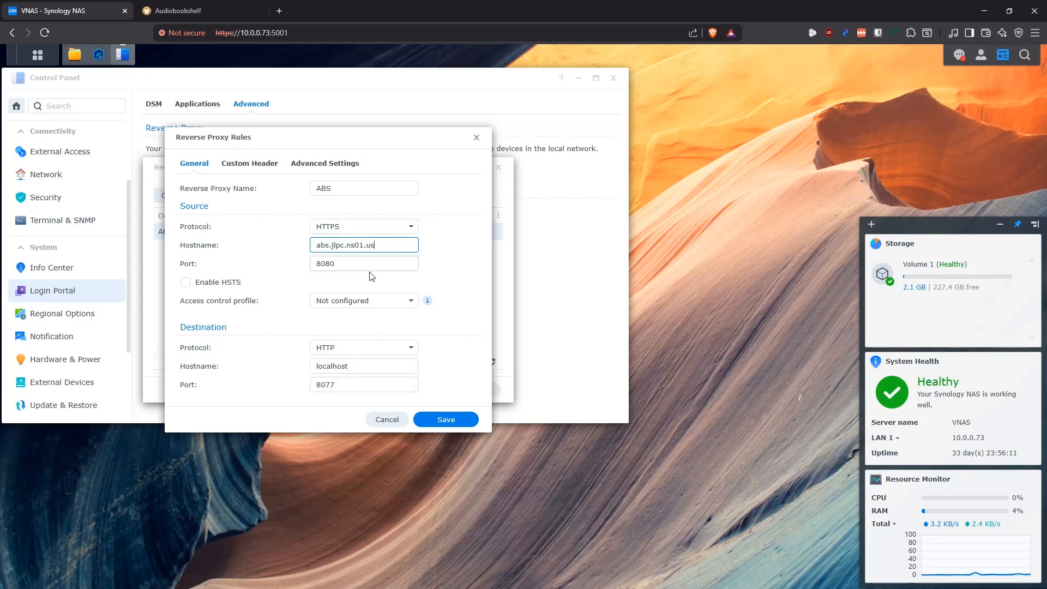
pyautogui.moveTo(352, 263)
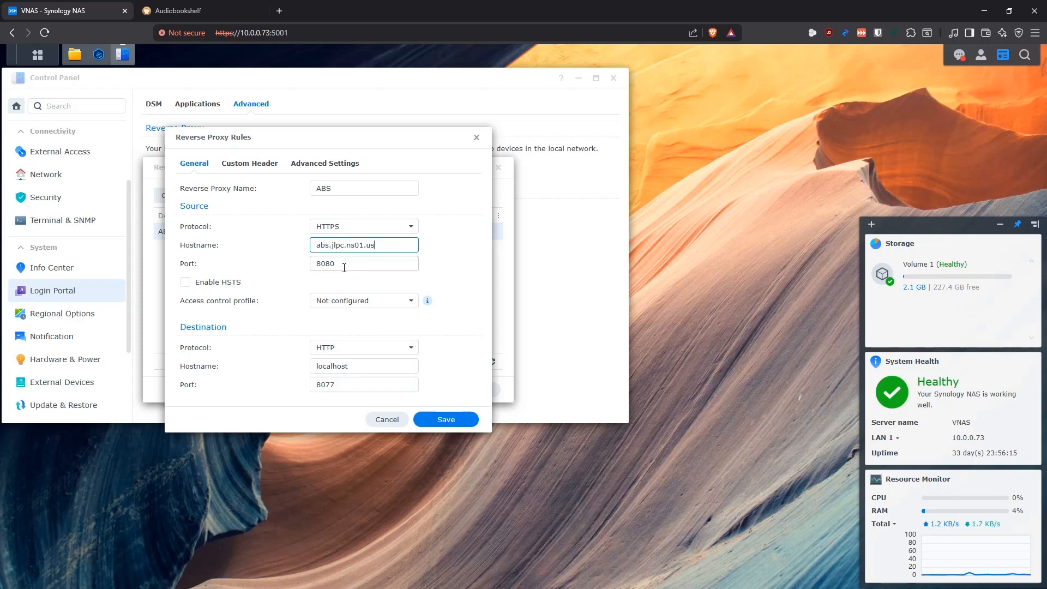
# - Review source port 8080 and destination HTTP localhost port 8077
pyautogui.click(365, 262)
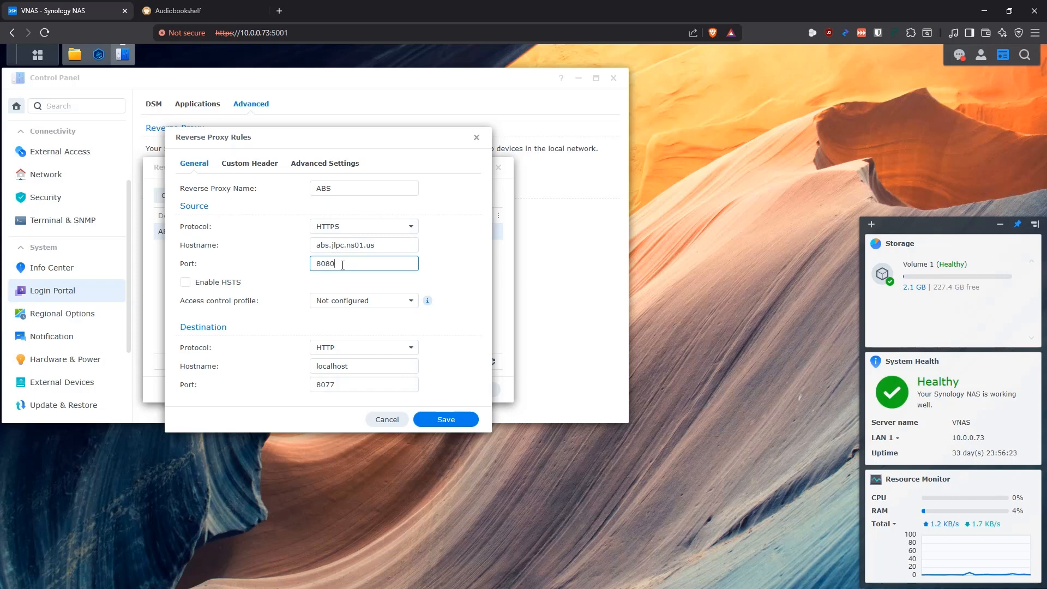
pyautogui.doubleClick(325, 263)
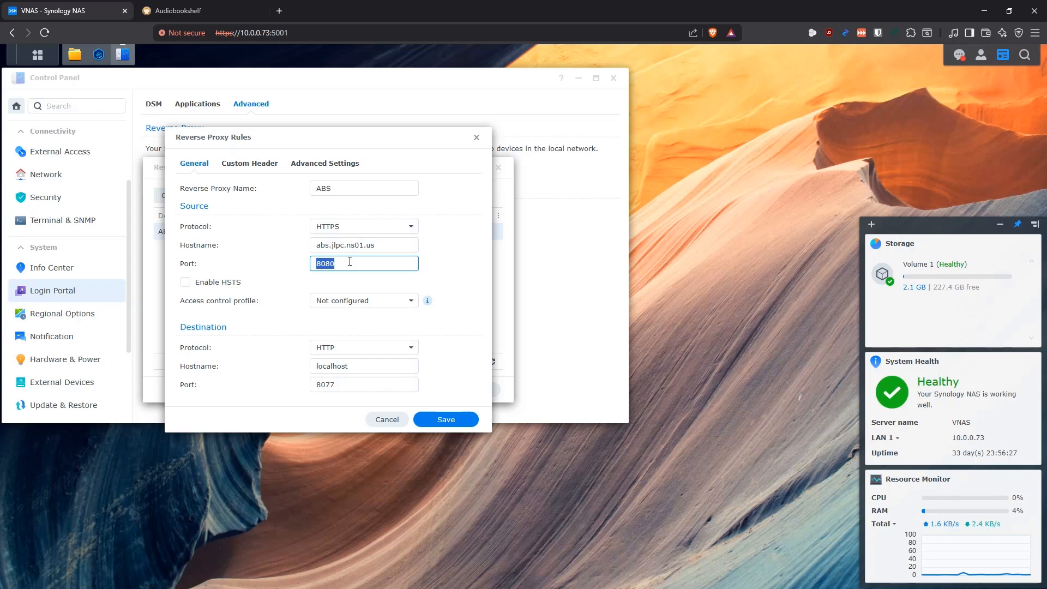
pyautogui.click(327, 262)
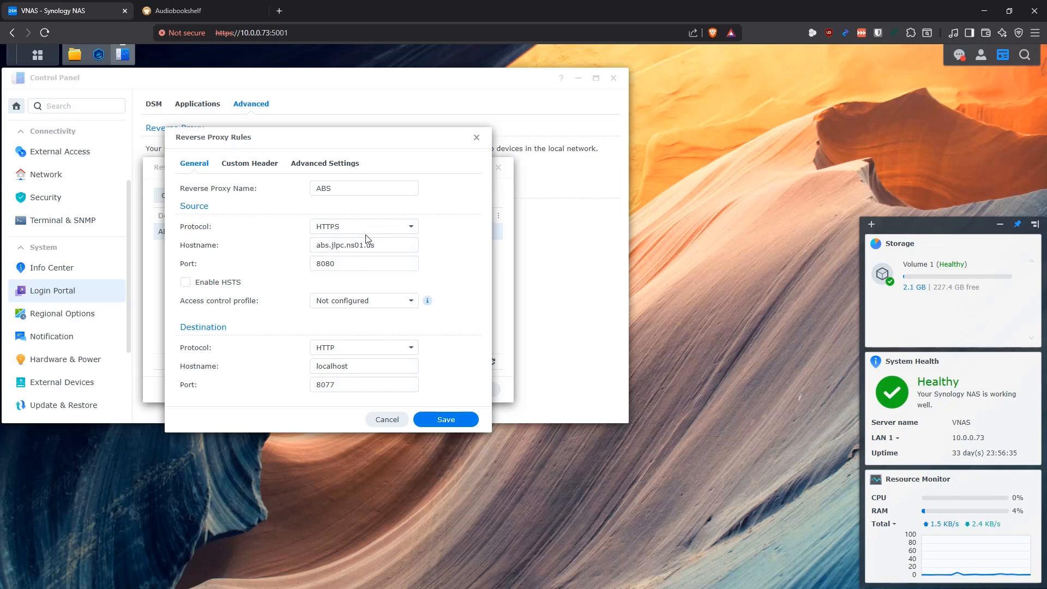
pyautogui.moveTo(337, 281)
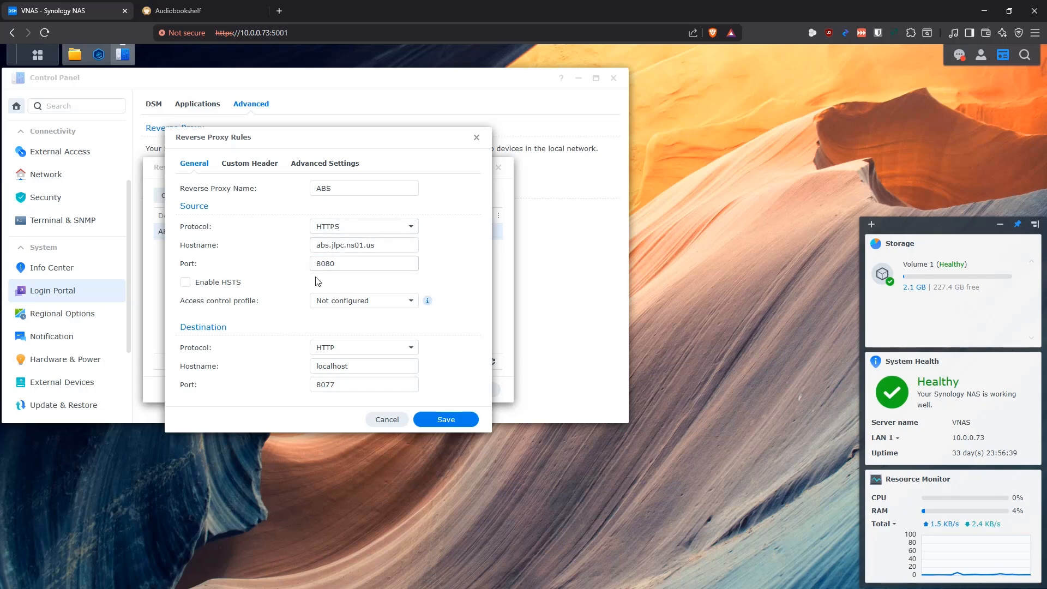
pyautogui.doubleClick(365, 366)
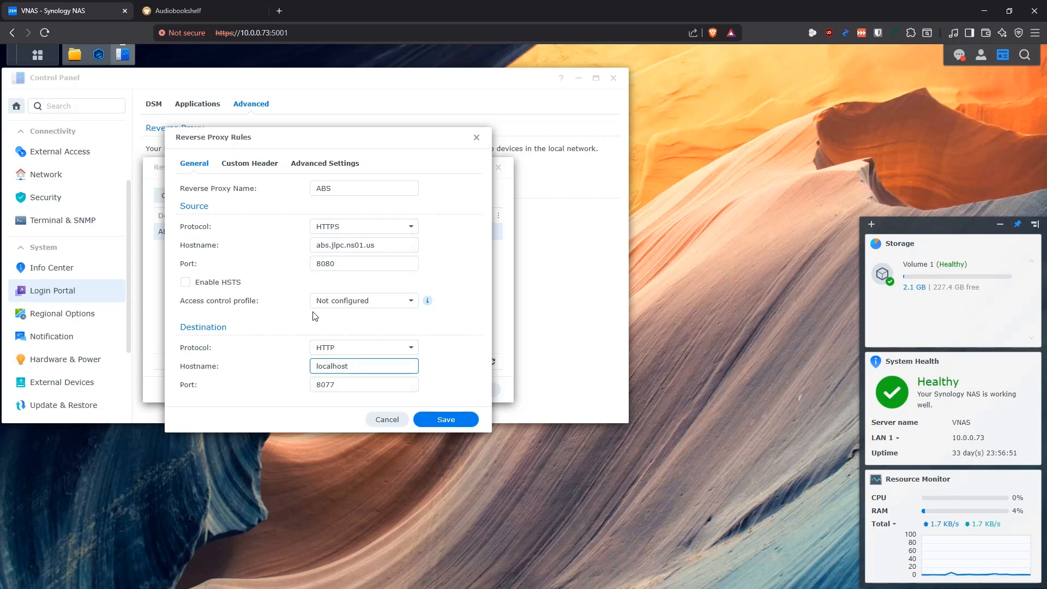
pyautogui.click(363, 384)
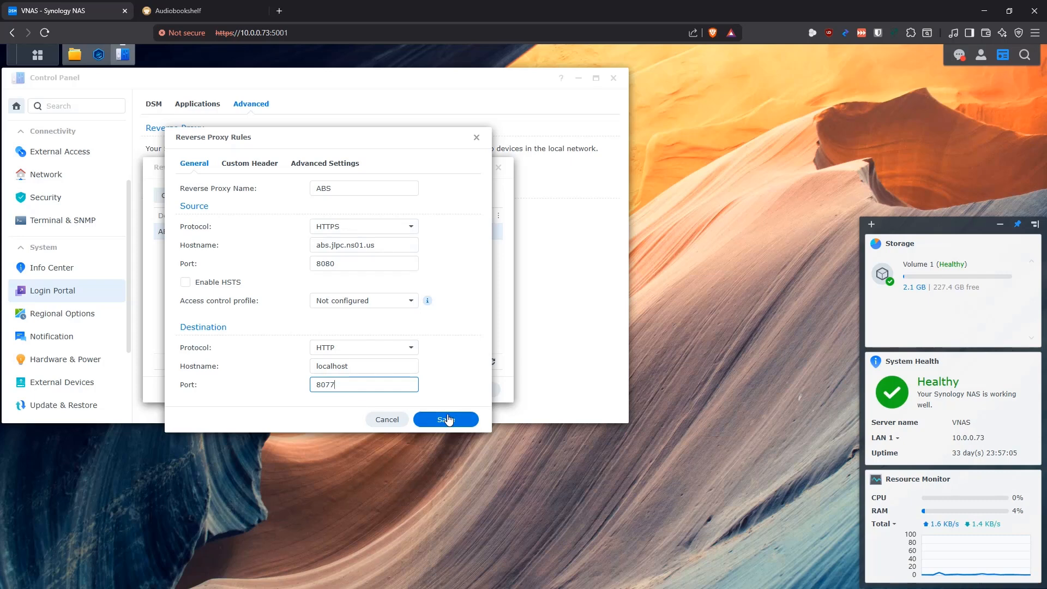
# - Save the ABS reverse proxy rule unchanged
pyautogui.click(445, 419)
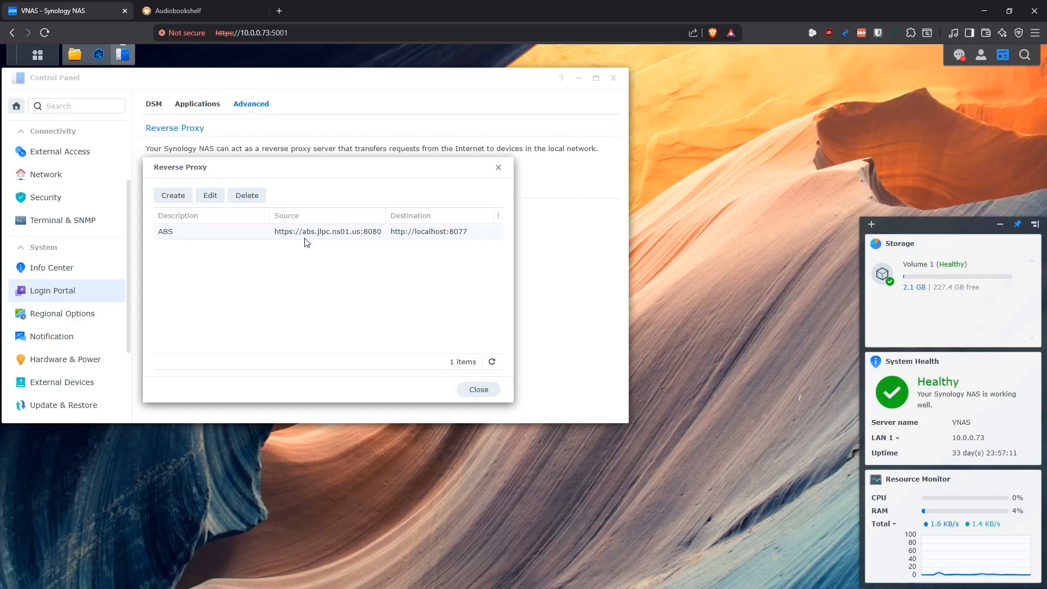
pyautogui.moveTo(299, 240)
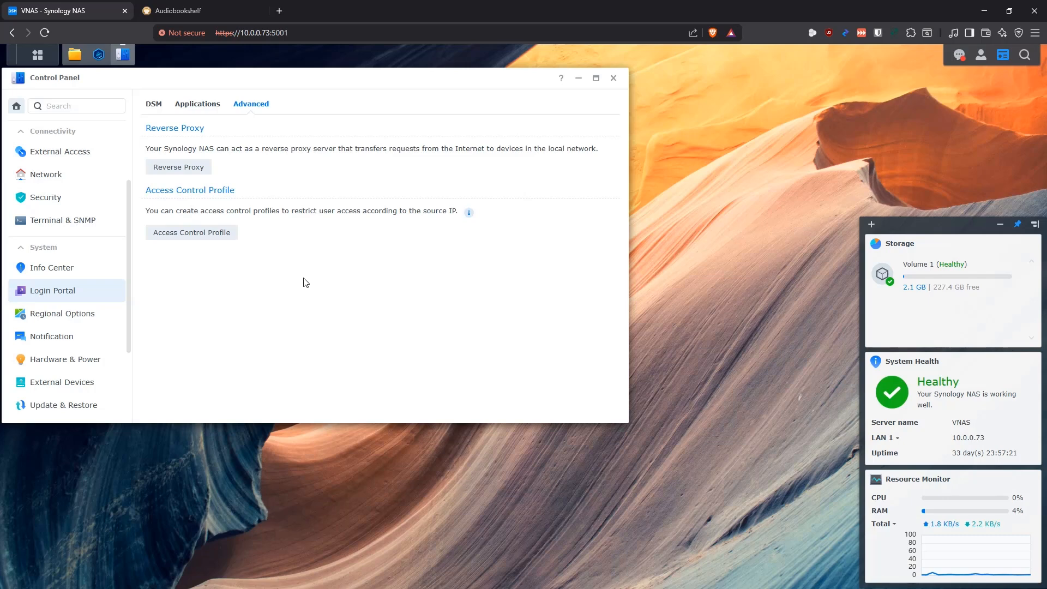
pyautogui.moveTo(289, 275)
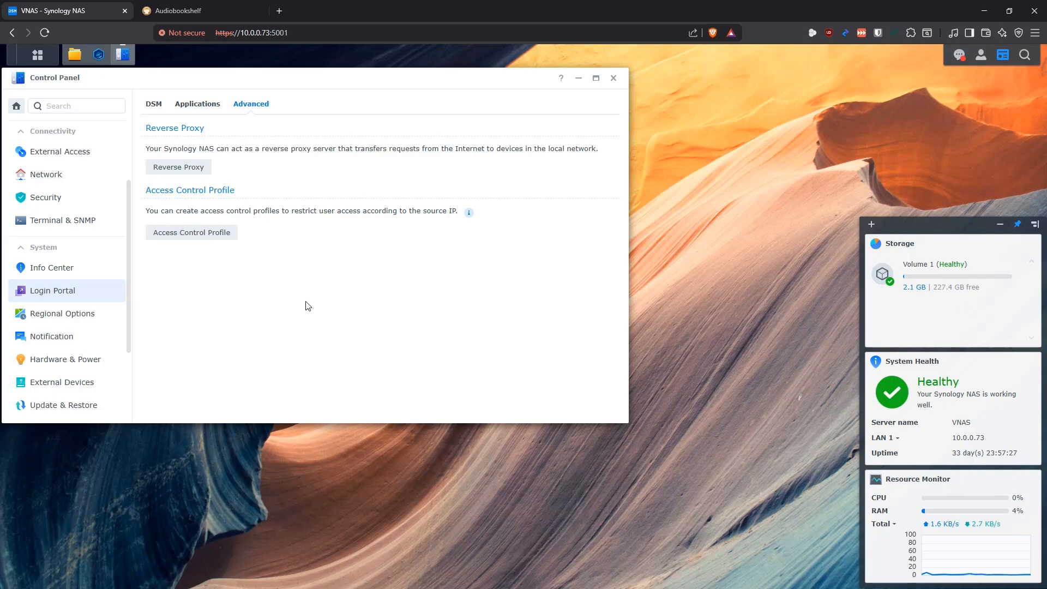
pyautogui.moveTo(309, 290)
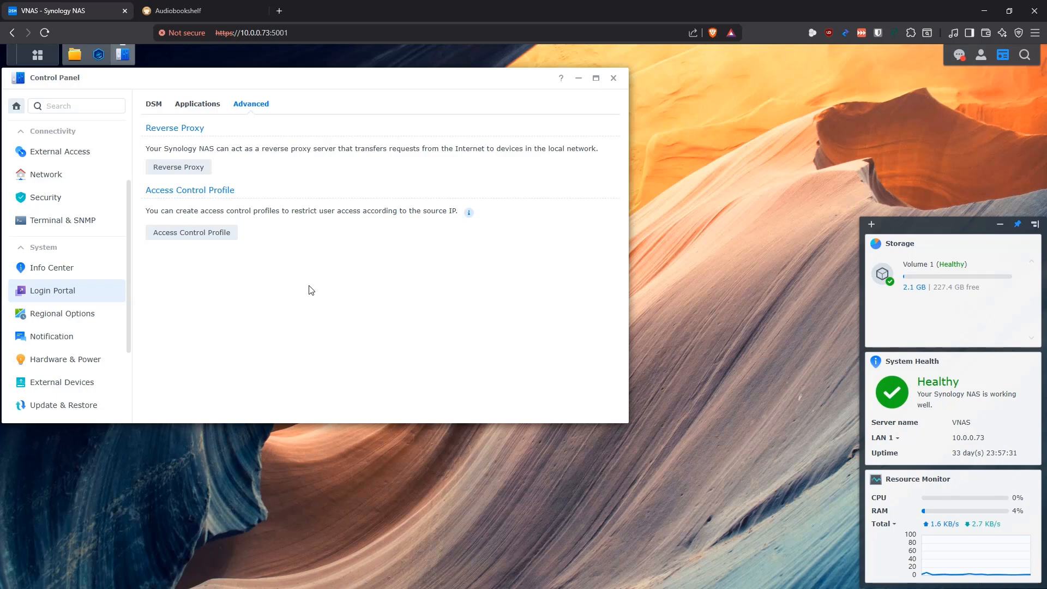
pyautogui.moveTo(264, 287)
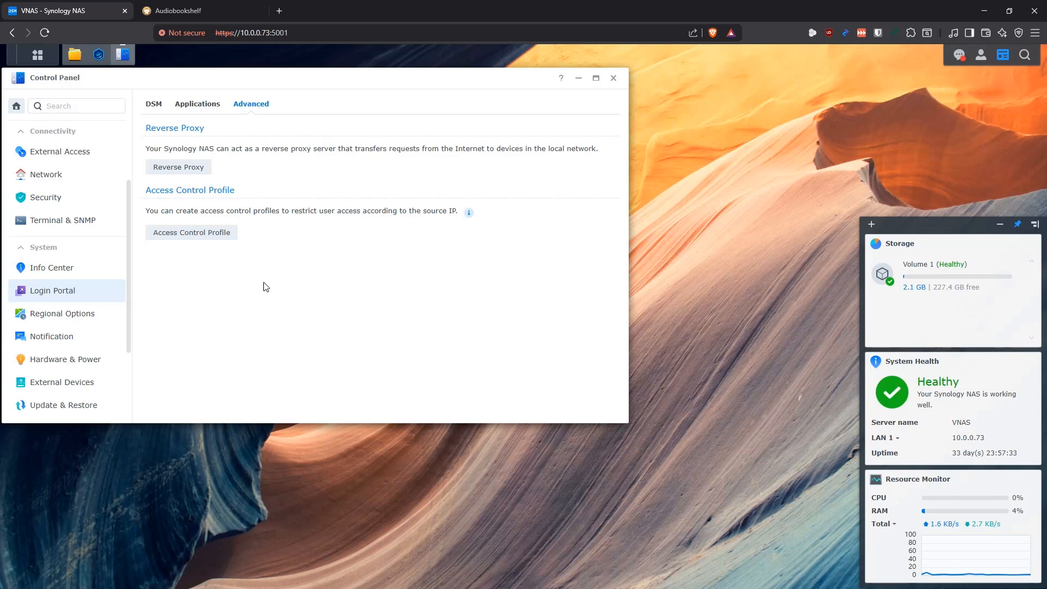
# - View the installed certificates under Security > Certificate
pyautogui.click(46, 198)
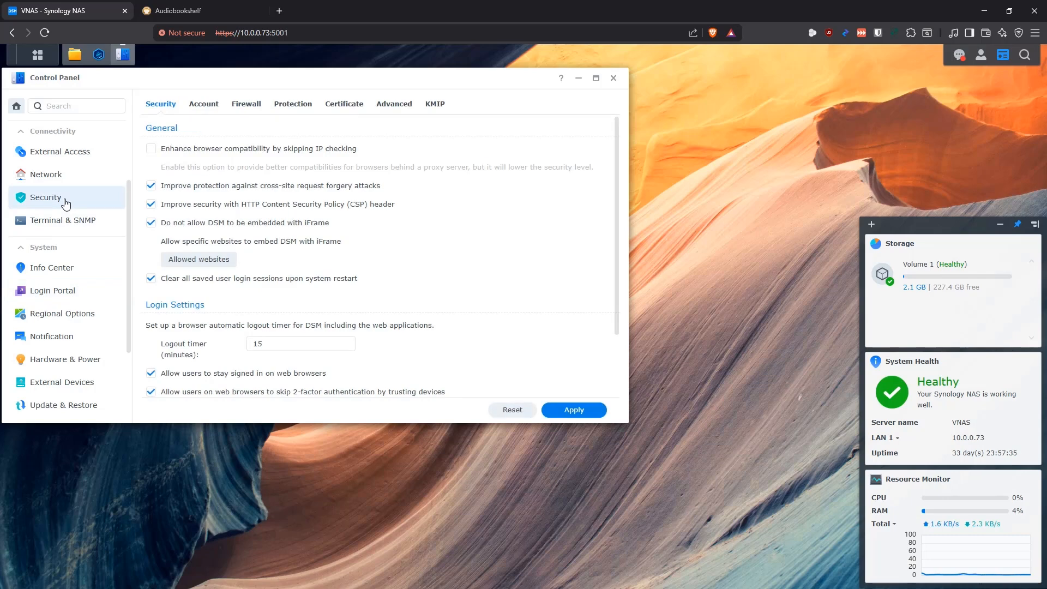
pyautogui.click(344, 103)
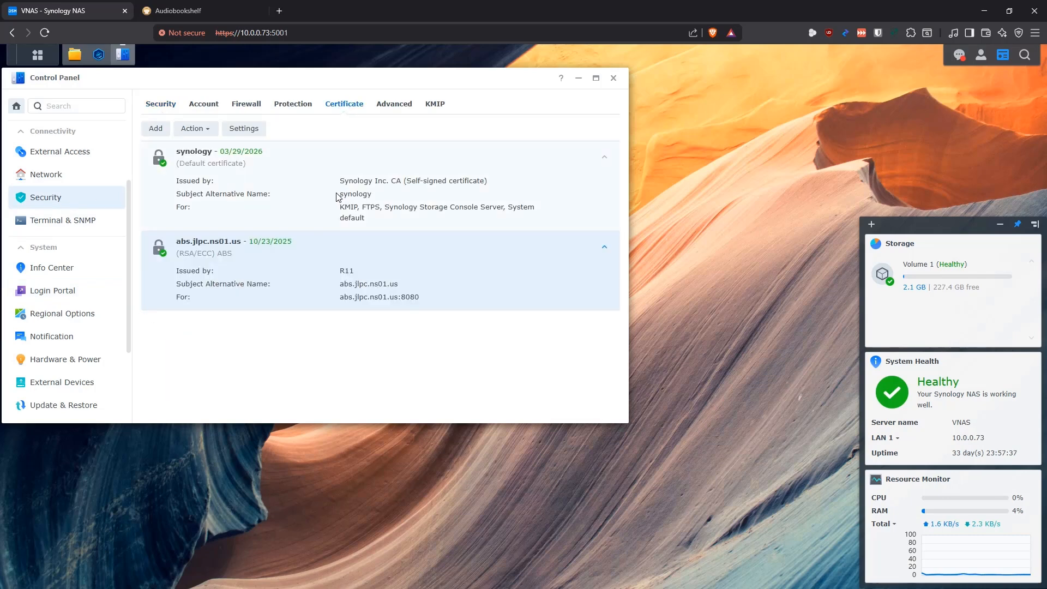
pyautogui.click(603, 246)
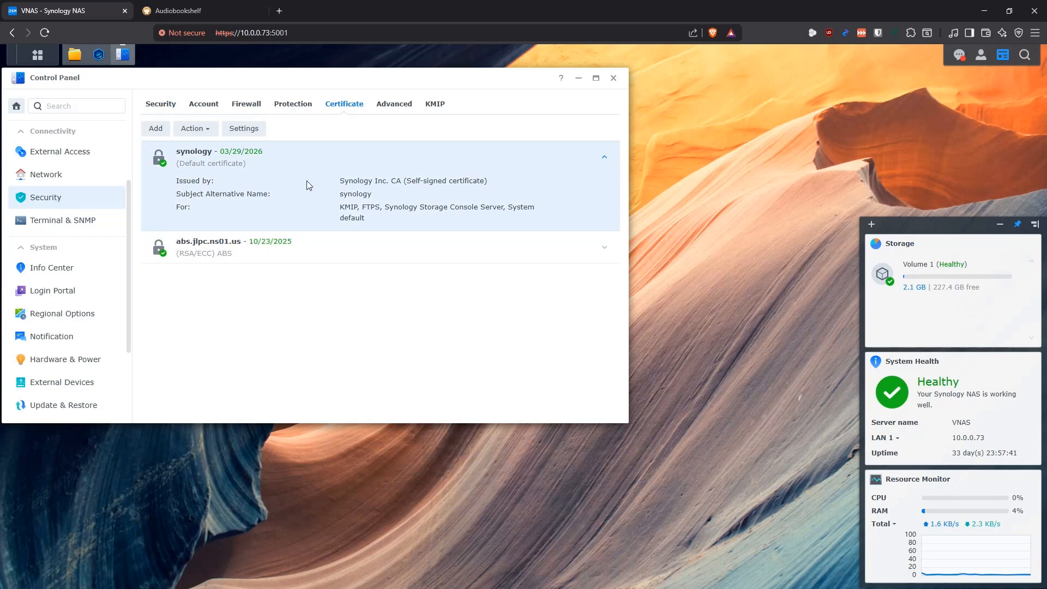
pyautogui.moveTo(320, 234)
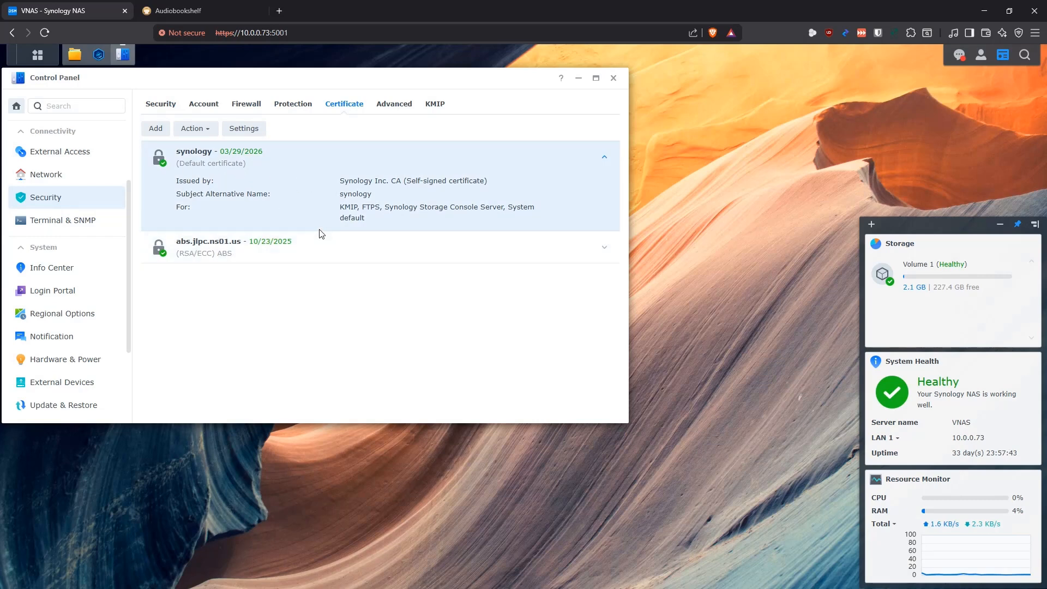
# - Assign the abs.jlpc.ns01.us certificate to the abs.jlpc.ns01.us:8080 service and confirm
pyautogui.click(243, 129)
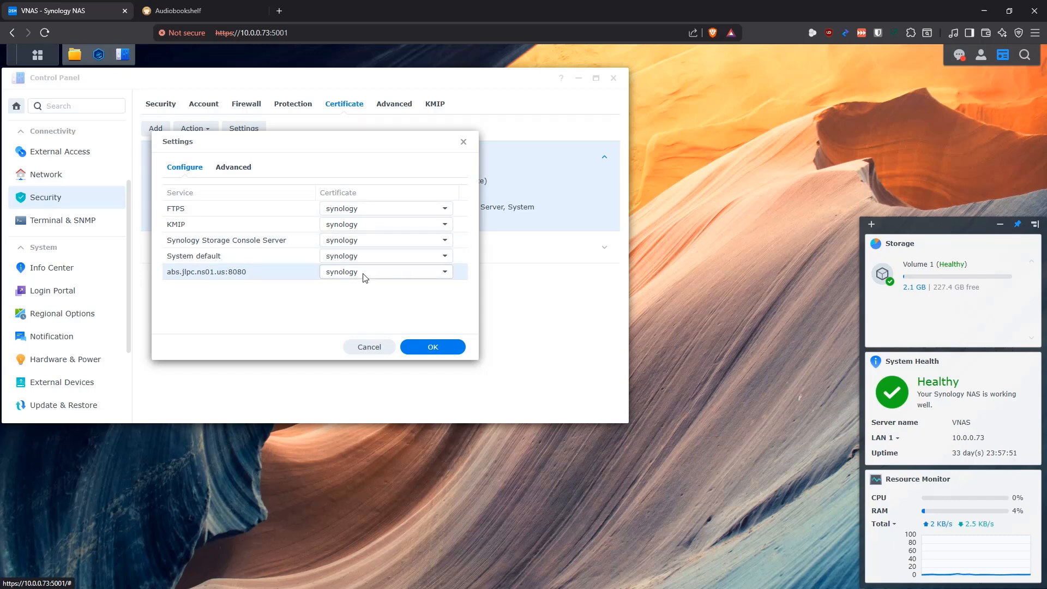
pyautogui.click(385, 272)
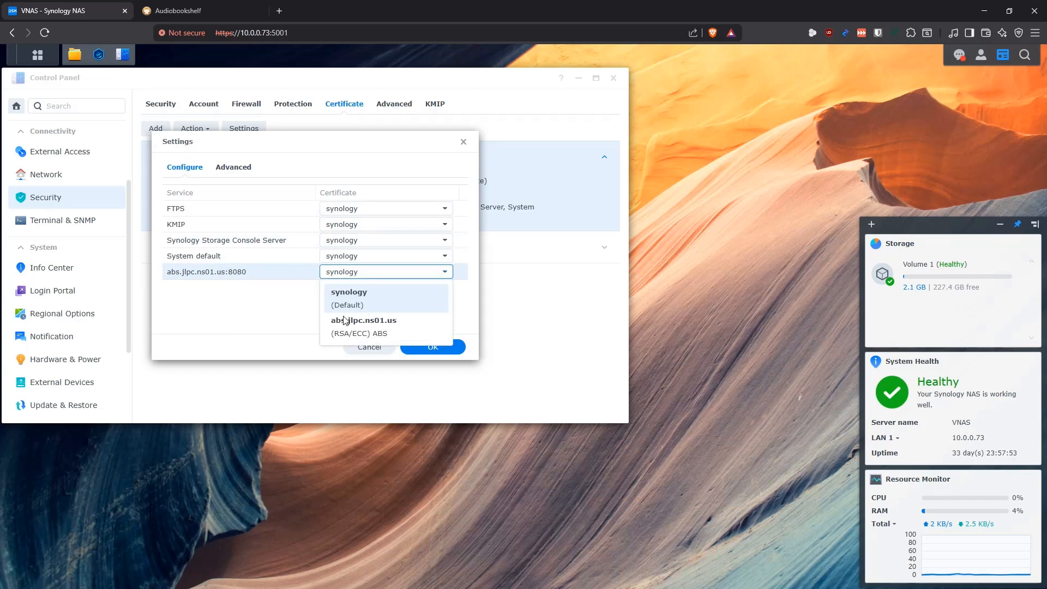
pyautogui.click(367, 347)
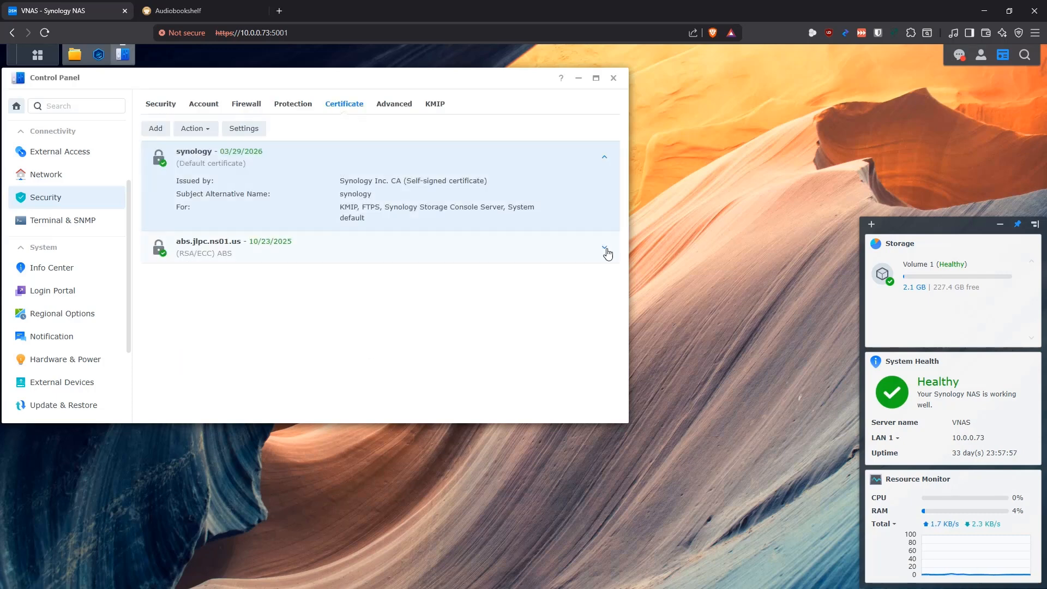
pyautogui.click(604, 247)
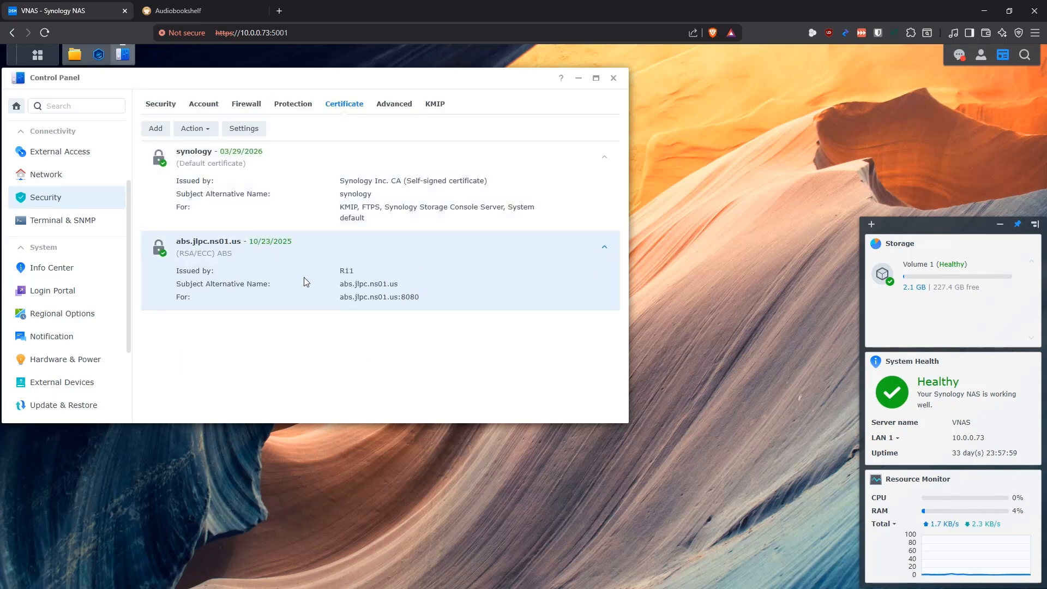
pyautogui.moveTo(323, 274)
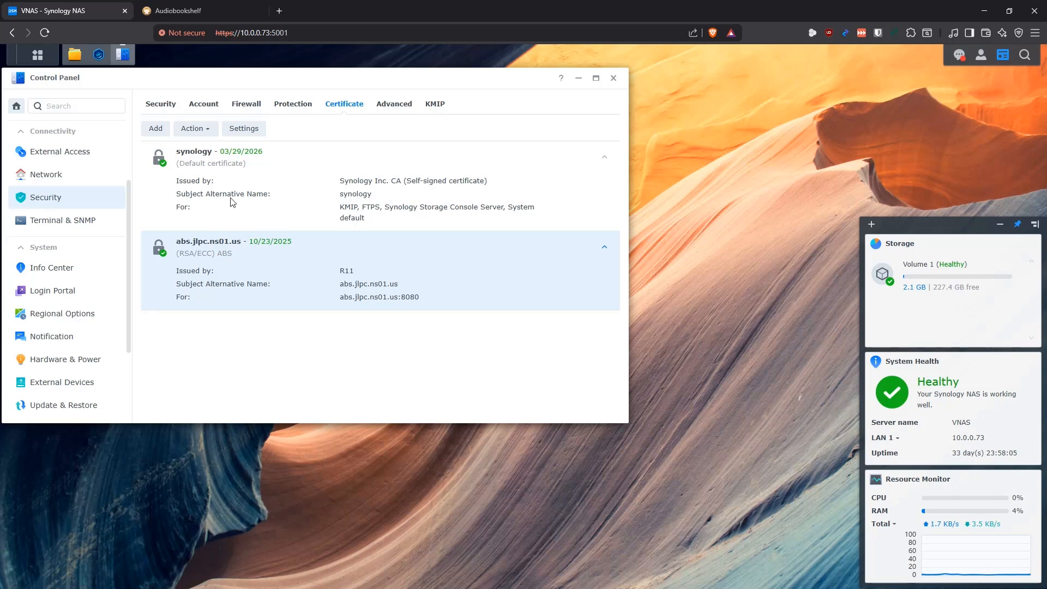
# - Start a new certificate described ABS, obtained from Let's Encrypt
pyautogui.click(155, 129)
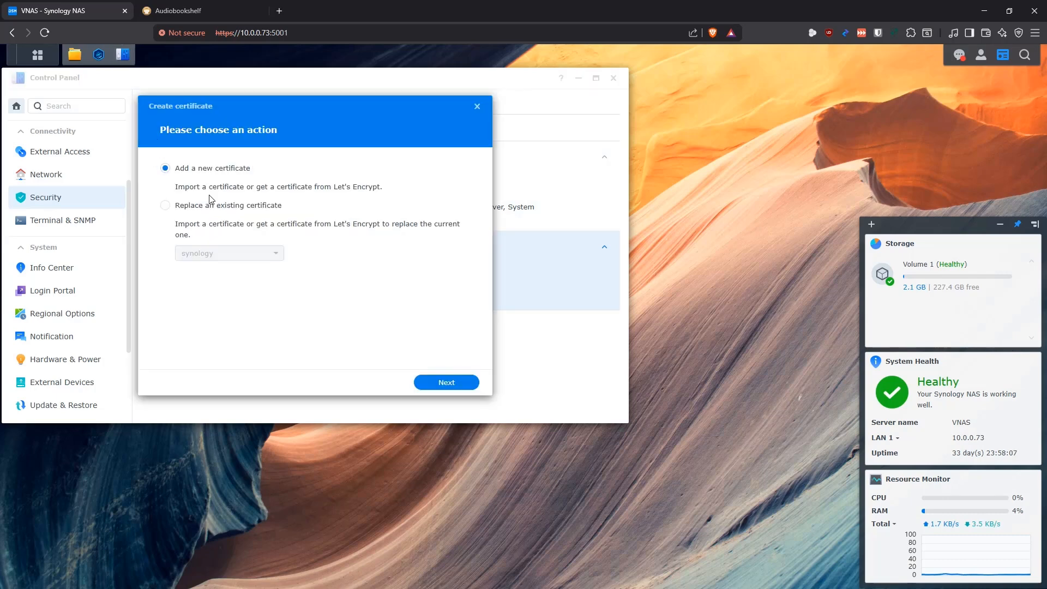
pyautogui.click(445, 382)
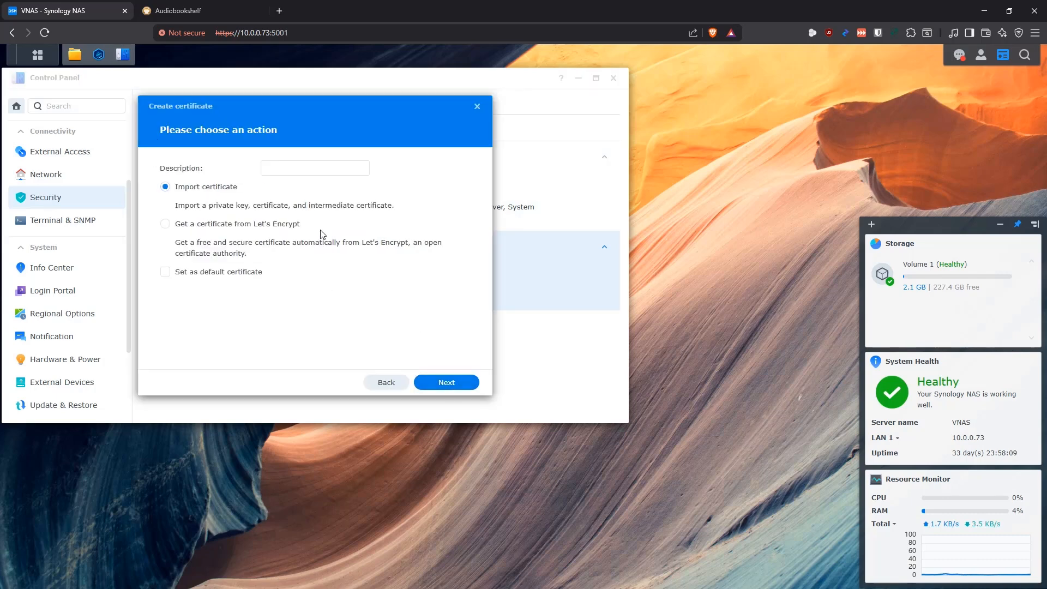
pyautogui.write('A')
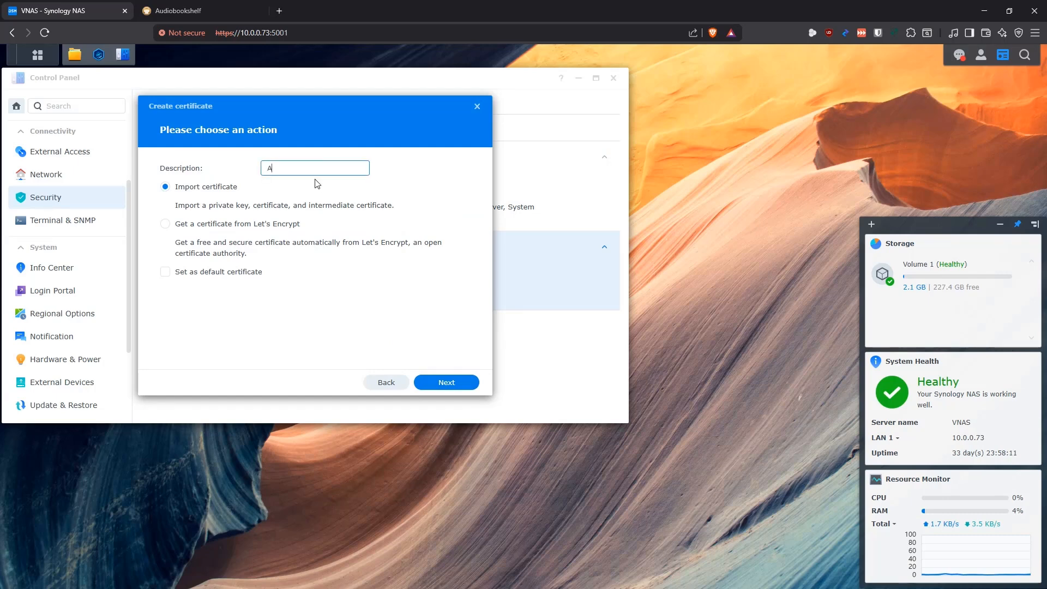
pyautogui.write('BS')
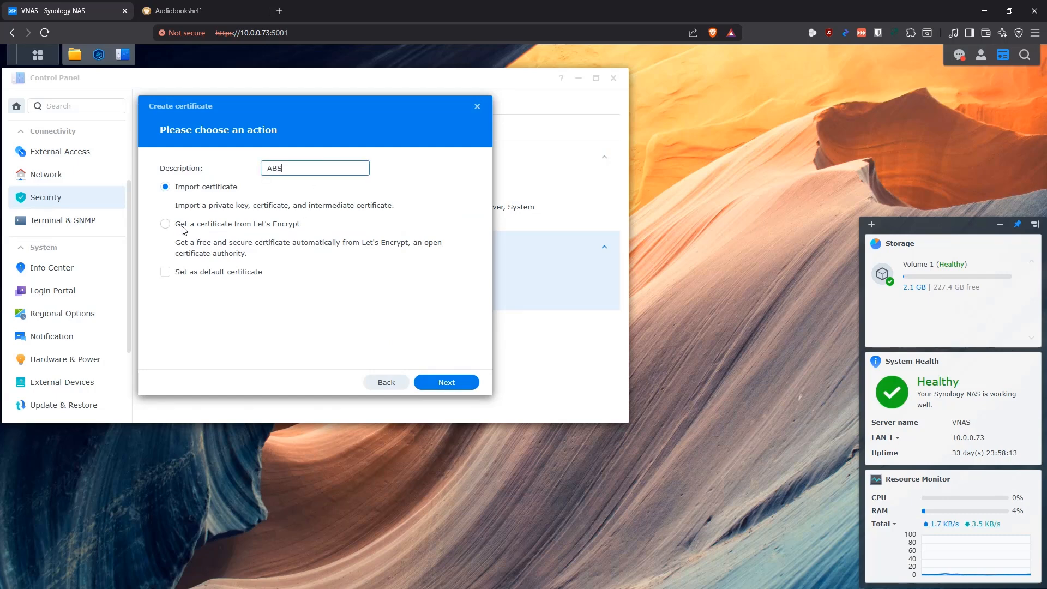
pyautogui.click(164, 223)
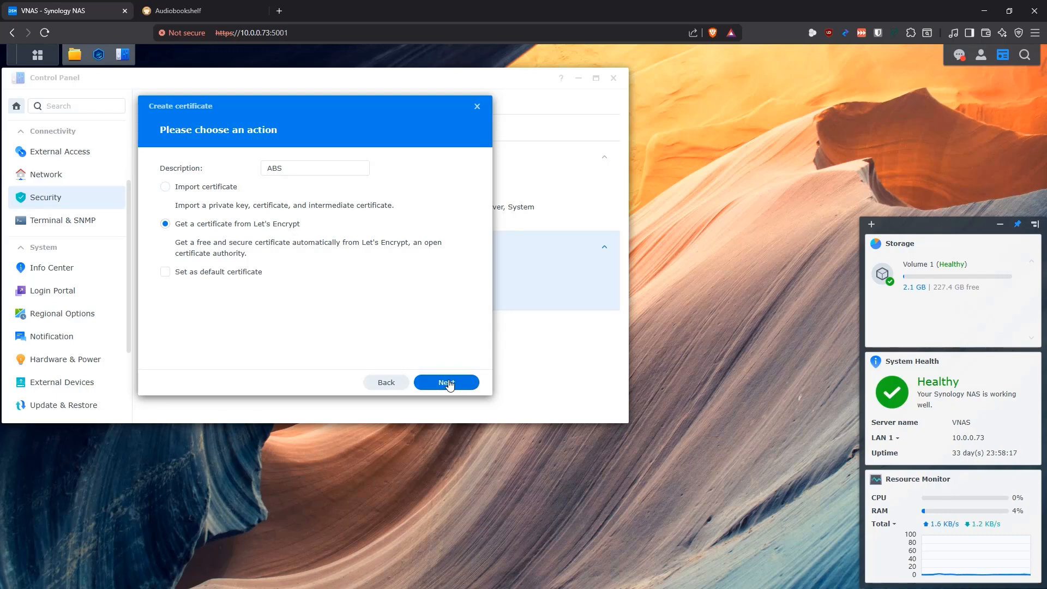
pyautogui.click(446, 382)
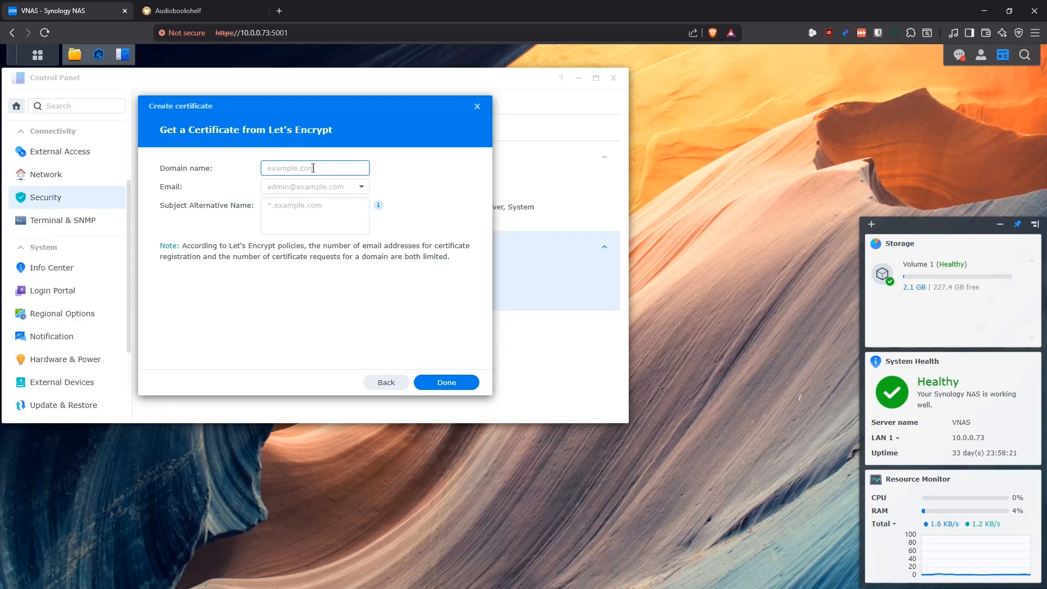
# - Enter domain abs.jlpc.ns01.us and the saved contact email, then submit the request
pyautogui.write('abs.jlpc.ns01.us')
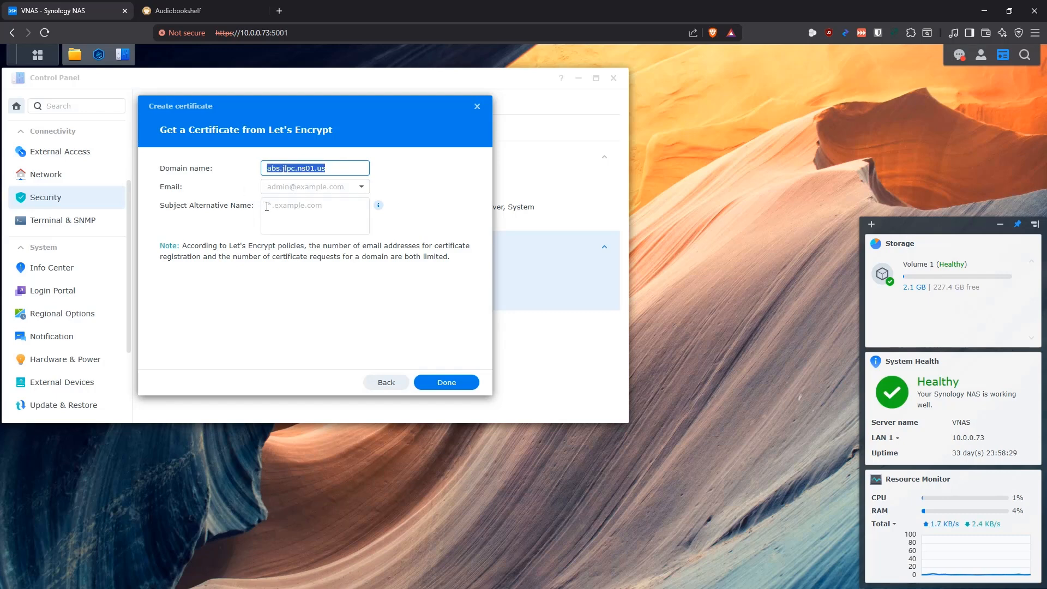
pyautogui.click(314, 186)
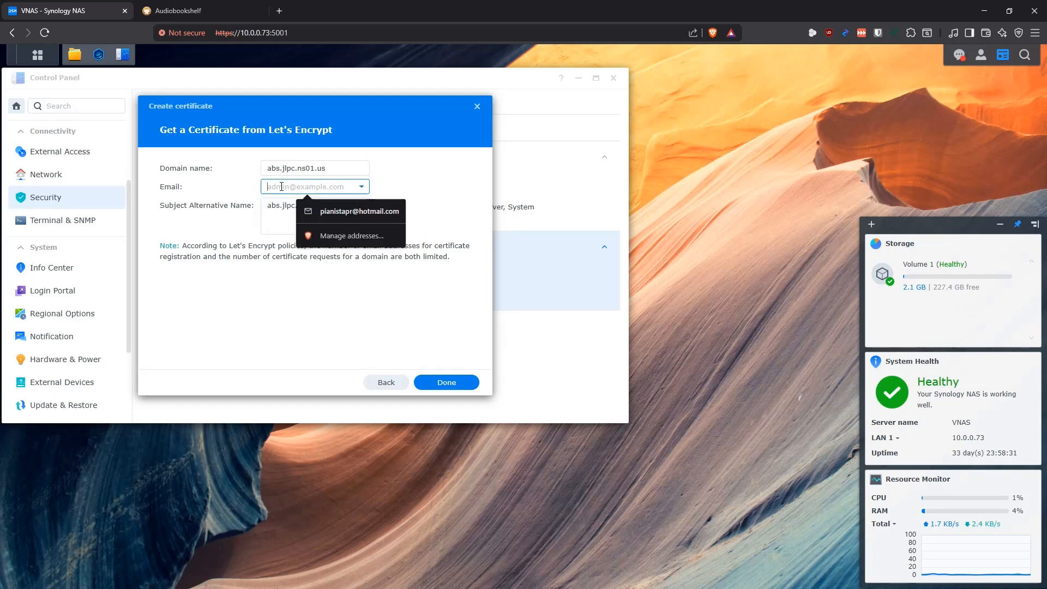
pyautogui.click(359, 210)
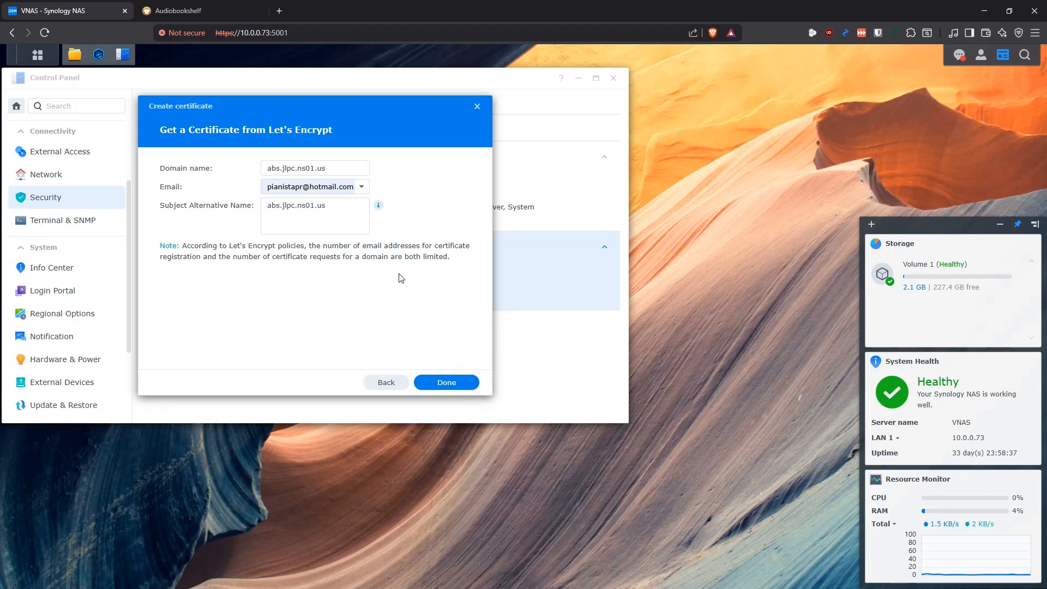
pyautogui.moveTo(477, 107)
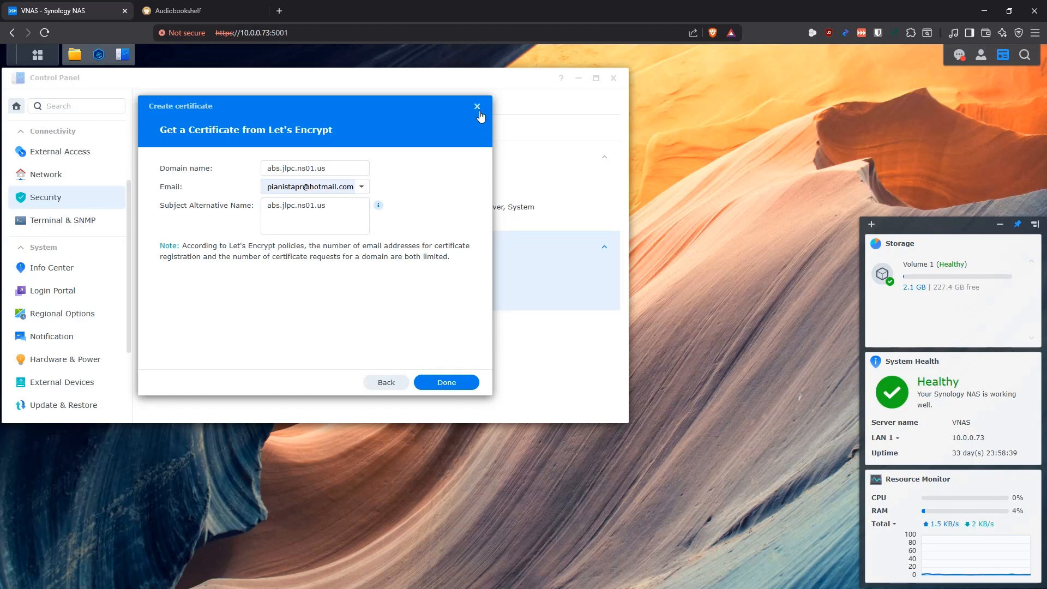
pyautogui.click(476, 106)
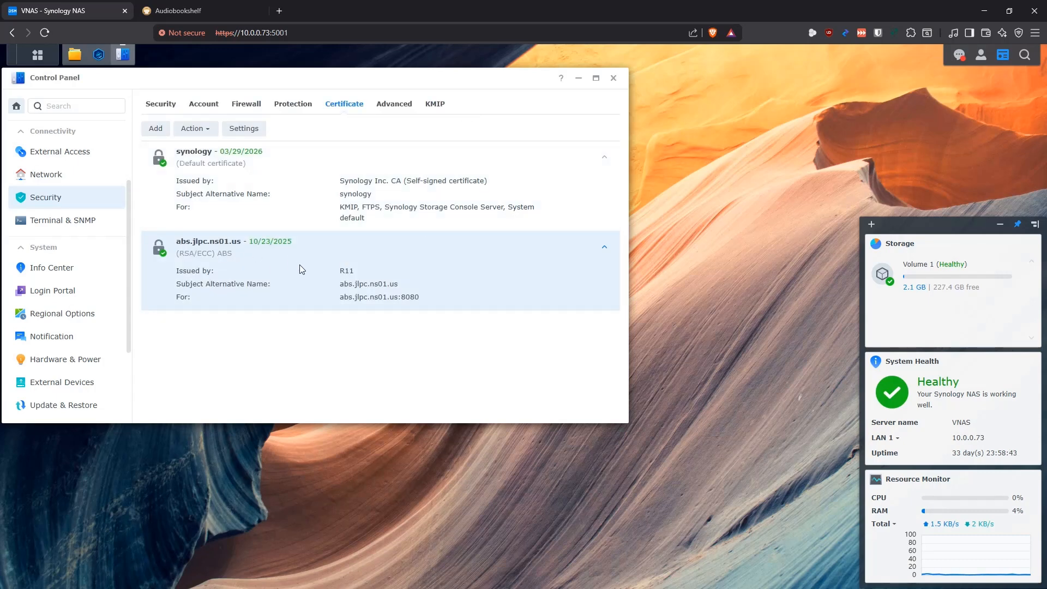
pyautogui.moveTo(333, 274)
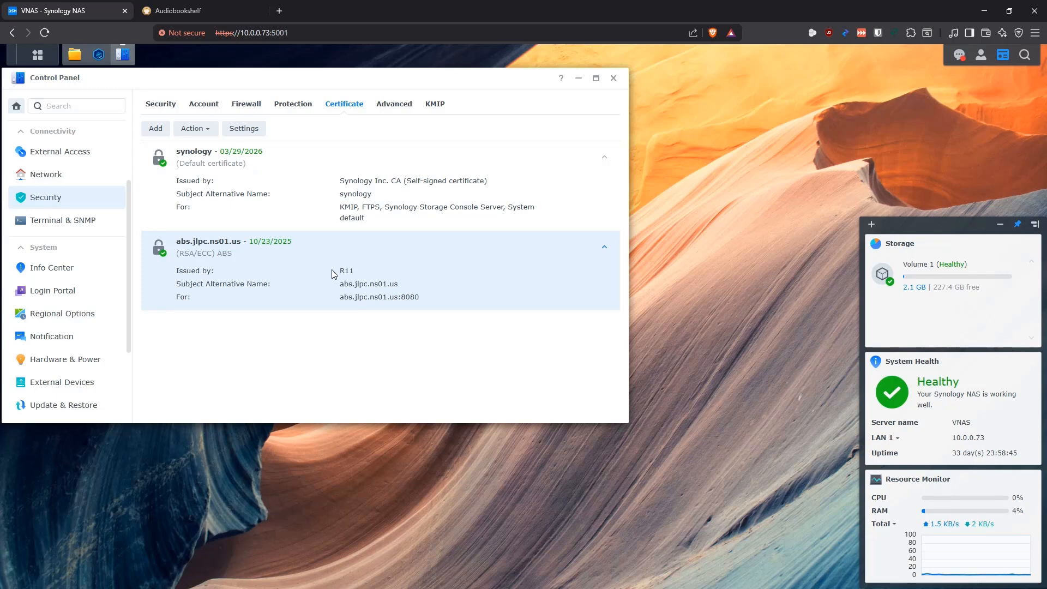
pyautogui.moveTo(275, 263)
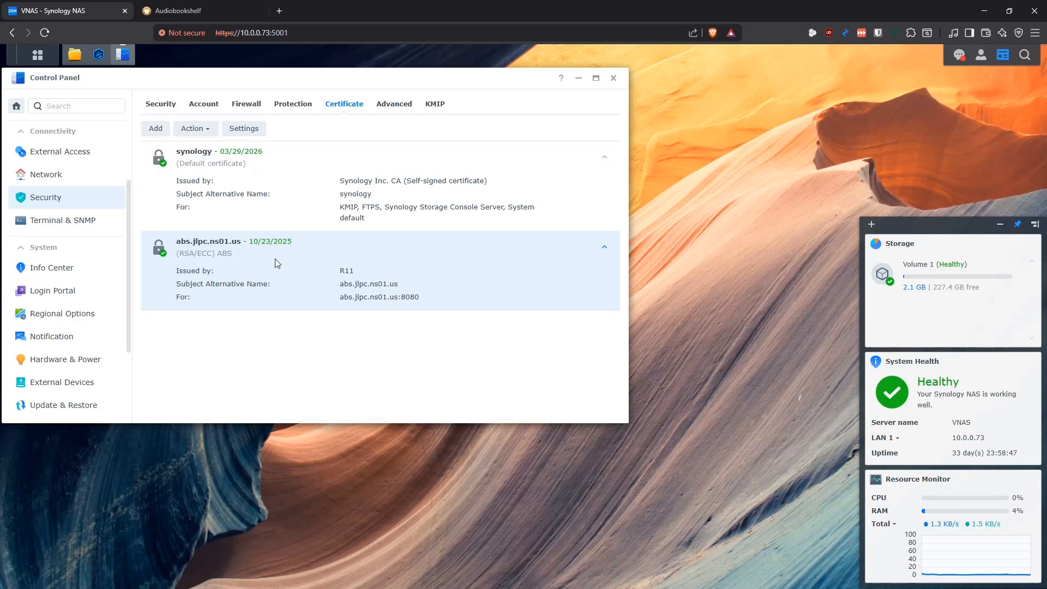
pyautogui.moveTo(259, 270)
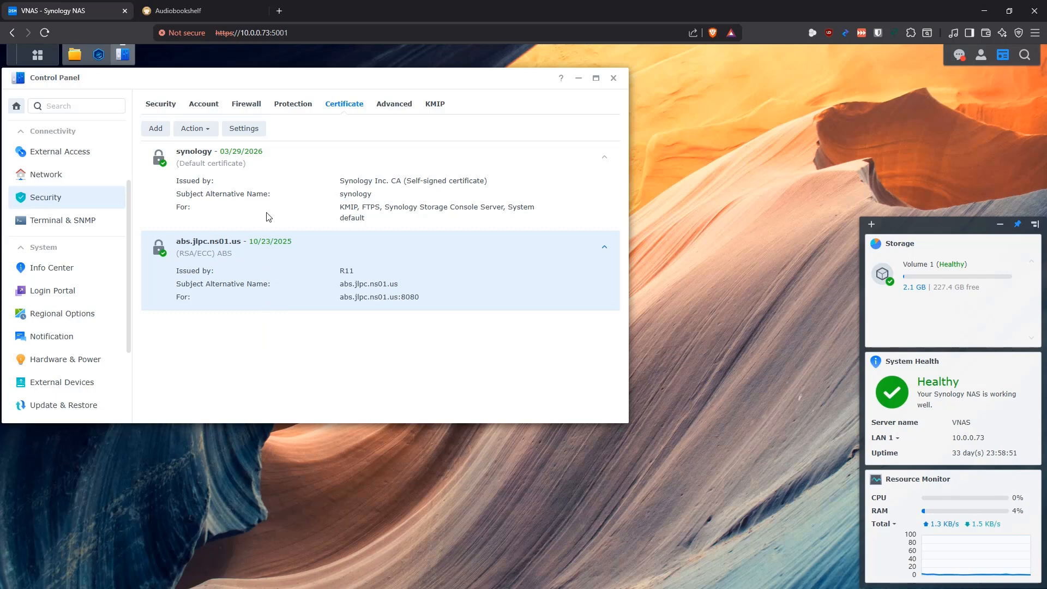
pyautogui.click(243, 129)
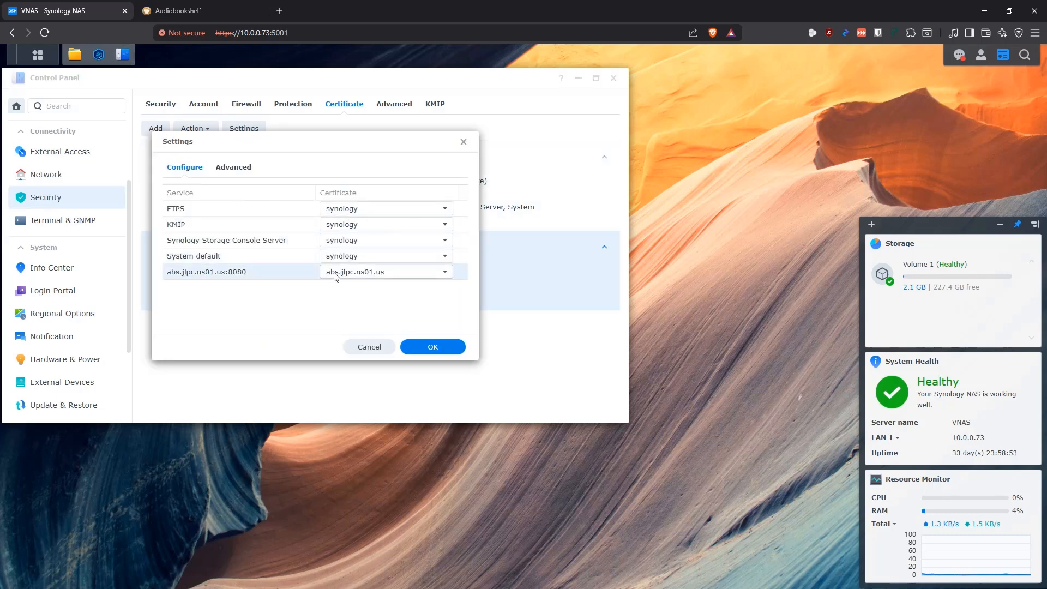
pyautogui.click(385, 271)
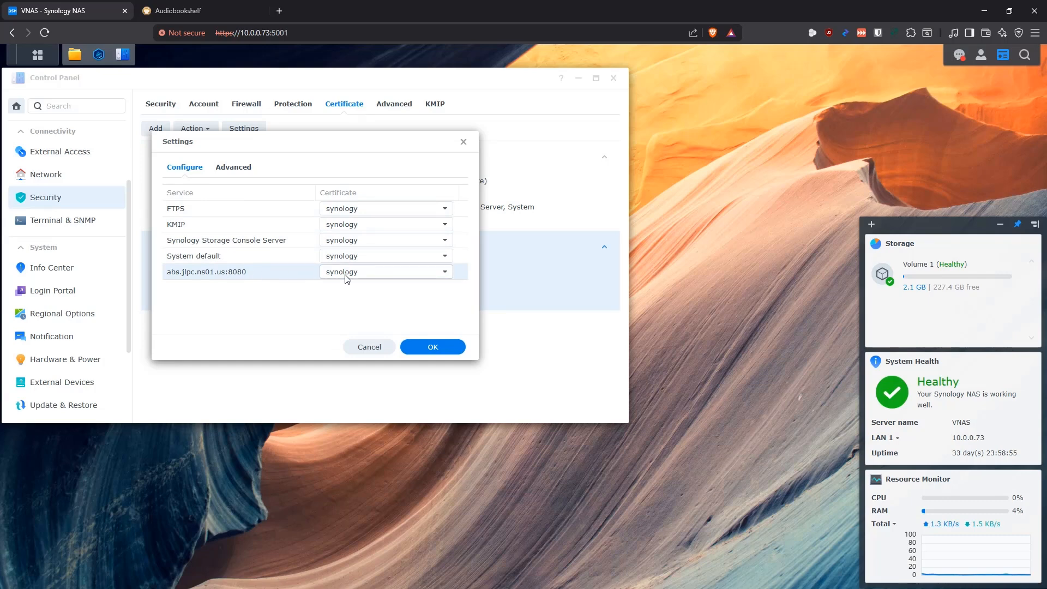
pyautogui.click(385, 272)
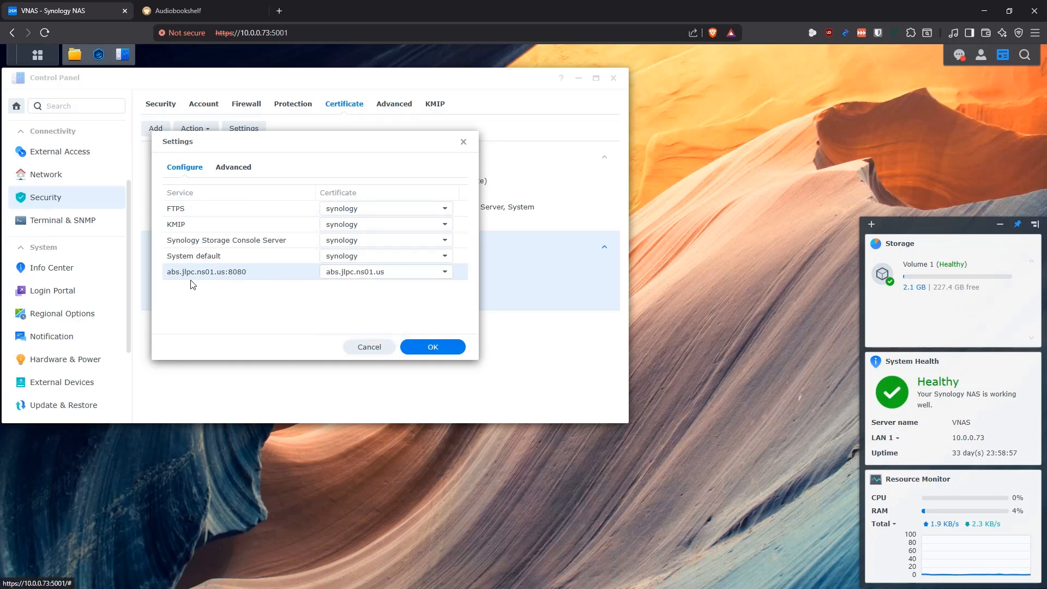
pyautogui.moveTo(232, 278)
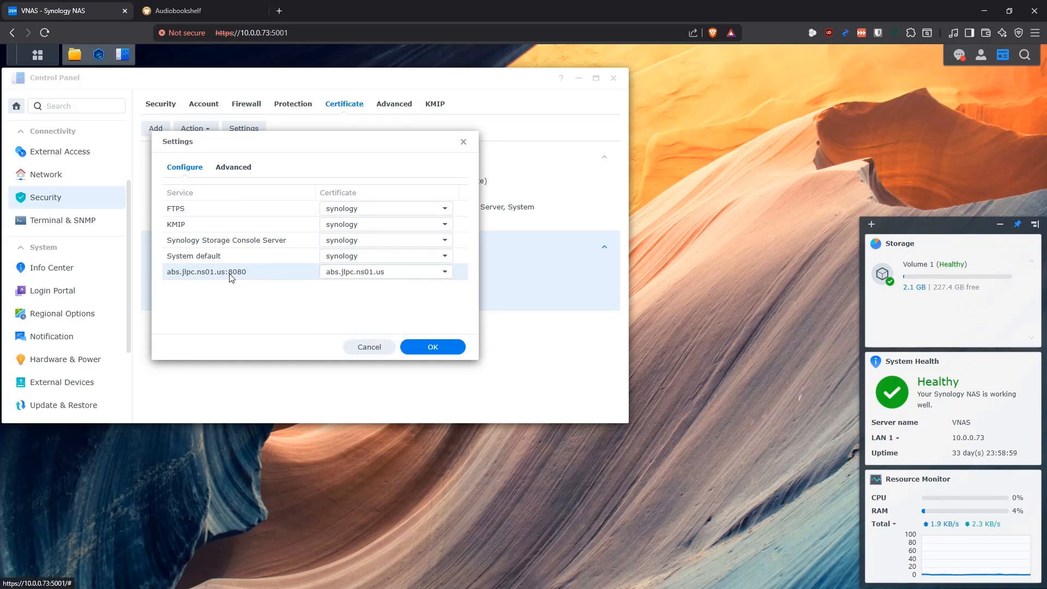
pyautogui.click(431, 346)
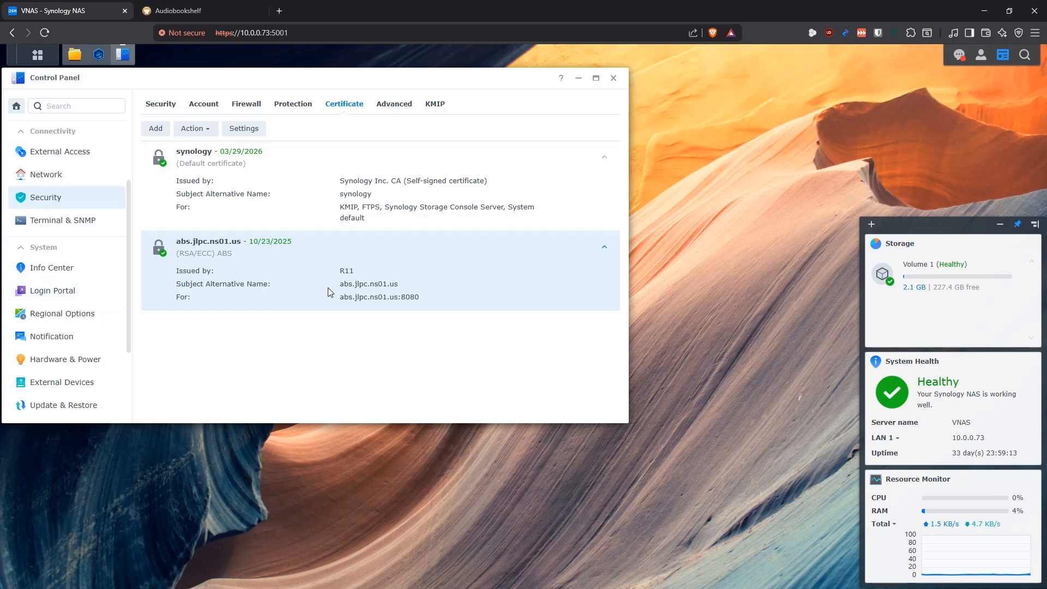
pyautogui.moveTo(320, 281)
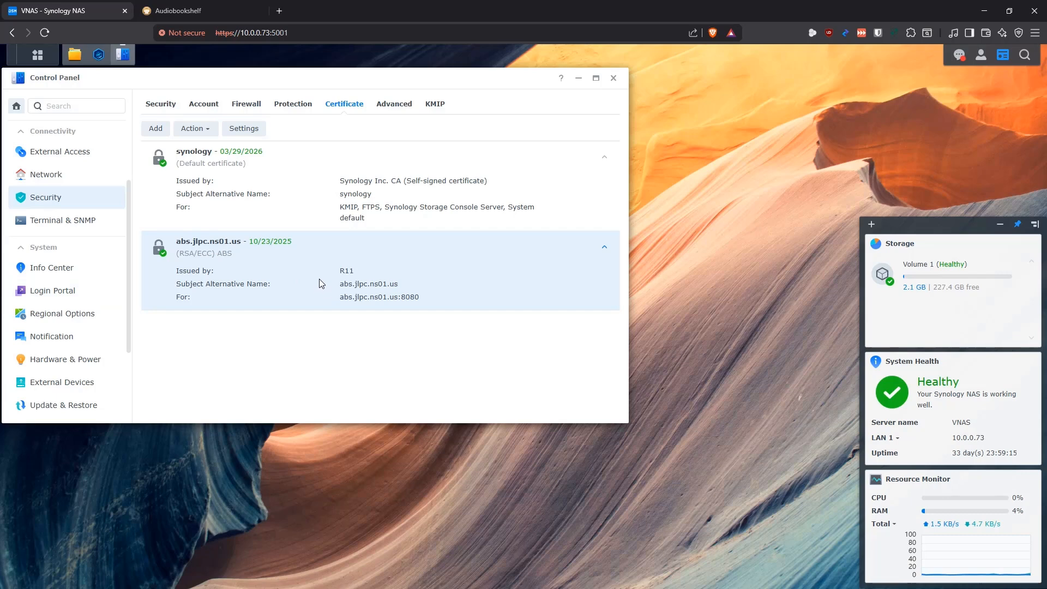
pyautogui.moveTo(317, 272)
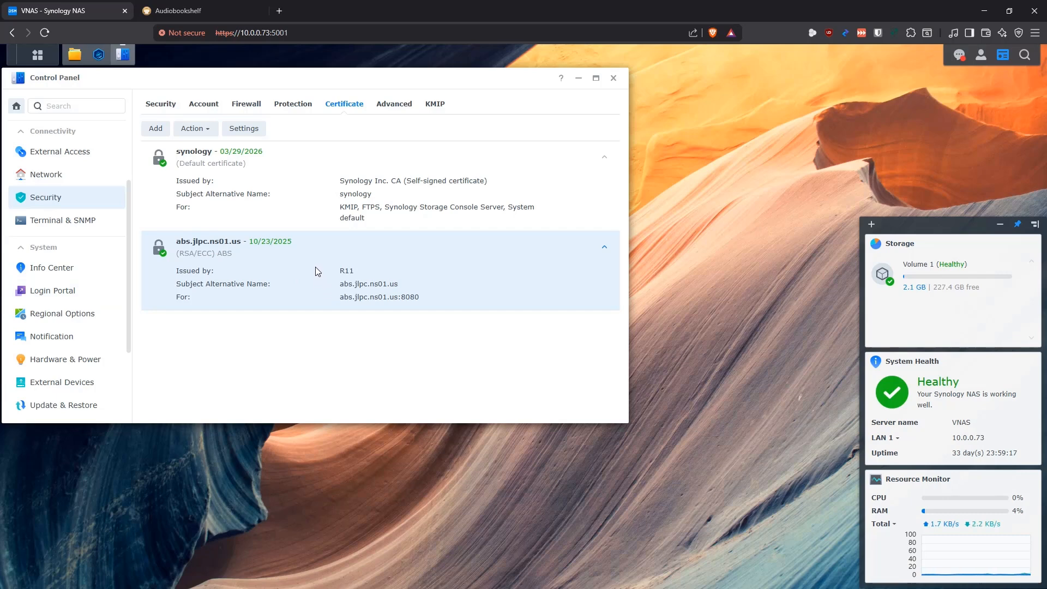
pyautogui.moveTo(283, 281)
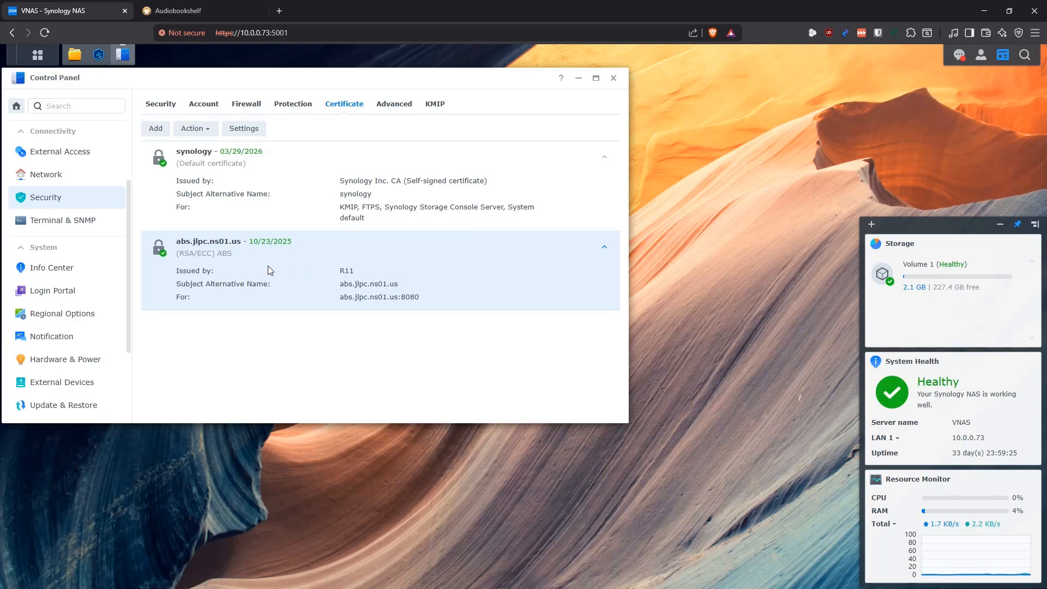
pyautogui.moveTo(325, 271)
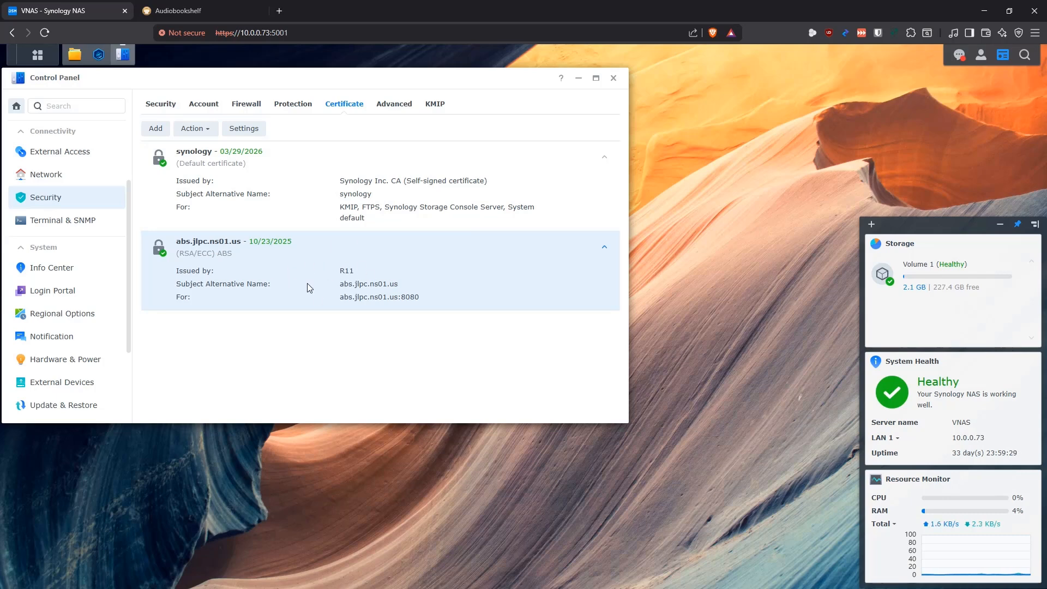
pyautogui.moveTo(297, 276)
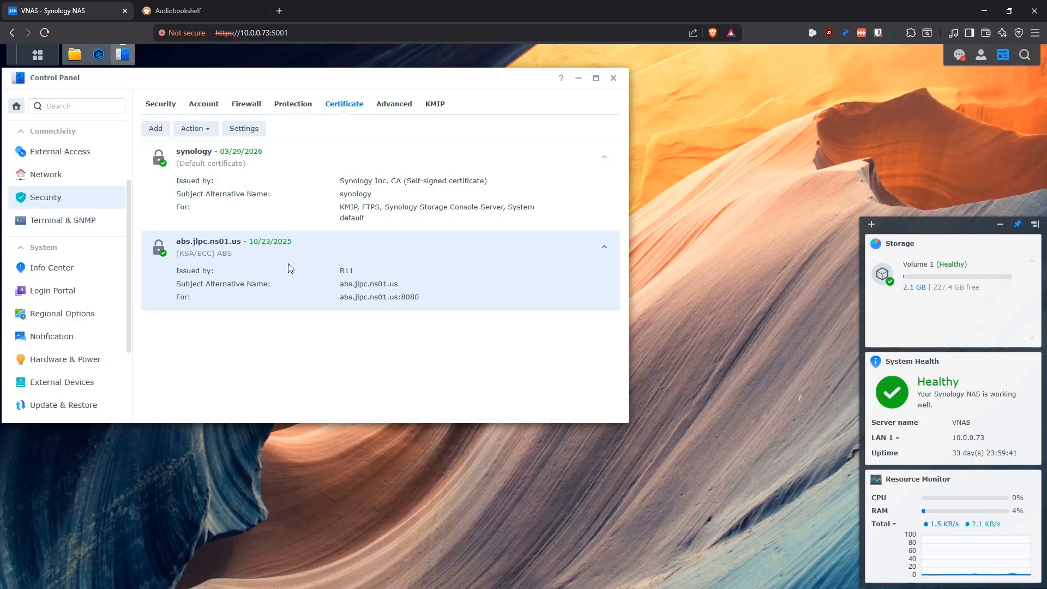
pyautogui.moveTo(301, 276)
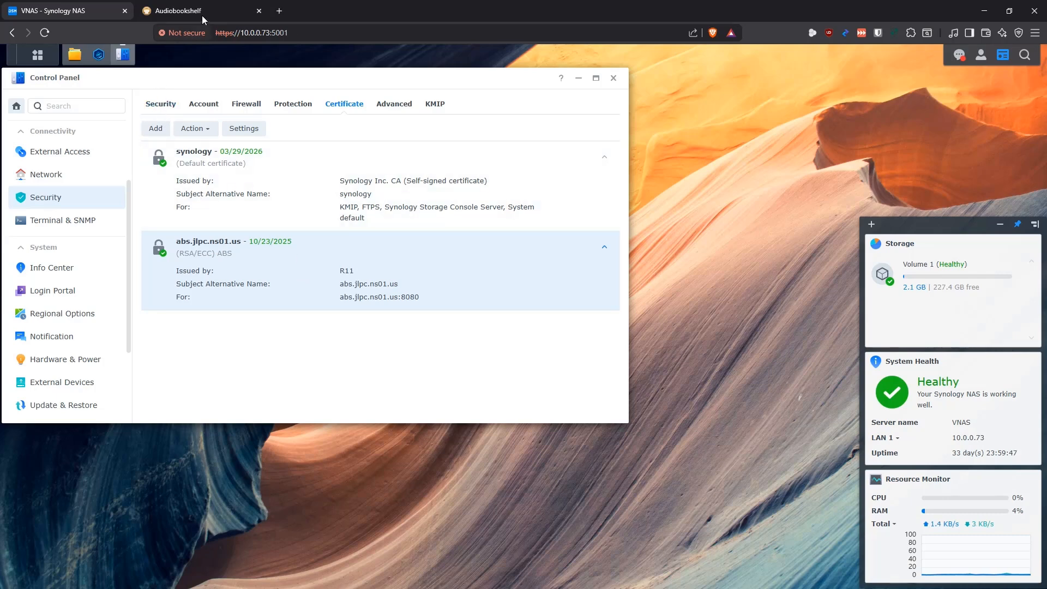
# - Check Audiobookshelf's HTTPS address abs.jlpc.ns01.us:8080 and go to the user account page
pyautogui.click(180, 11)
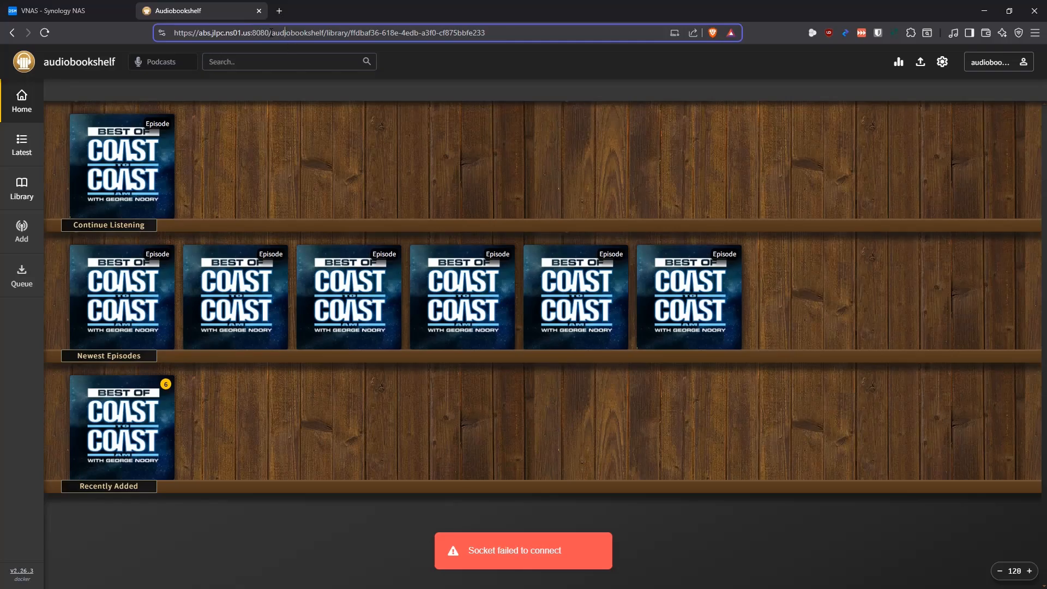
pyautogui.click(327, 31)
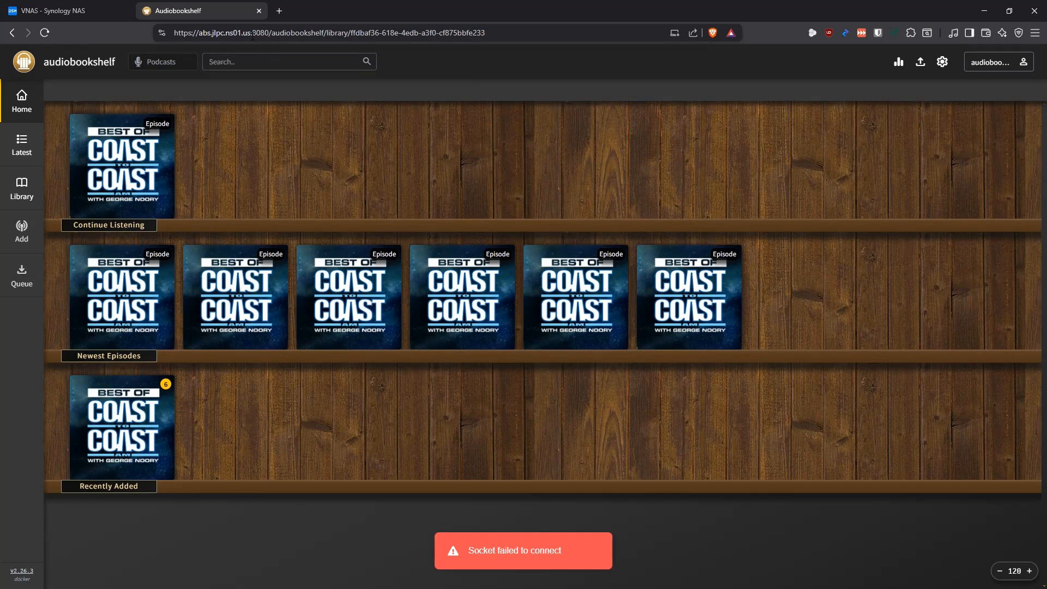
pyautogui.doubleClick(259, 33)
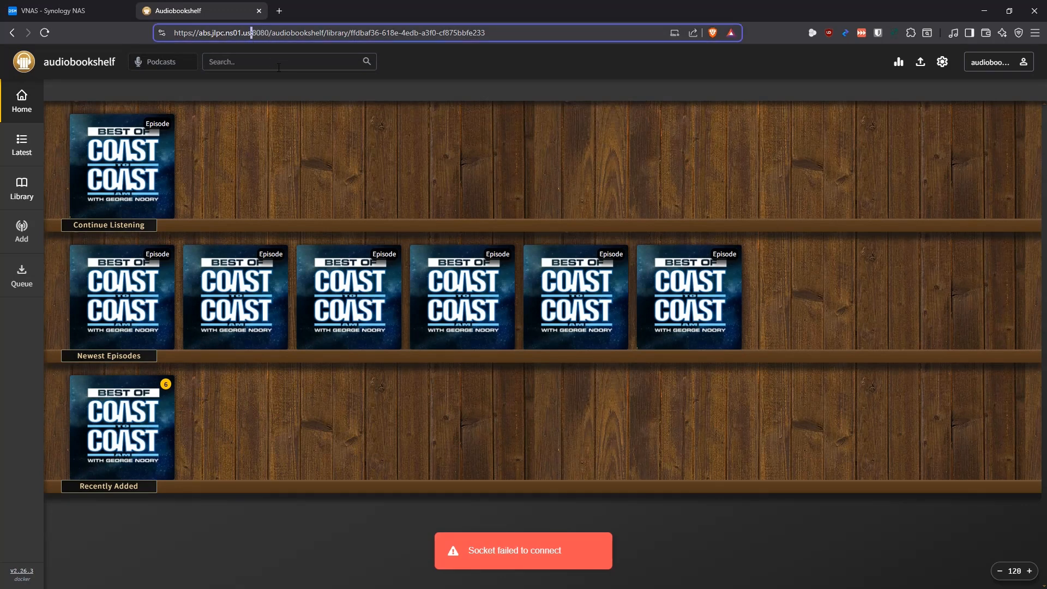
pyautogui.click(327, 32)
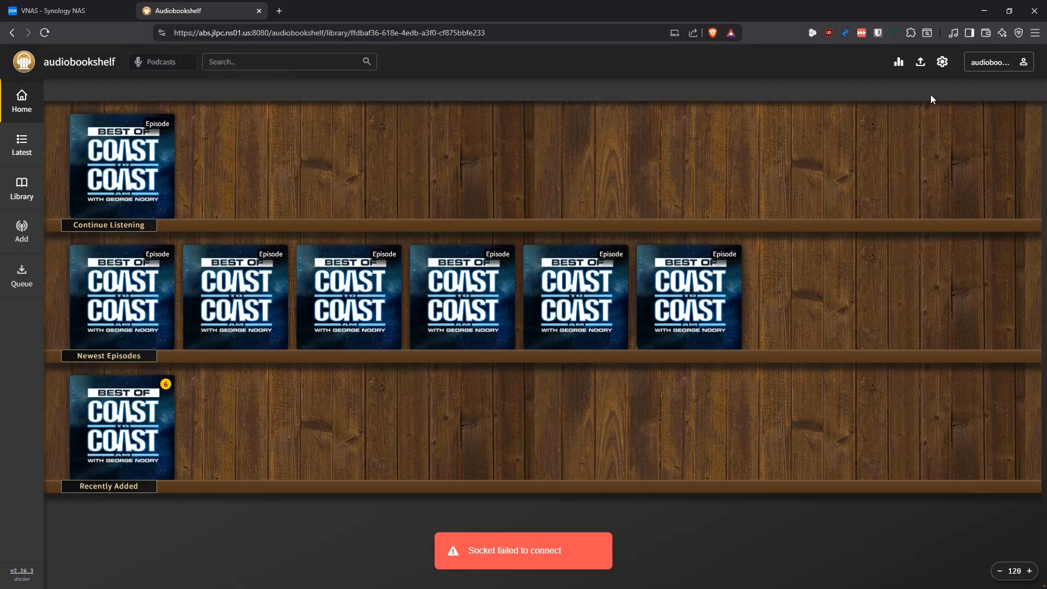
pyautogui.click(998, 61)
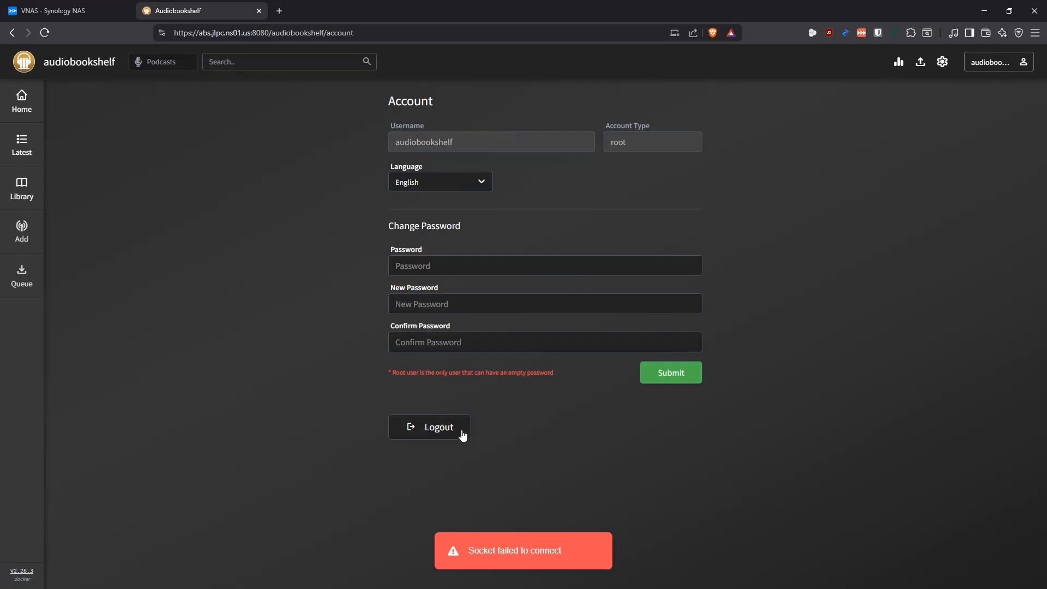
# - Sign out of Audiobookshelf and log back in with the password over HTTPS
pyautogui.click(429, 427)
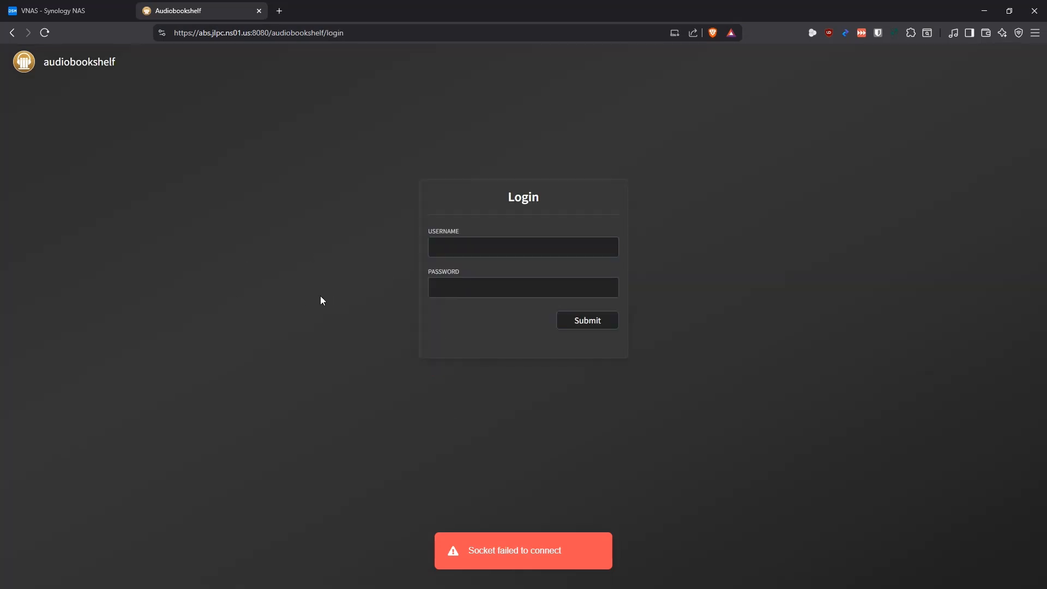
pyautogui.click(523, 246)
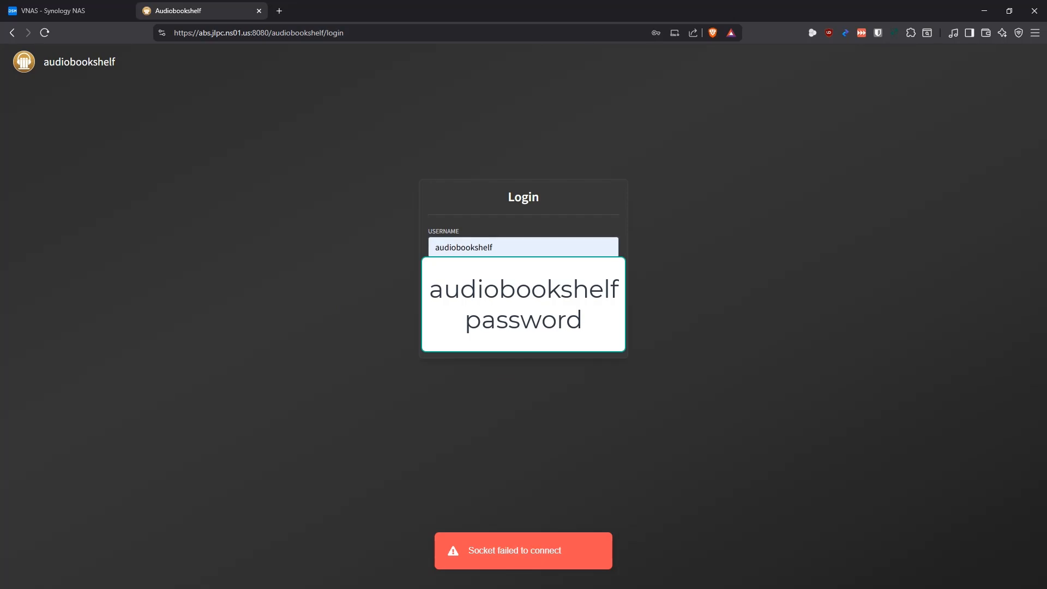
pyautogui.write('password')
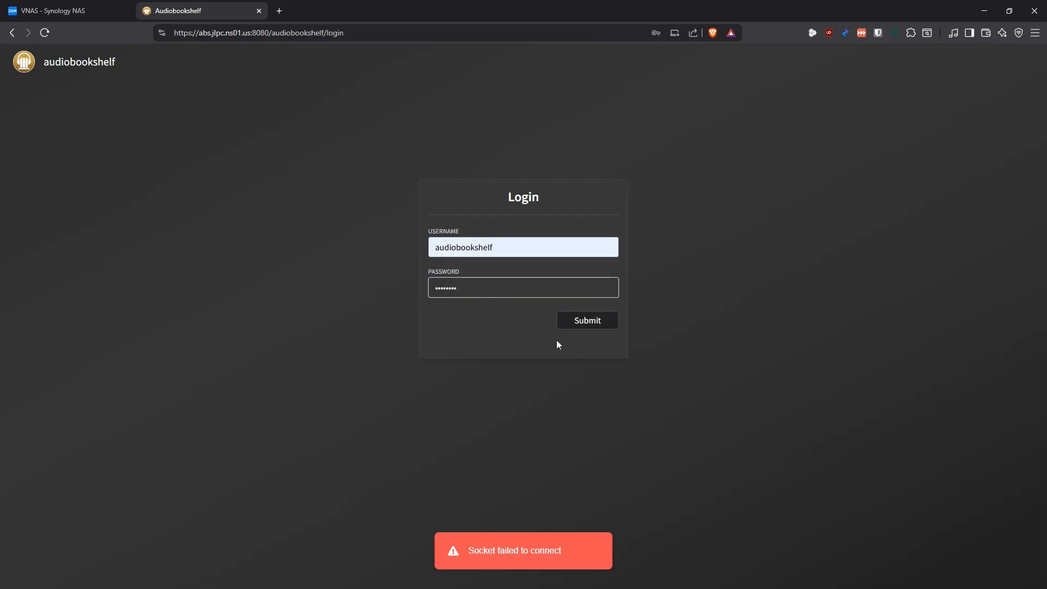
pyautogui.click(584, 320)
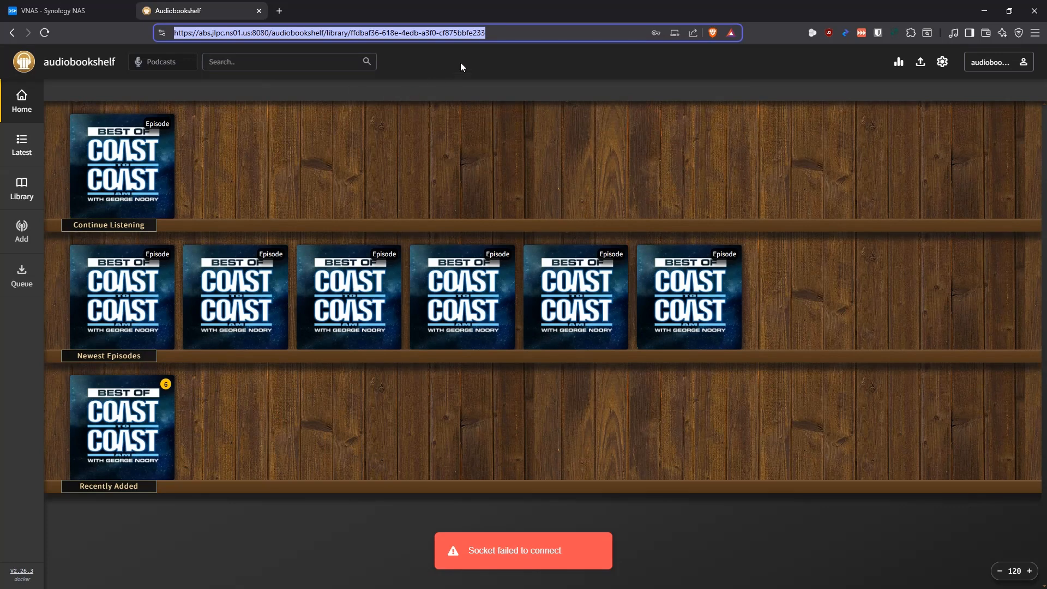
pyautogui.moveTo(349, 295)
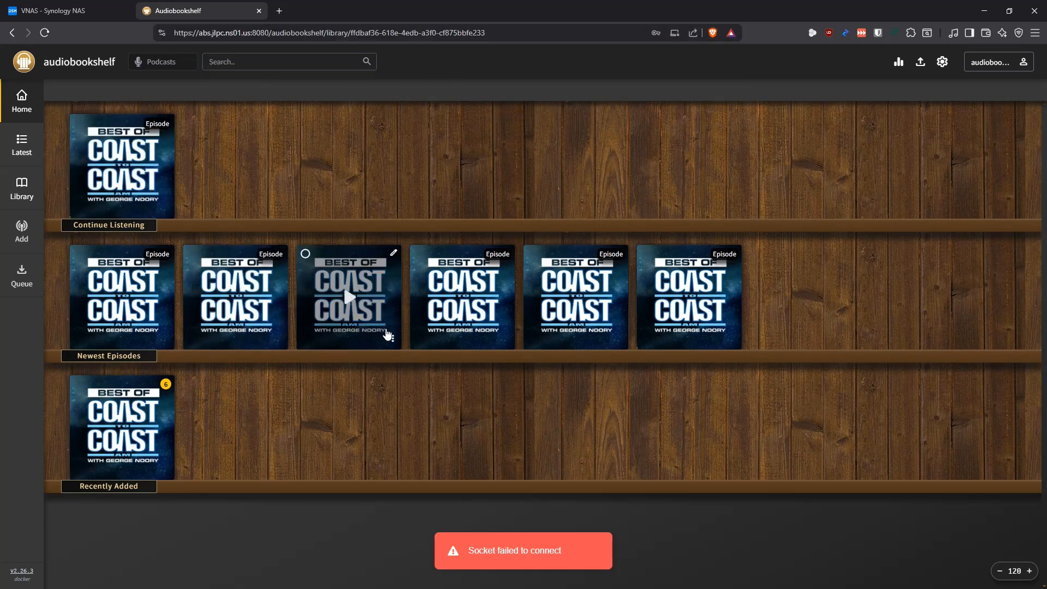
pyautogui.moveTo(404, 171)
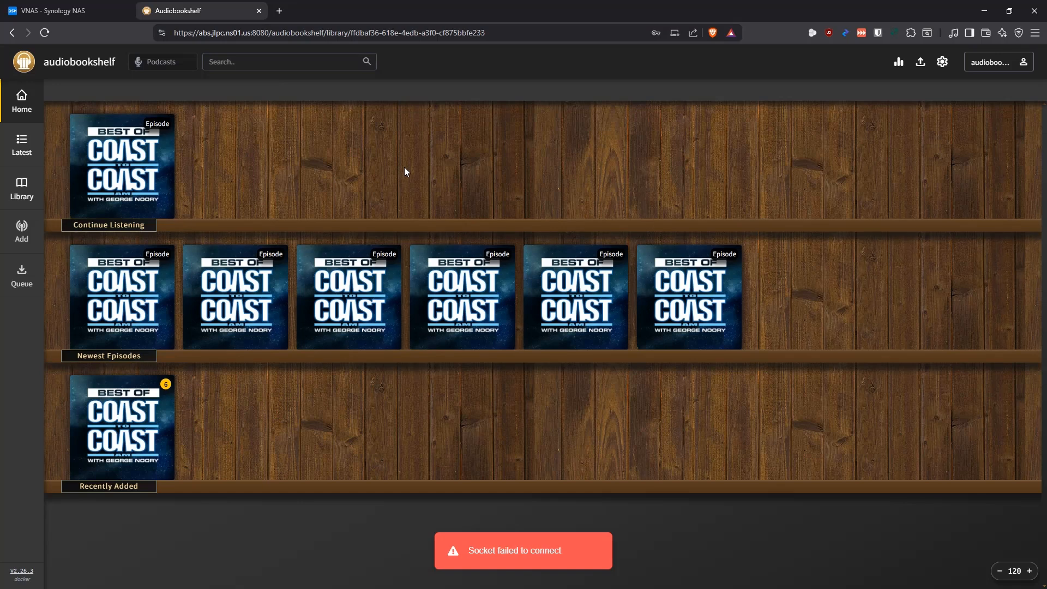
pyautogui.moveTo(461, 64)
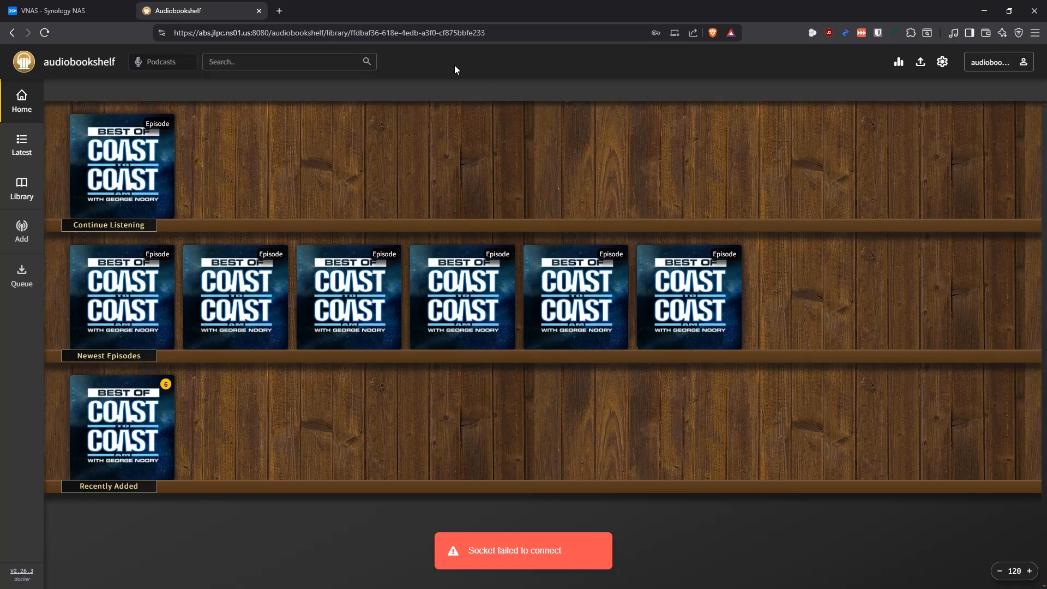
pyautogui.moveTo(452, 72)
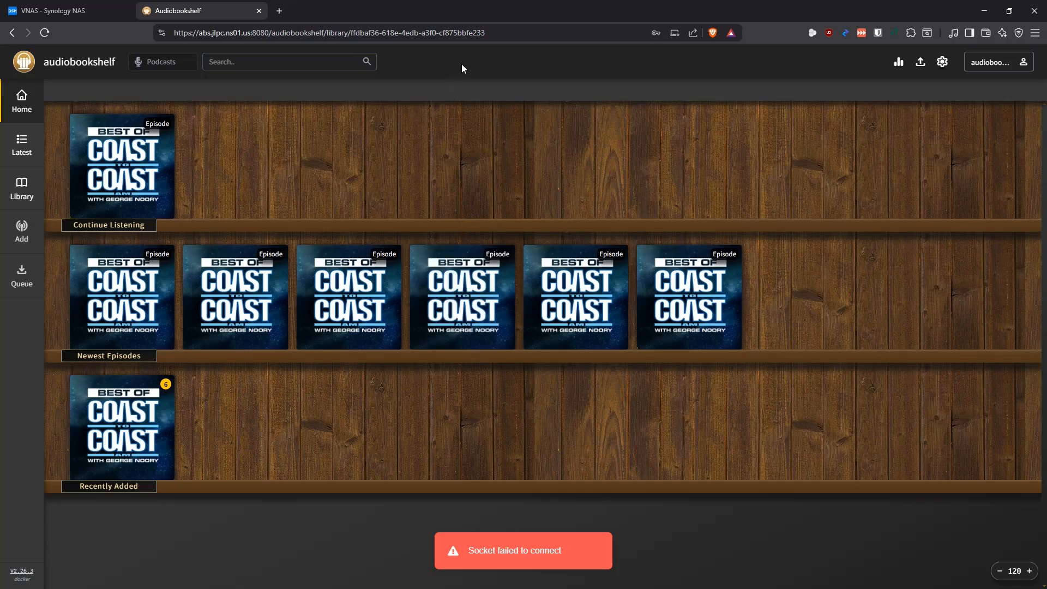
pyautogui.moveTo(464, 63)
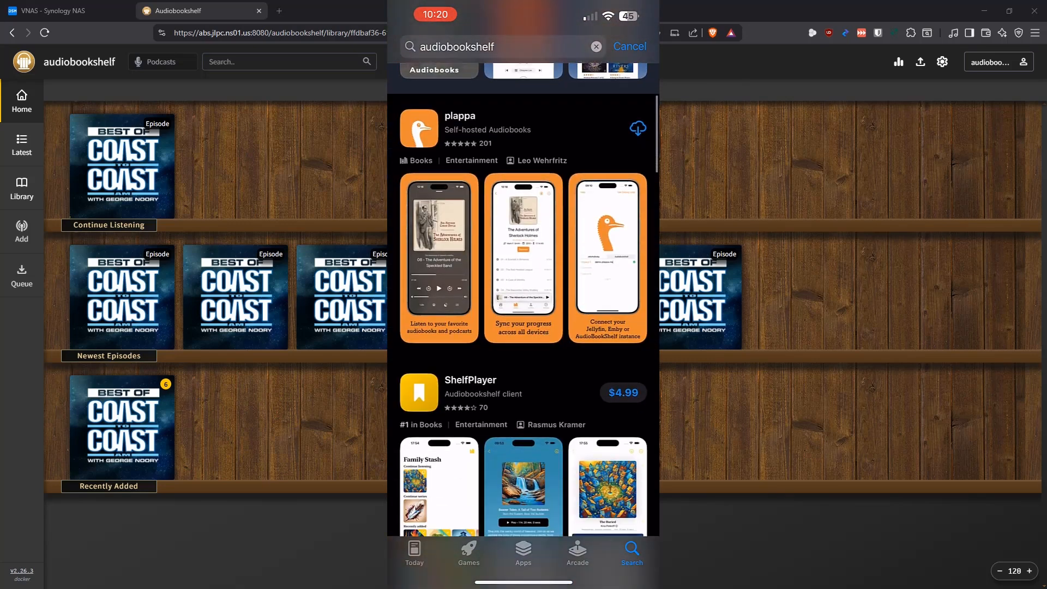
# - Find plappa in the App Store results and install it
pyautogui.scroll(-3)
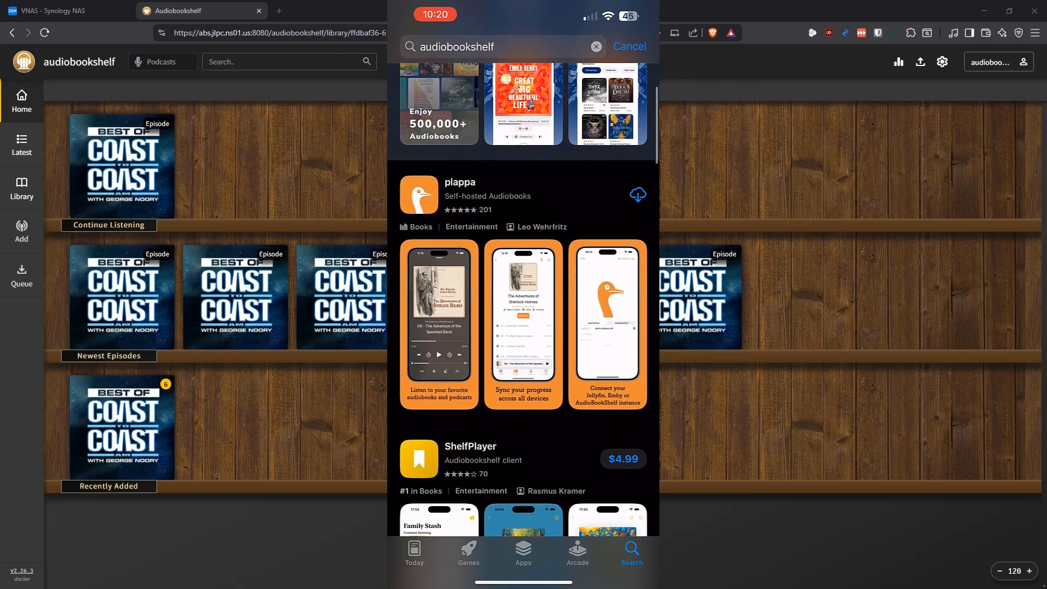
pyautogui.scroll(-3)
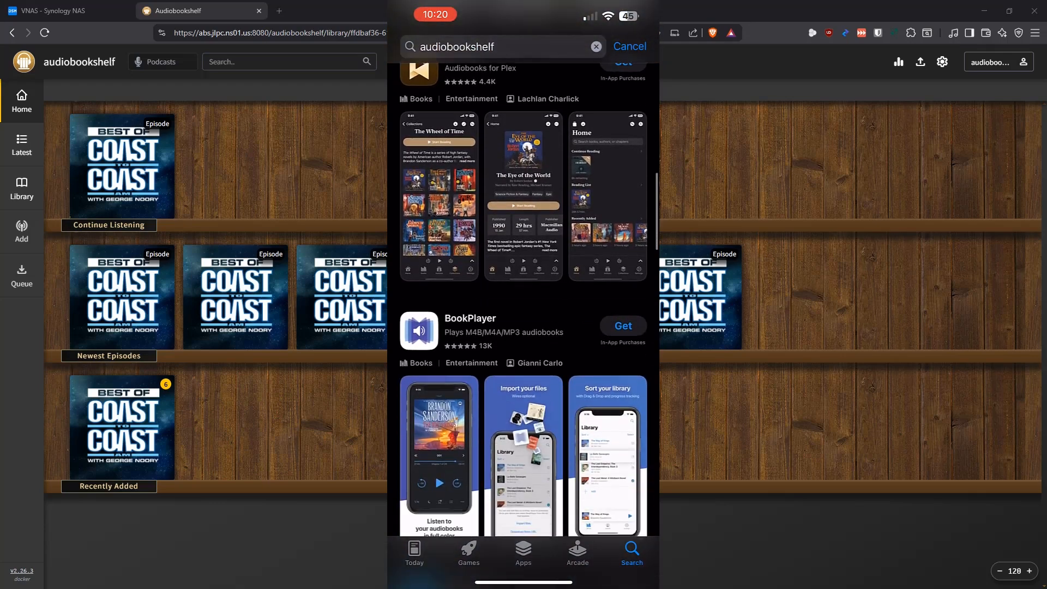
pyautogui.scroll(-3)
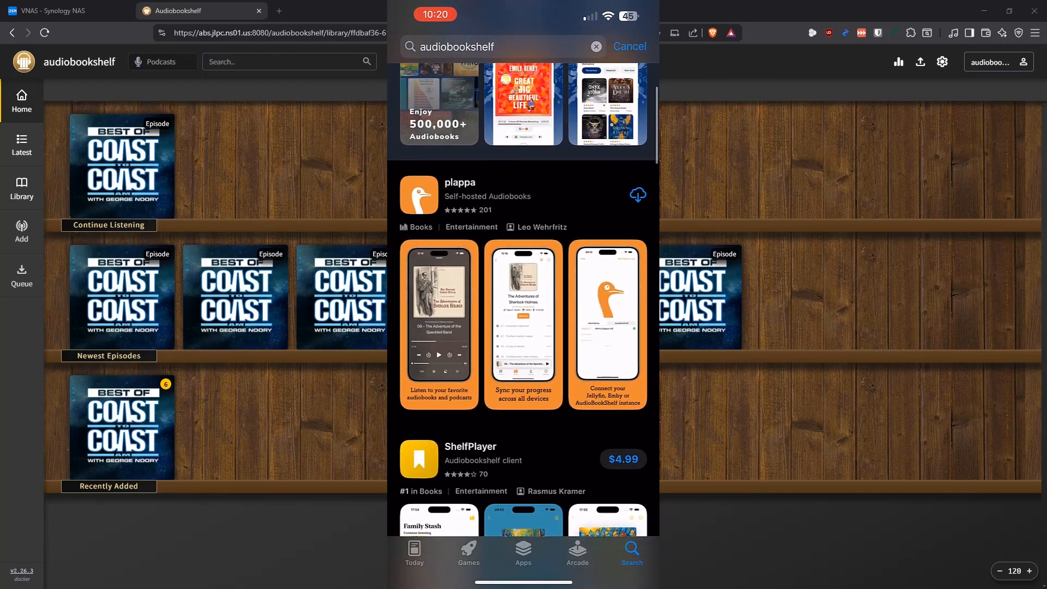
pyautogui.click(637, 194)
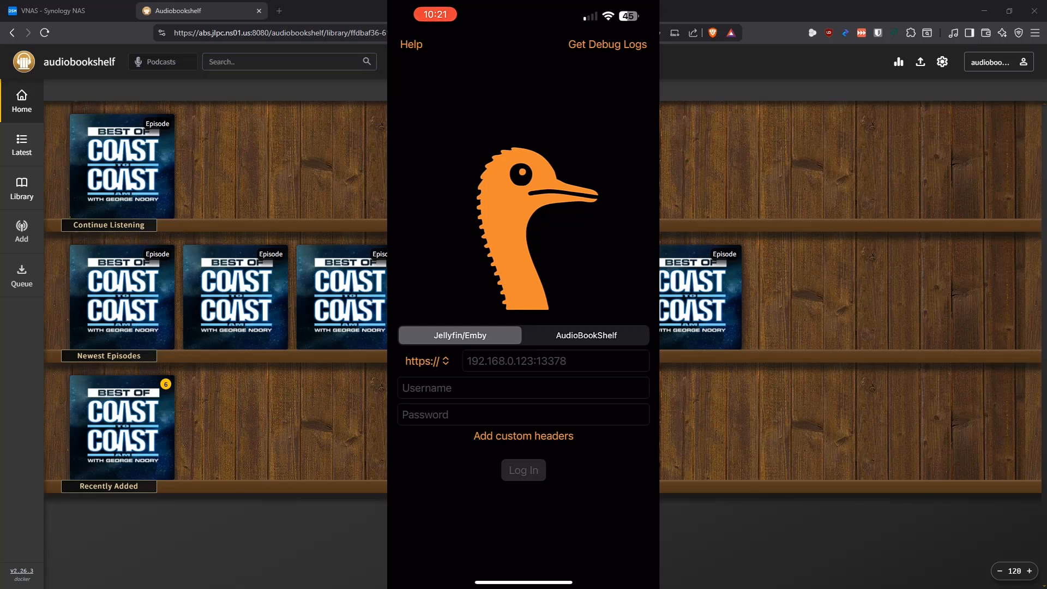
# - Choose AudioBookShelf as server type and enter the address abs.jlpc.ns01.us:8080
pyautogui.click(585, 334)
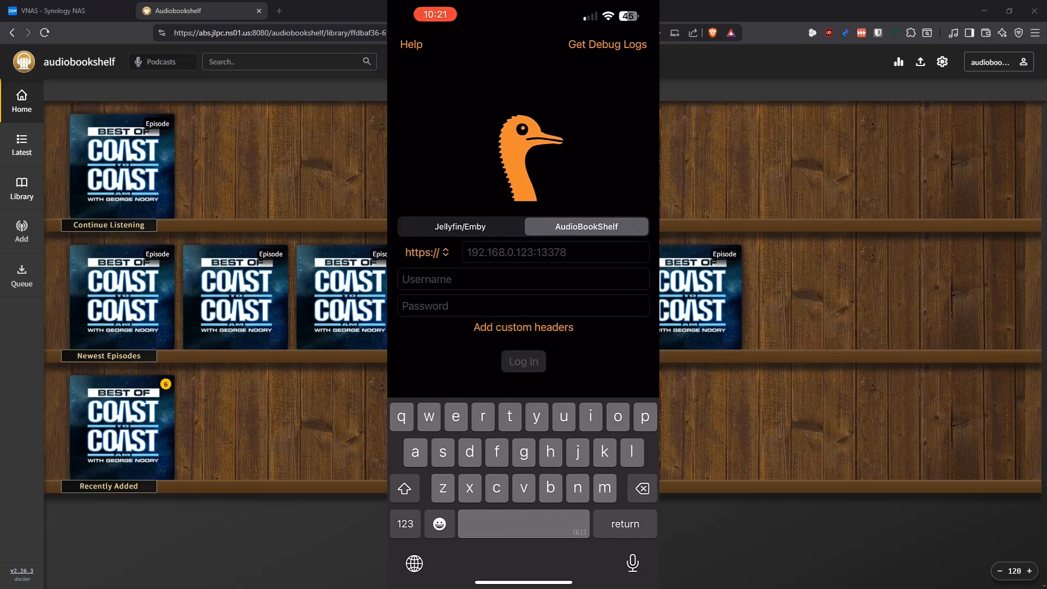
pyautogui.click(426, 252)
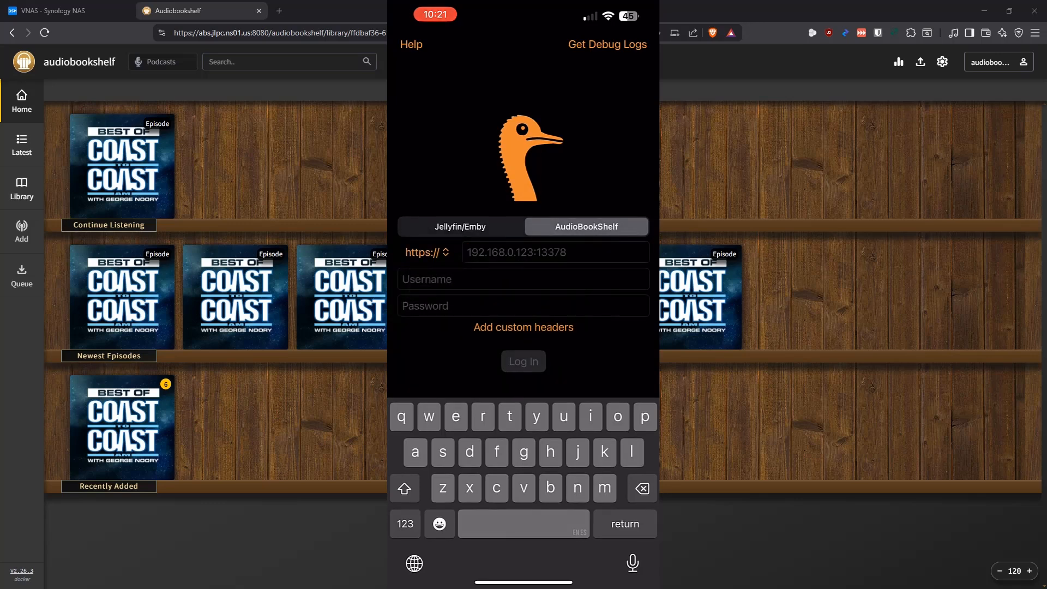
pyautogui.write('abs.')
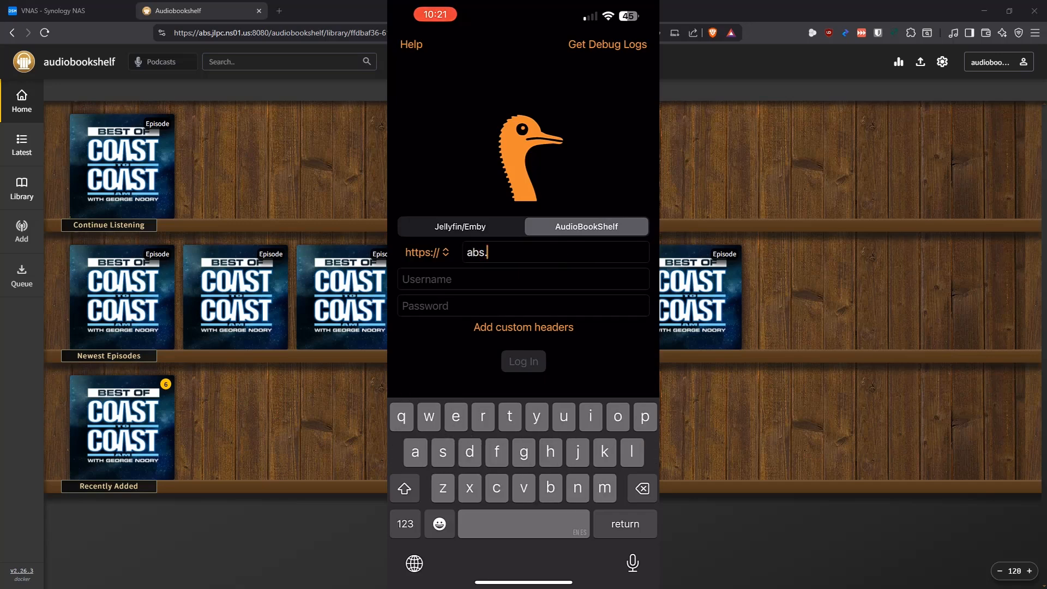
pyautogui.write('jlpc')
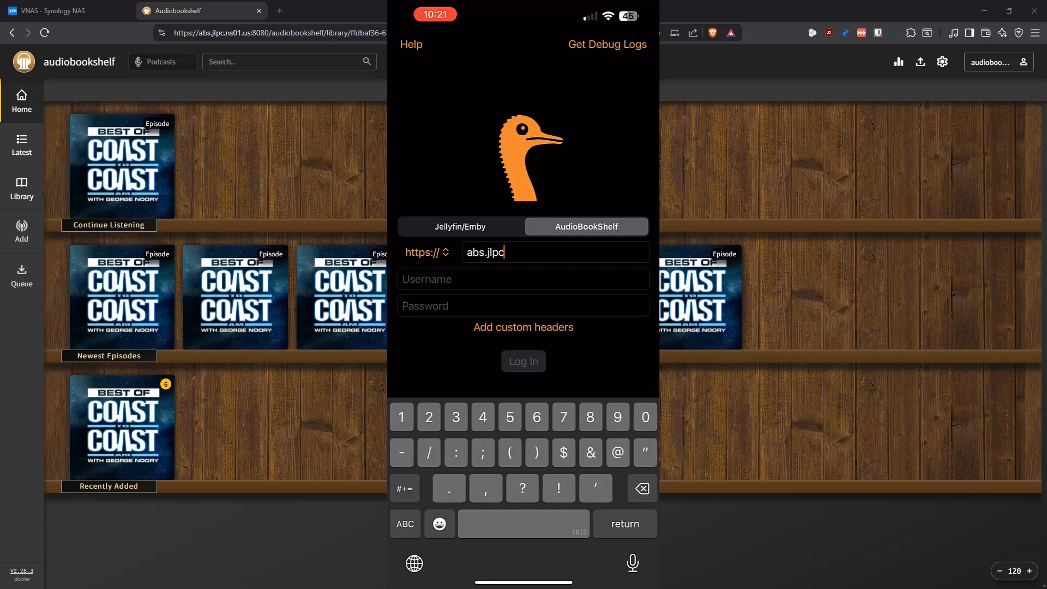
pyautogui.write('.ns01.u')
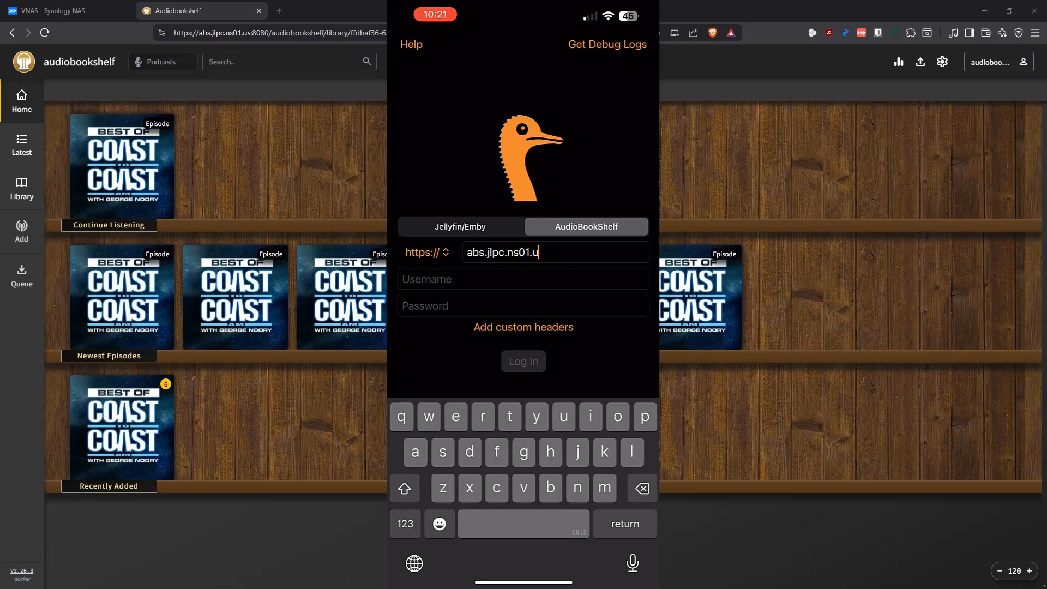
pyautogui.write('s:')
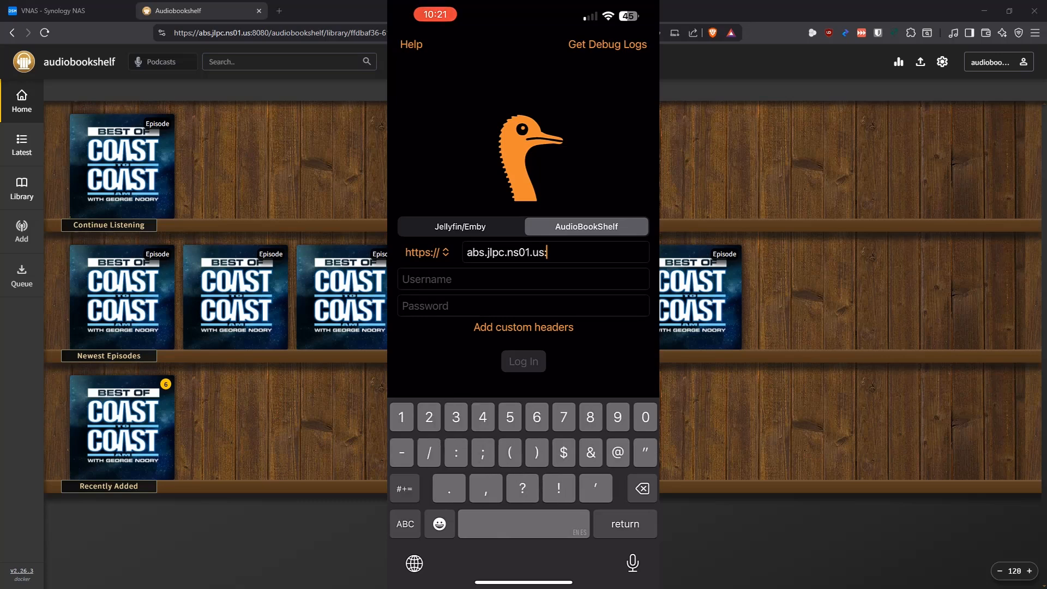
pyautogui.write('8080')
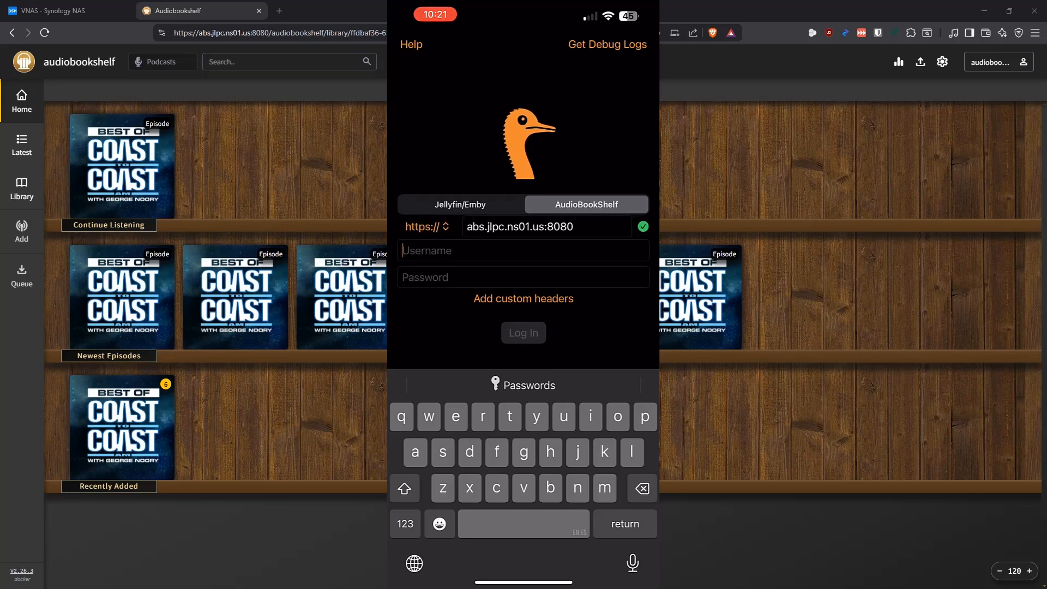
# - Enter the audiobookshelf username and password and log in to the server
pyautogui.write('audiob')
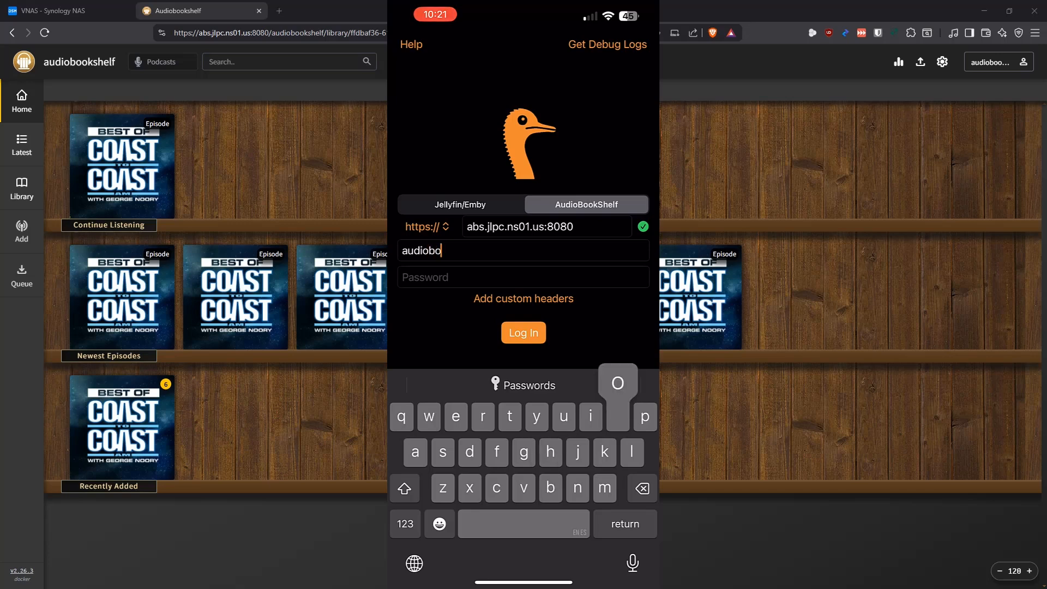
pyautogui.write('okshelf')
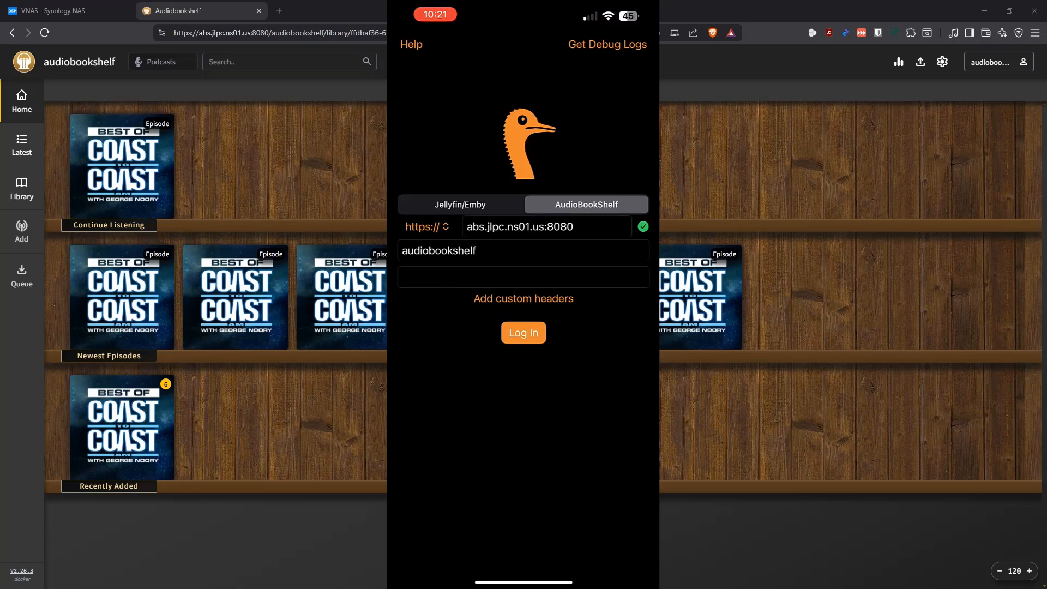
pyautogui.click(523, 333)
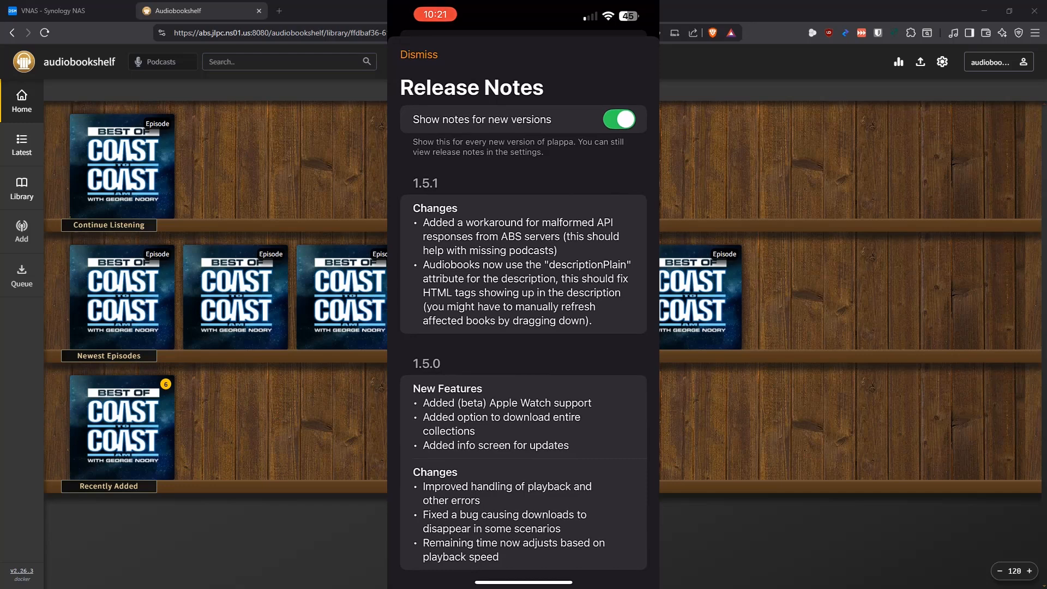
# - Dismiss the release notes, resume Episode 249, pause it, and return to the library home
pyautogui.click(419, 55)
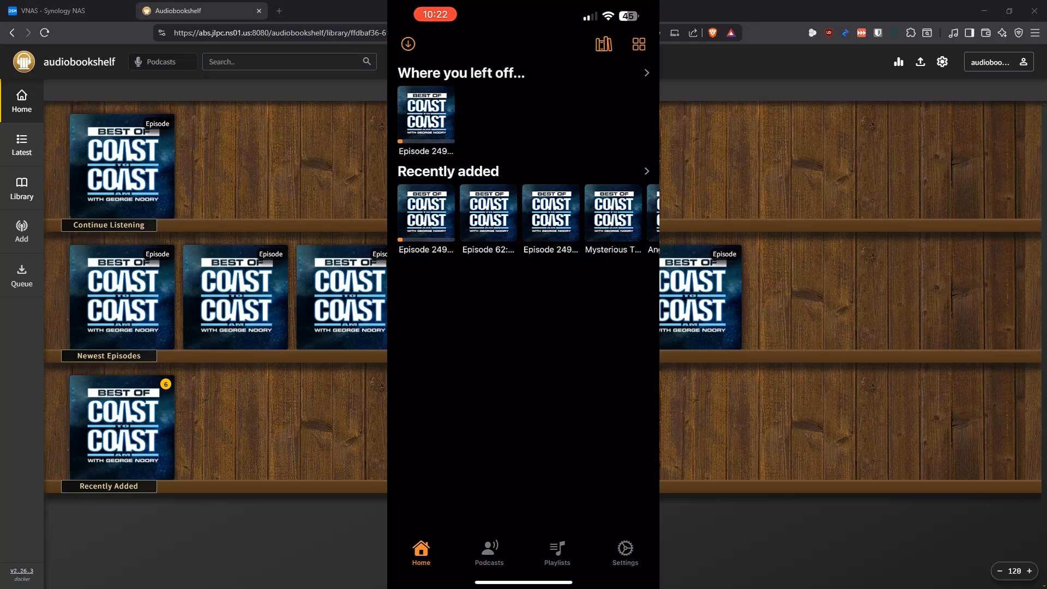
pyautogui.click(425, 113)
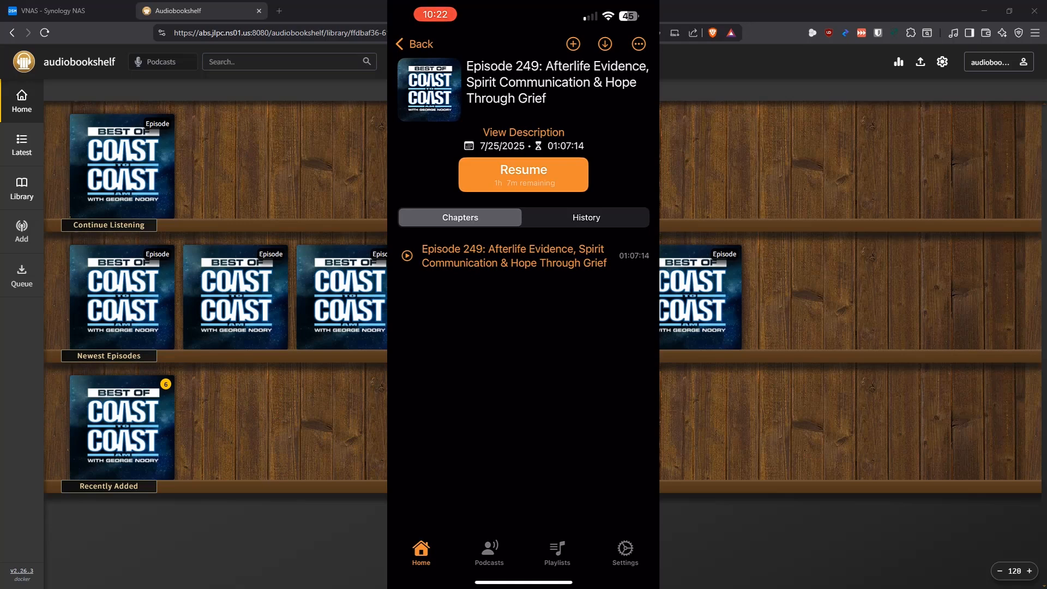
pyautogui.click(522, 175)
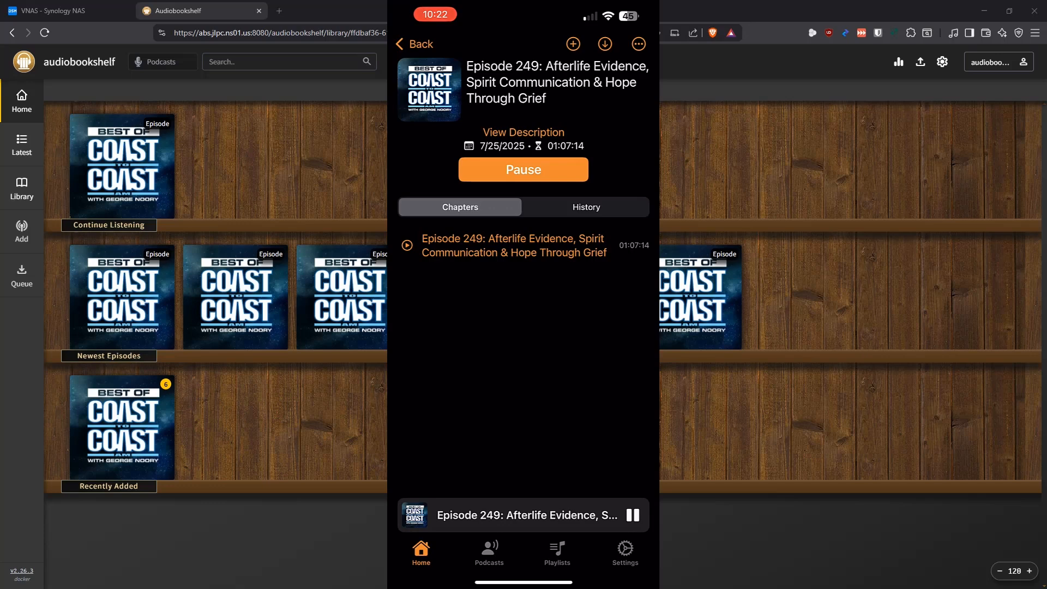
pyautogui.click(523, 169)
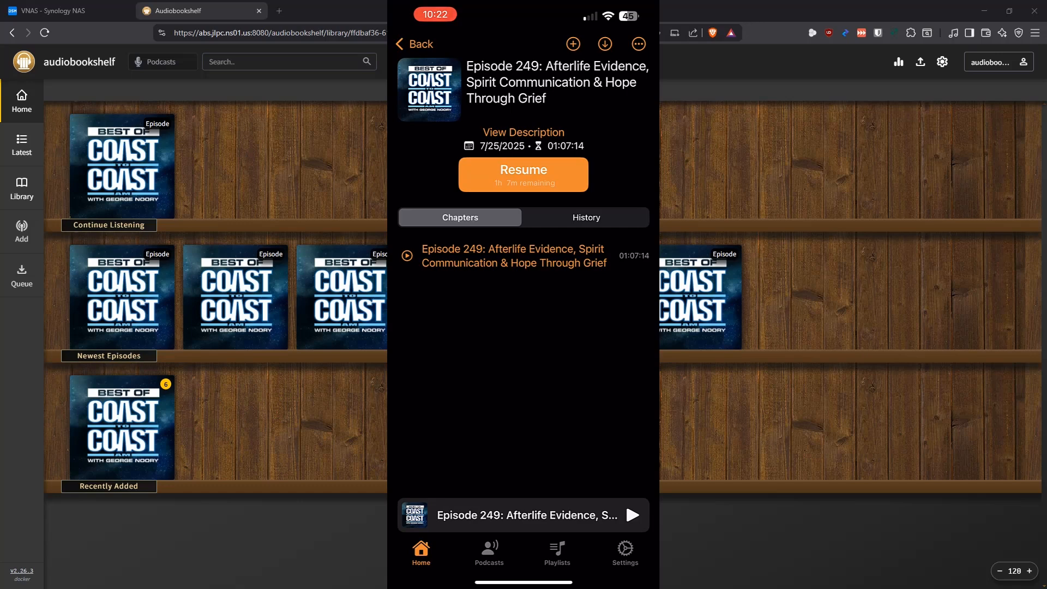
pyautogui.click(412, 43)
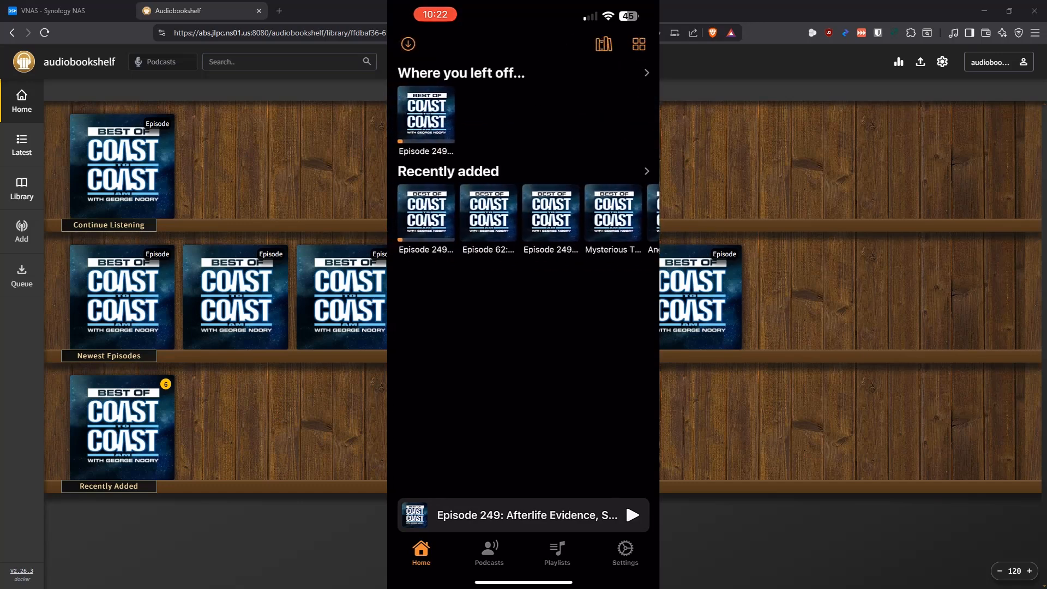
# - Switch from the library home to the Settings screen via the bottom bar
pyautogui.click(624, 552)
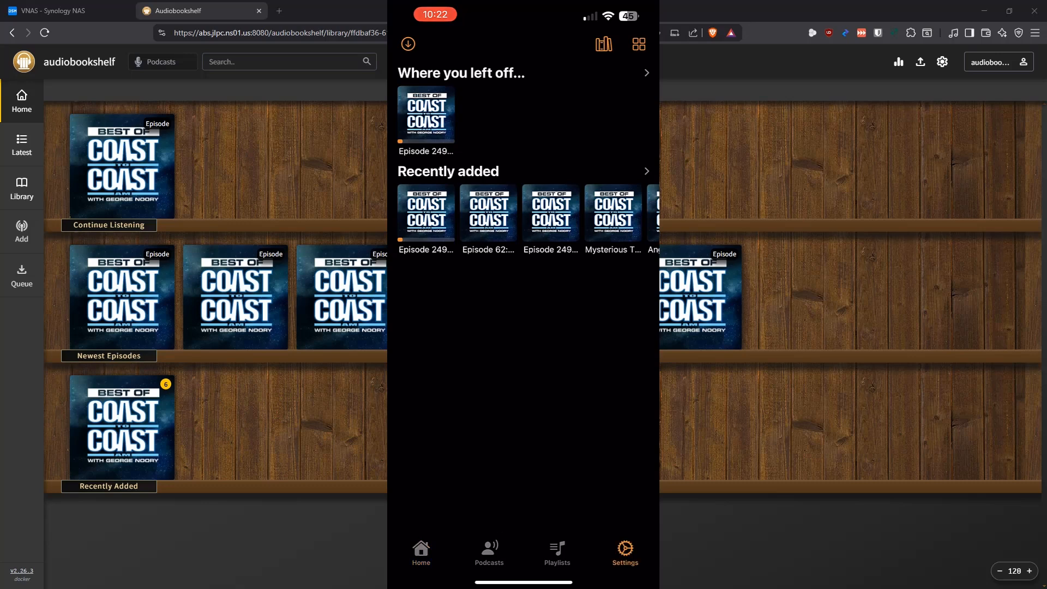
pyautogui.click(625, 553)
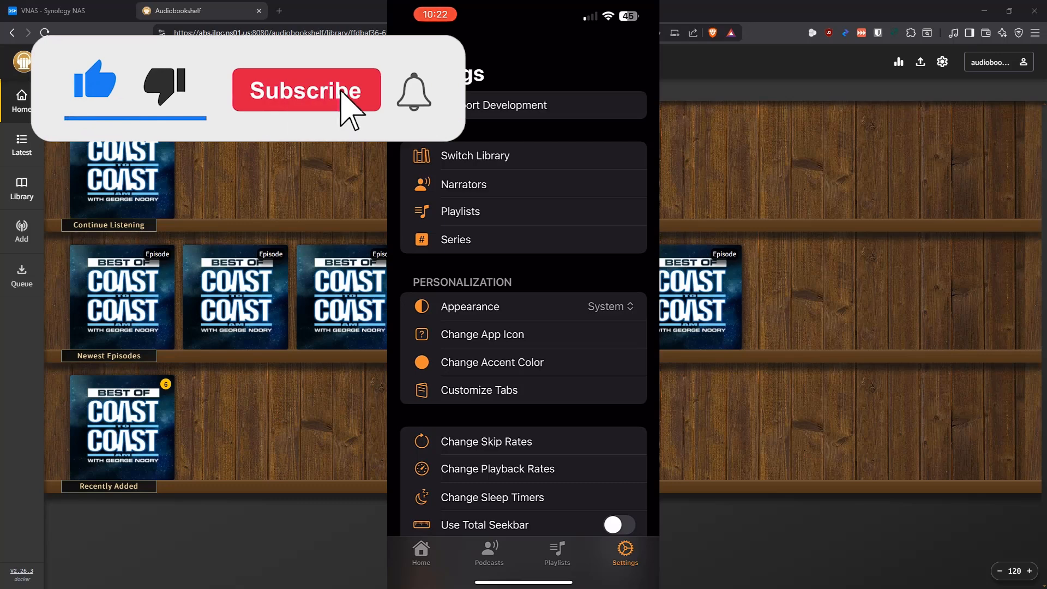
pyautogui.click(306, 91)
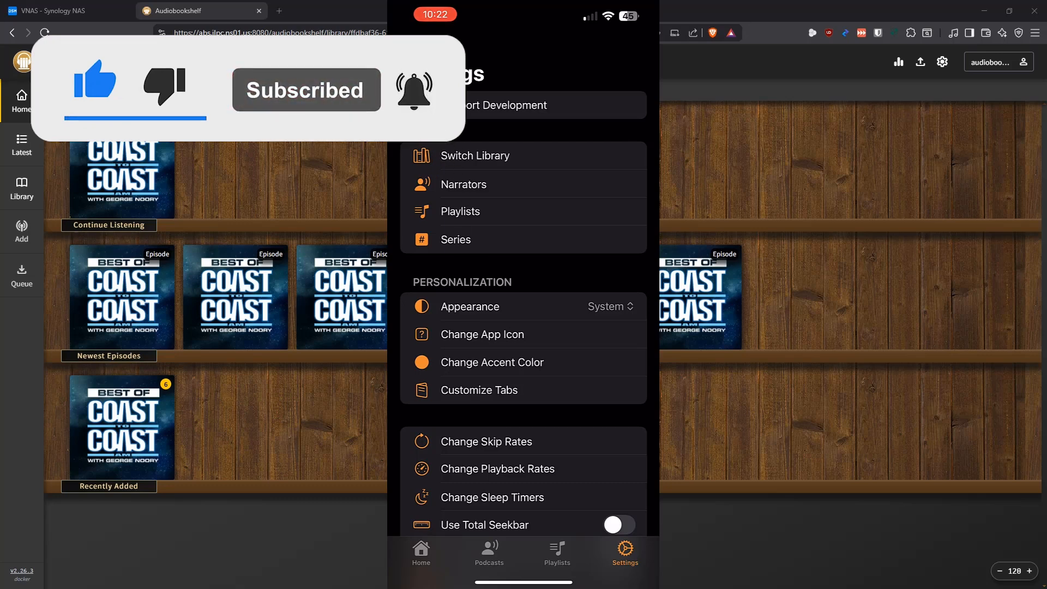